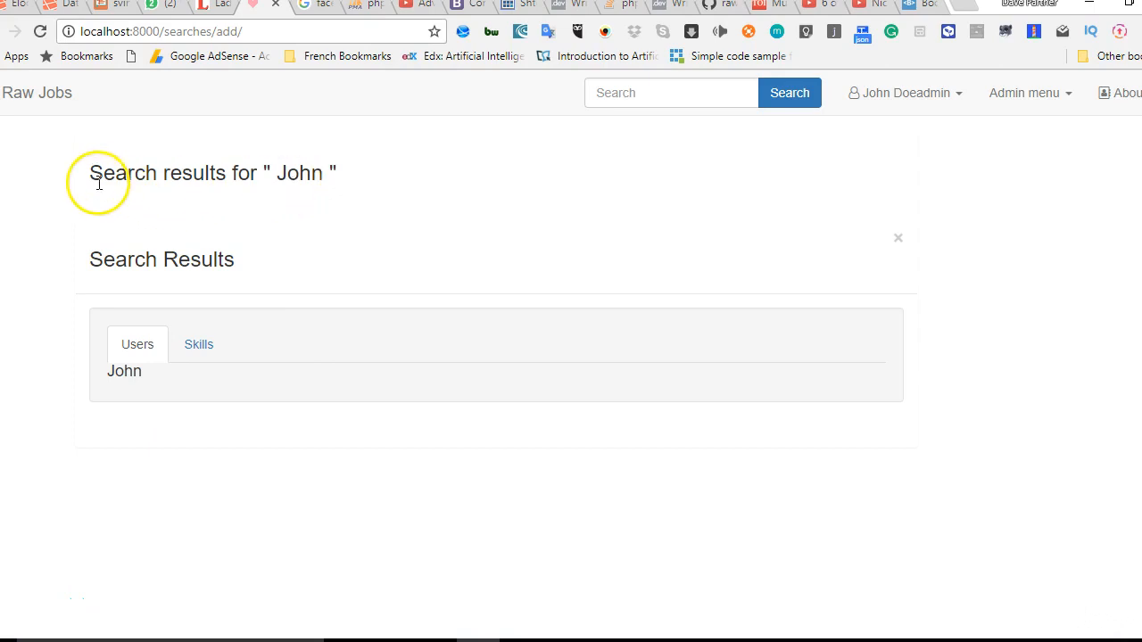
pyautogui.moveTo(346, 195)
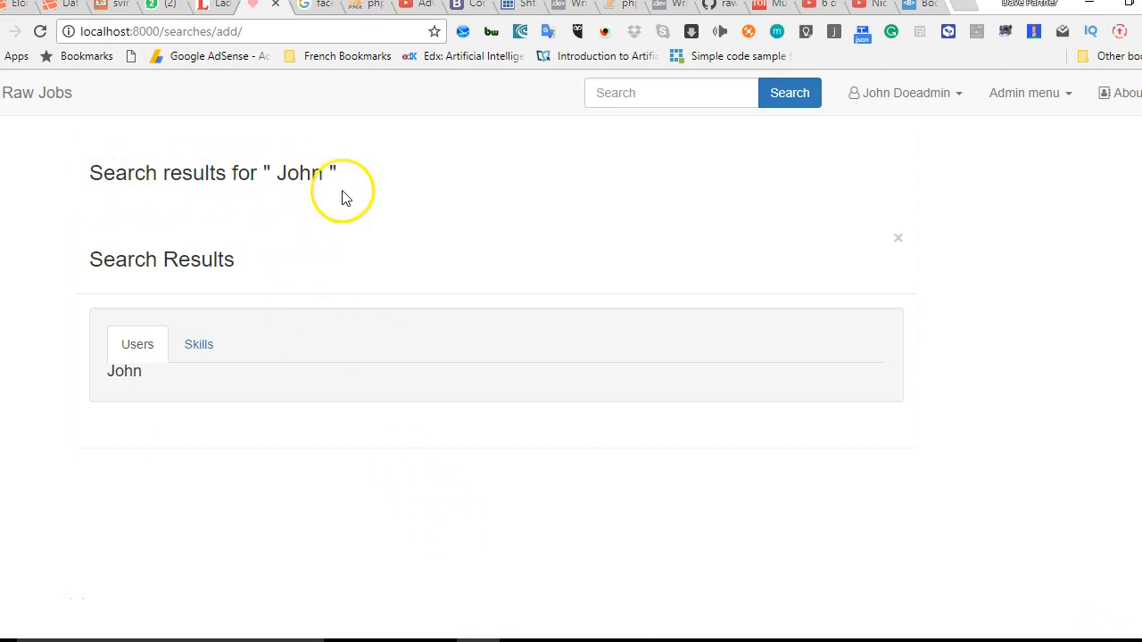
pyautogui.moveTo(346, 194)
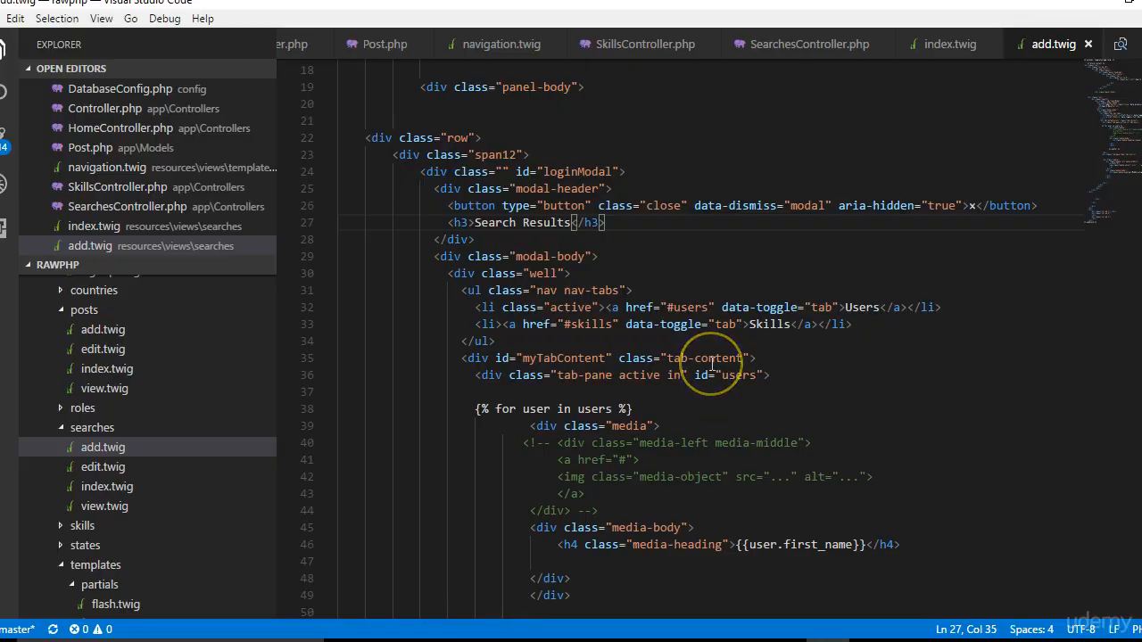
# Step: Wrap the col-sm-9 search-results heading in add.twig in {% if(searchTerm) %} … {% endif %}
pyautogui.scroll(3)
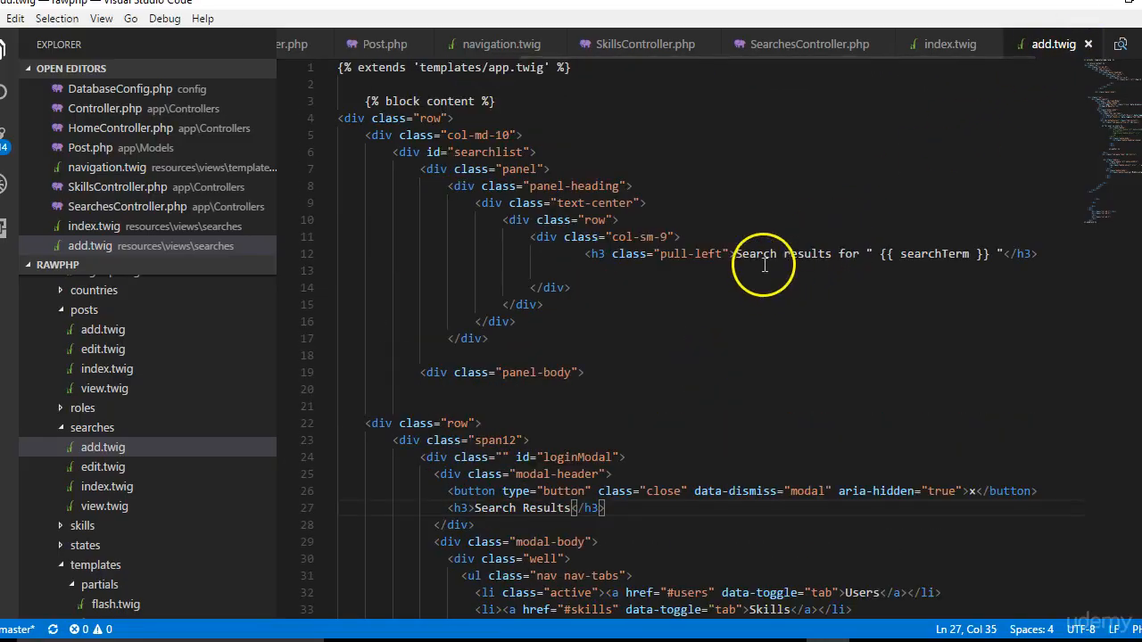
pyautogui.moveTo(886, 252)
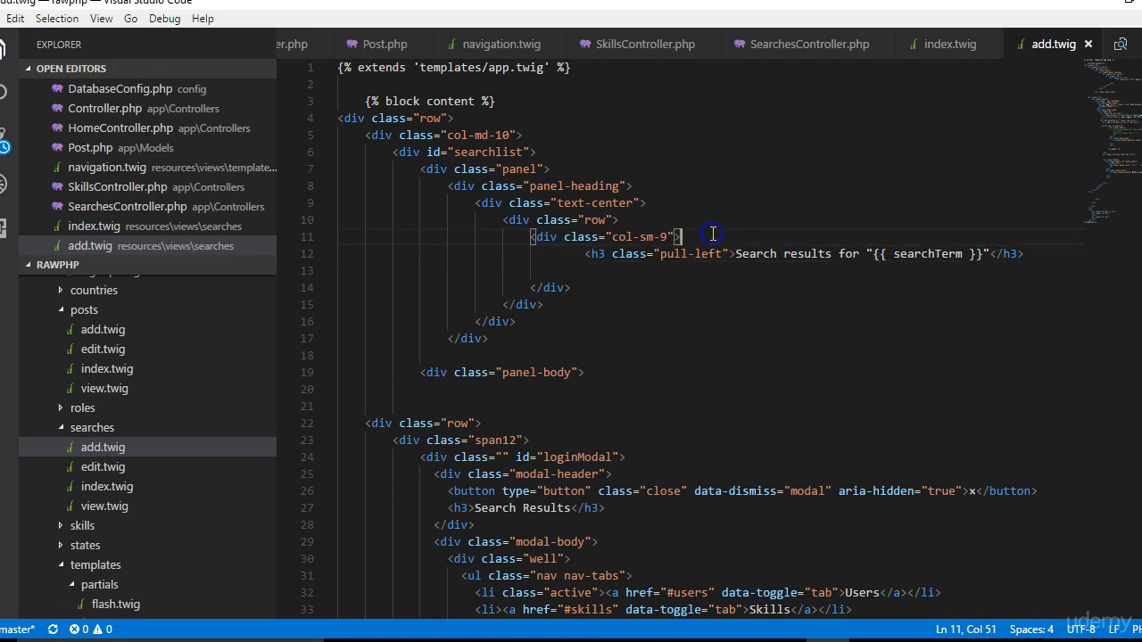
pyautogui.press('Enter')
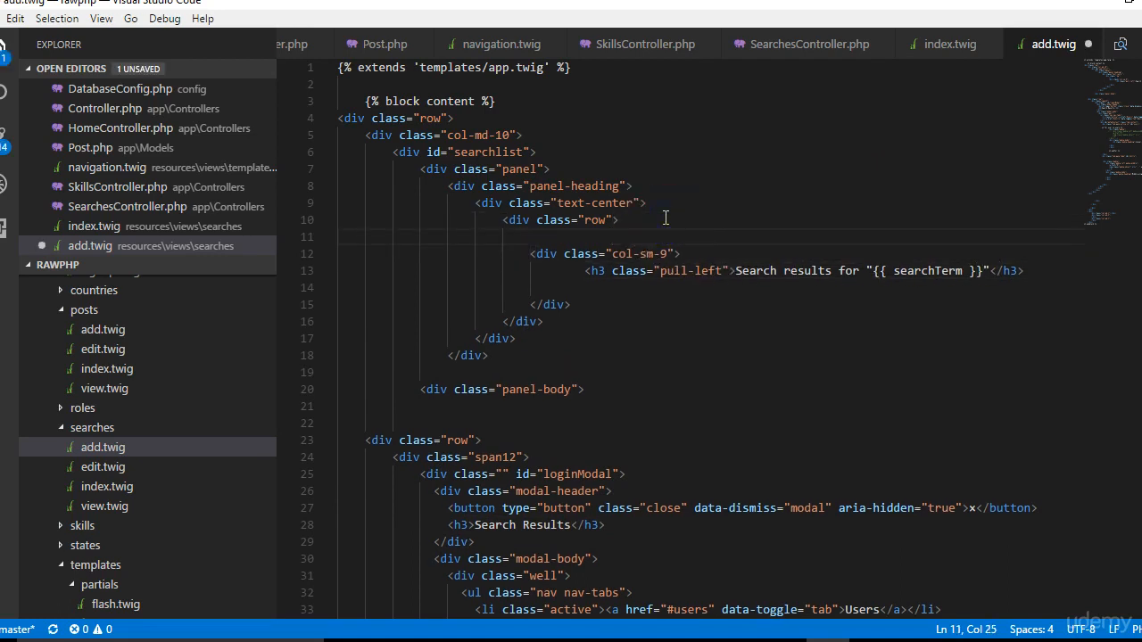
pyautogui.press('Enter')
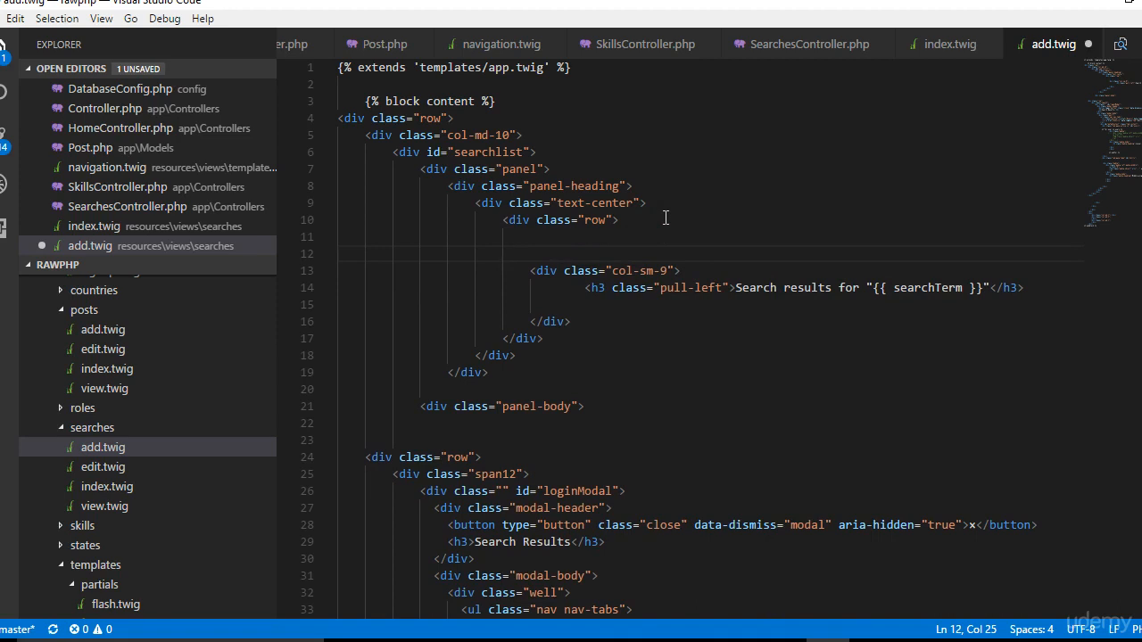
pyautogui.write('{}')
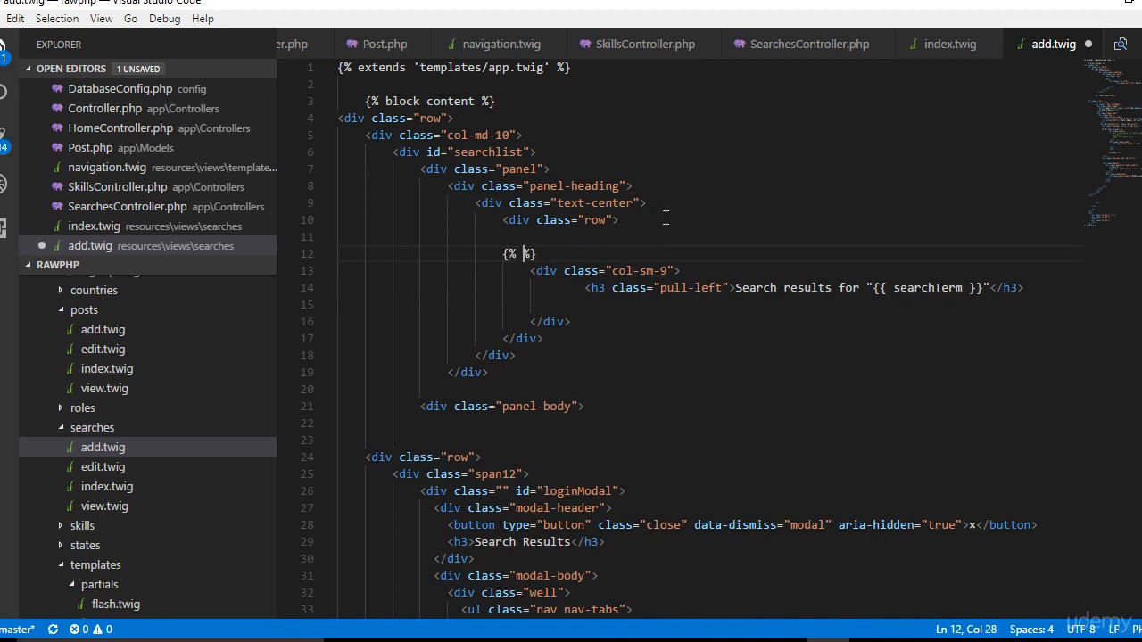
pyautogui.write('if()')
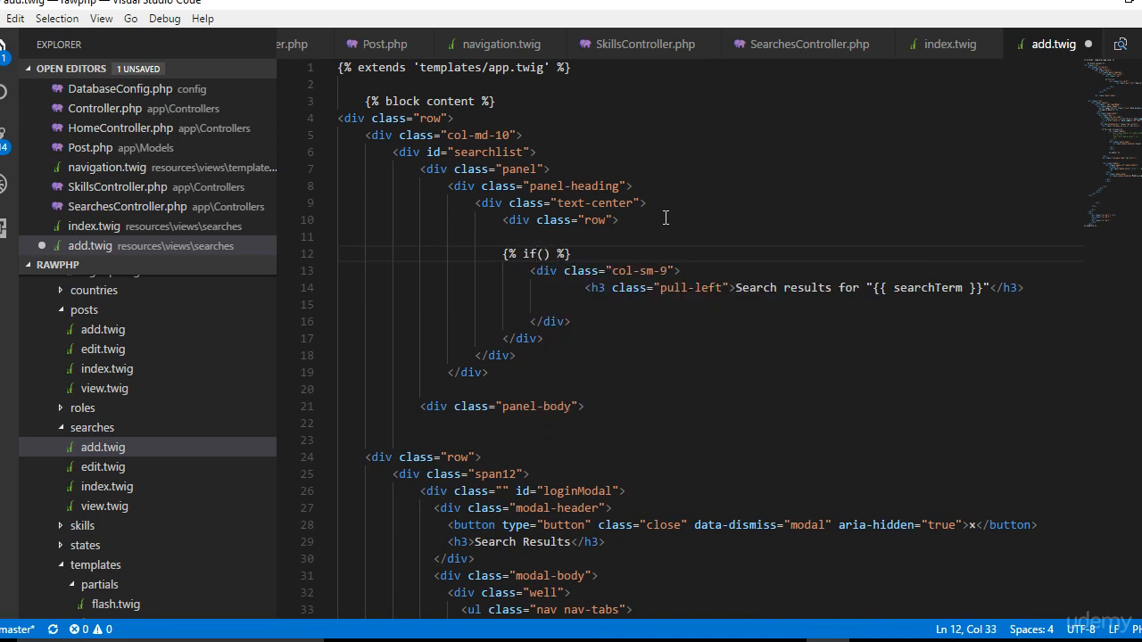
pyautogui.doubleClick(928, 288)
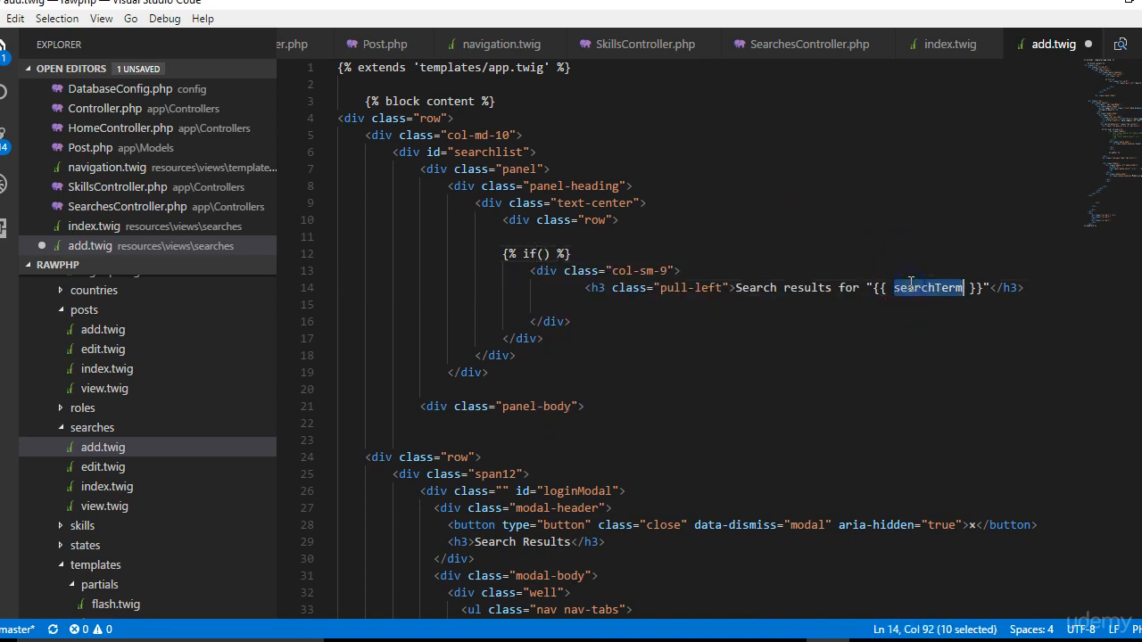
pyautogui.click(539, 270)
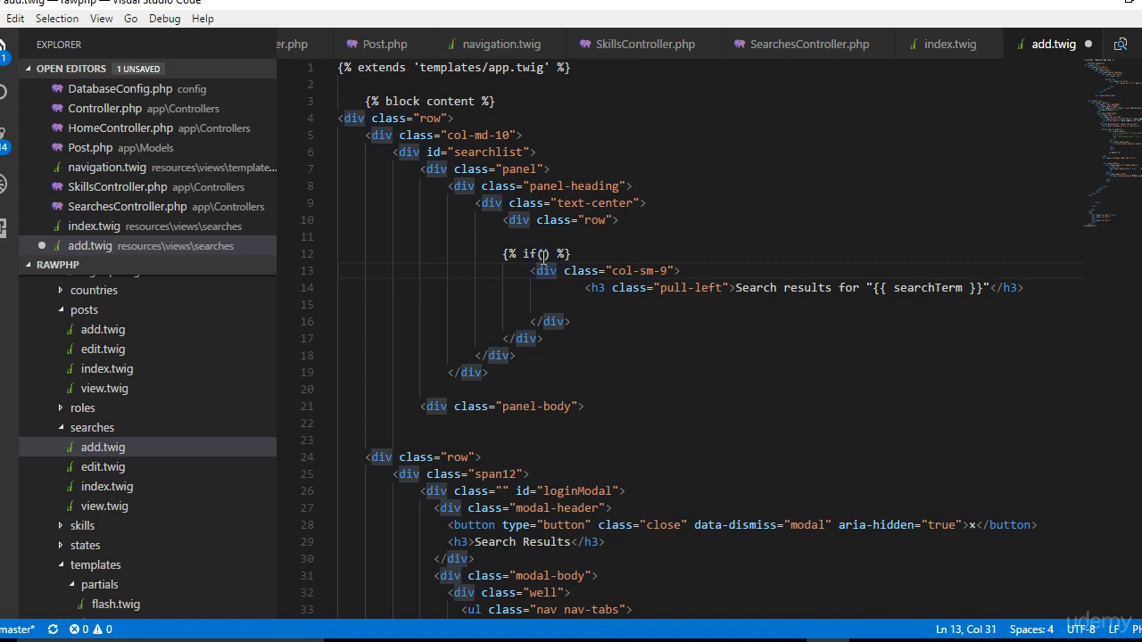
pyautogui.write('searchTerm')
pyautogui.write('{')
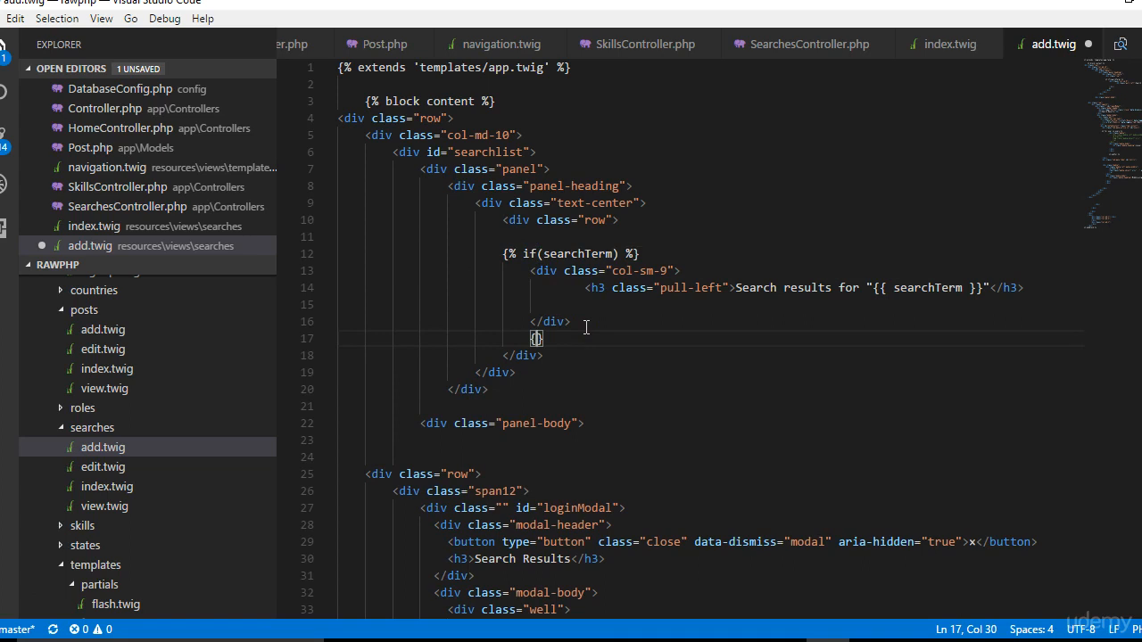
pyautogui.write('ed')
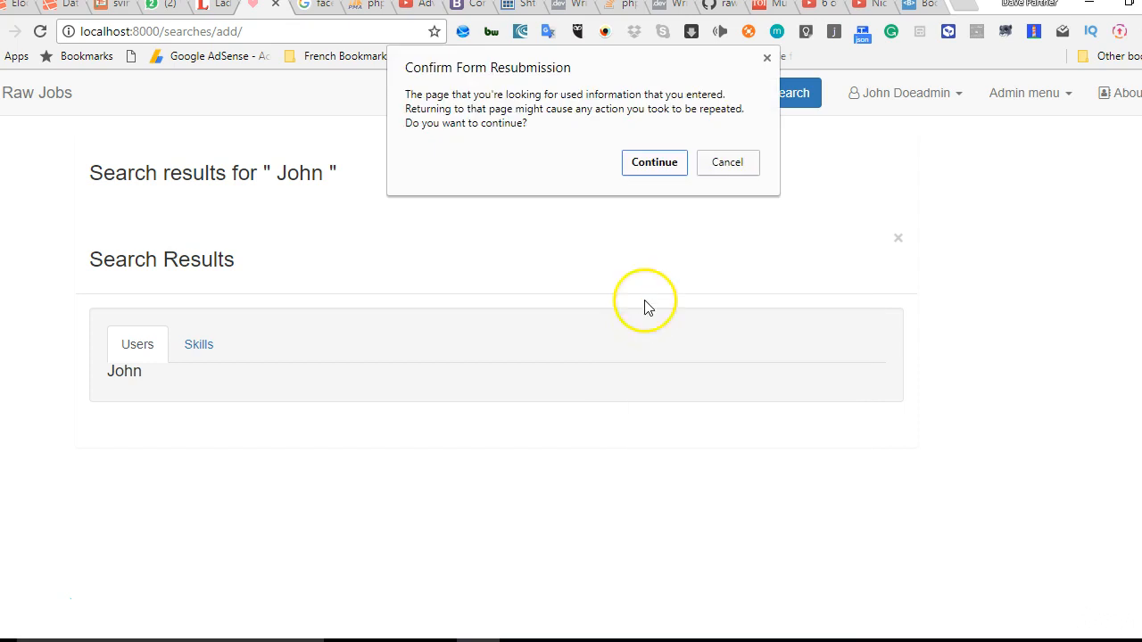
# Step: Dismiss the resubmission prompt and reload localhost:8000/searches/add/ with no search term
pyautogui.click(727, 161)
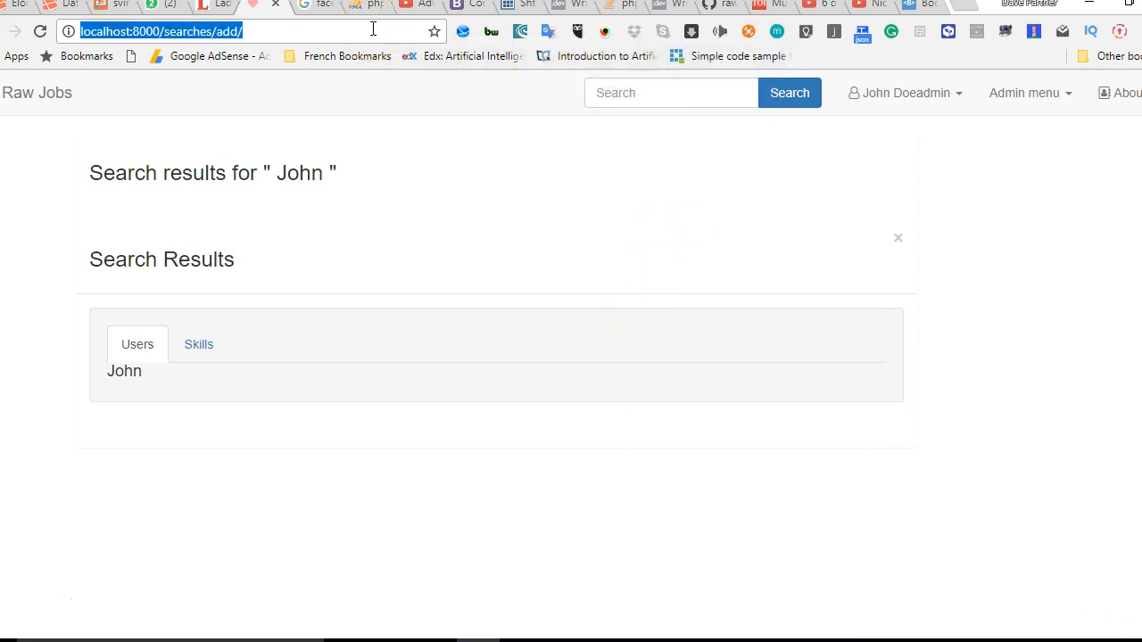
pyautogui.press('Return')
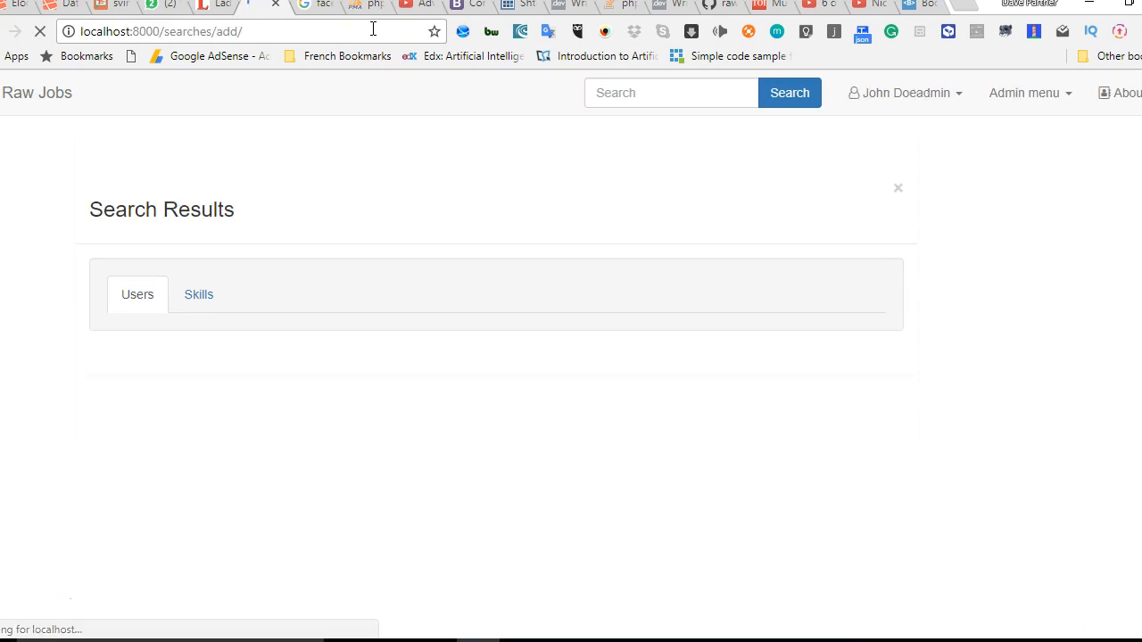
pyautogui.moveTo(312, 346)
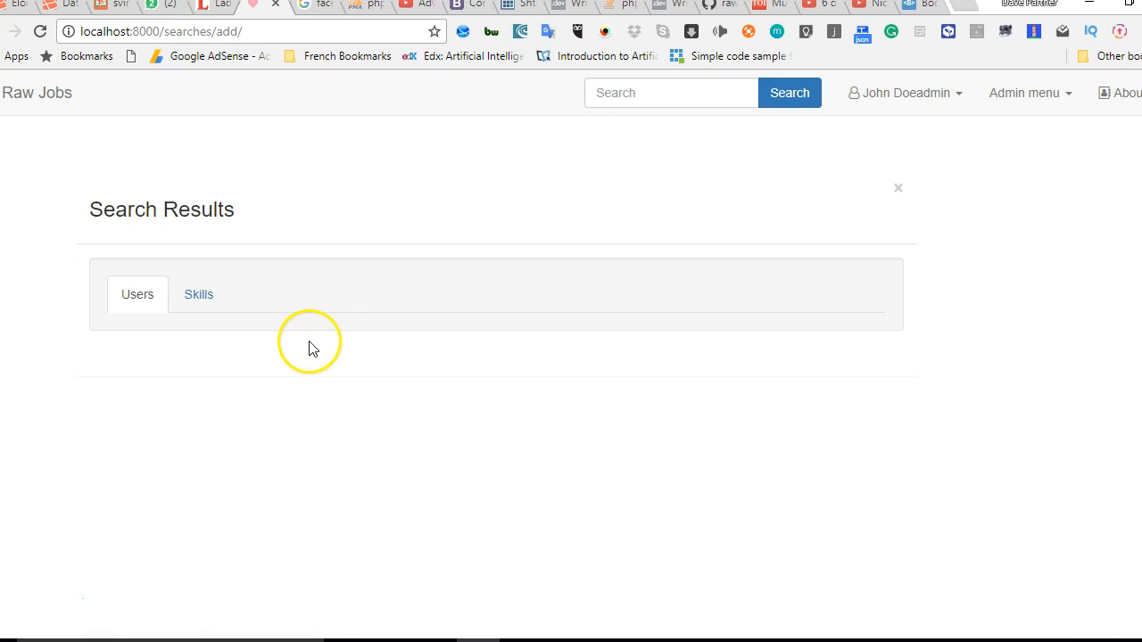
pyautogui.click(137, 295)
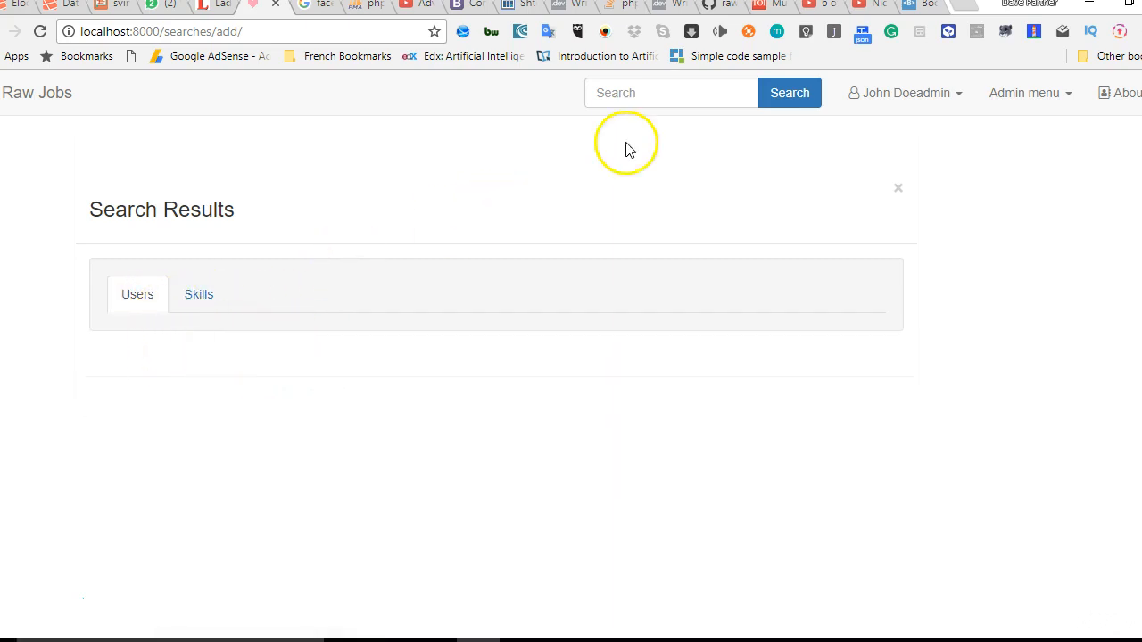
pyautogui.moveTo(225, 241)
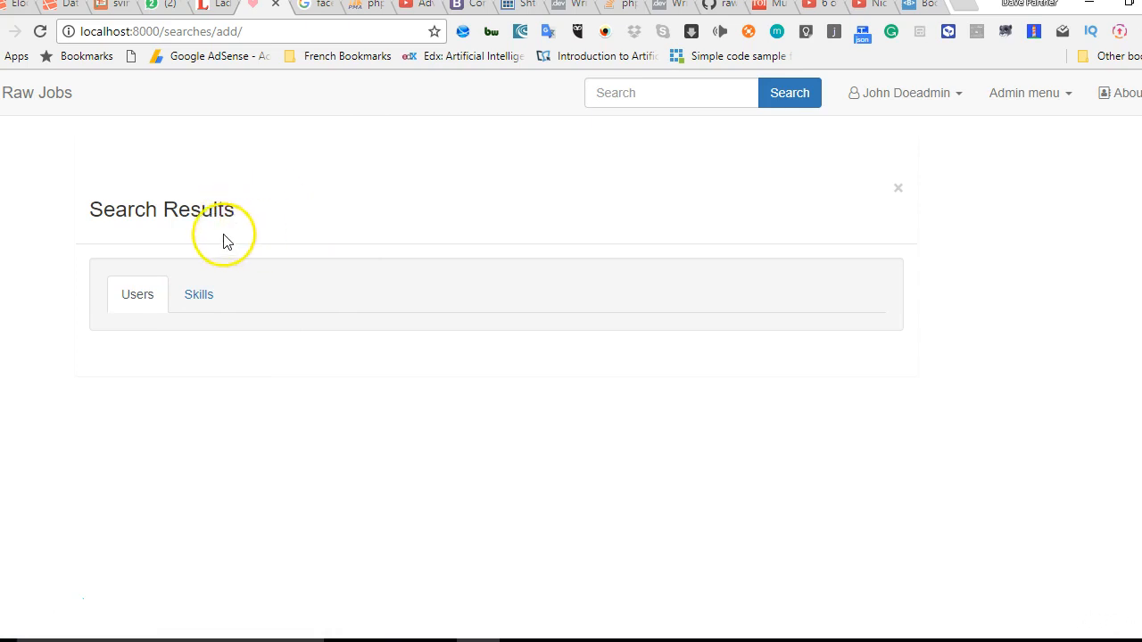
pyautogui.moveTo(459, 522)
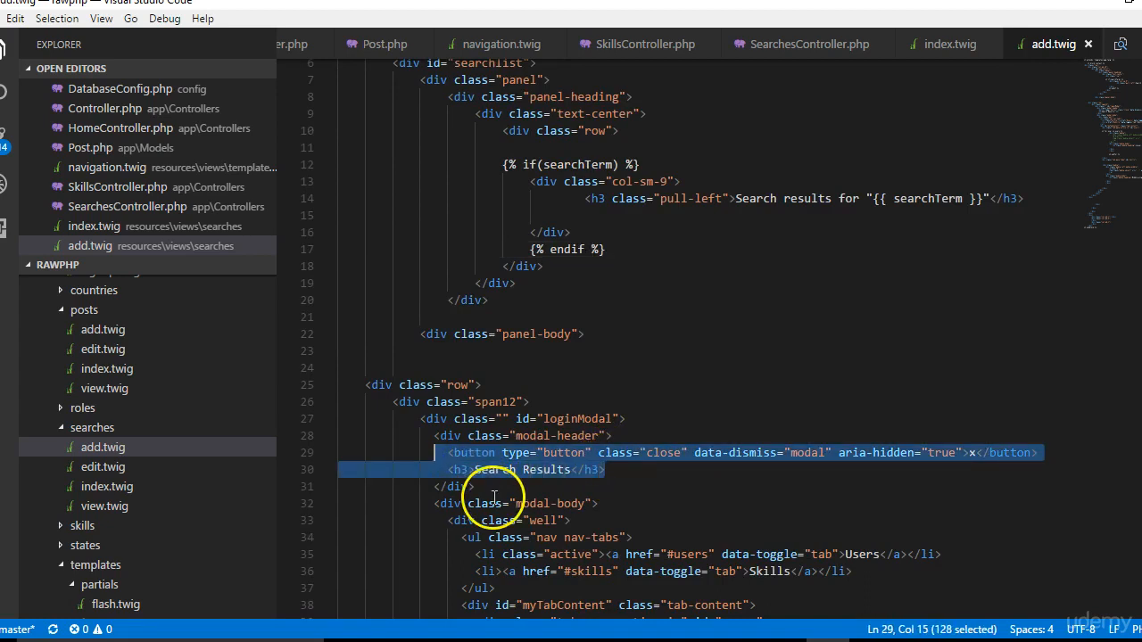
# Step: Delete the modal-header block holding the close button and 'Search Results' title
pyautogui.click(476, 487)
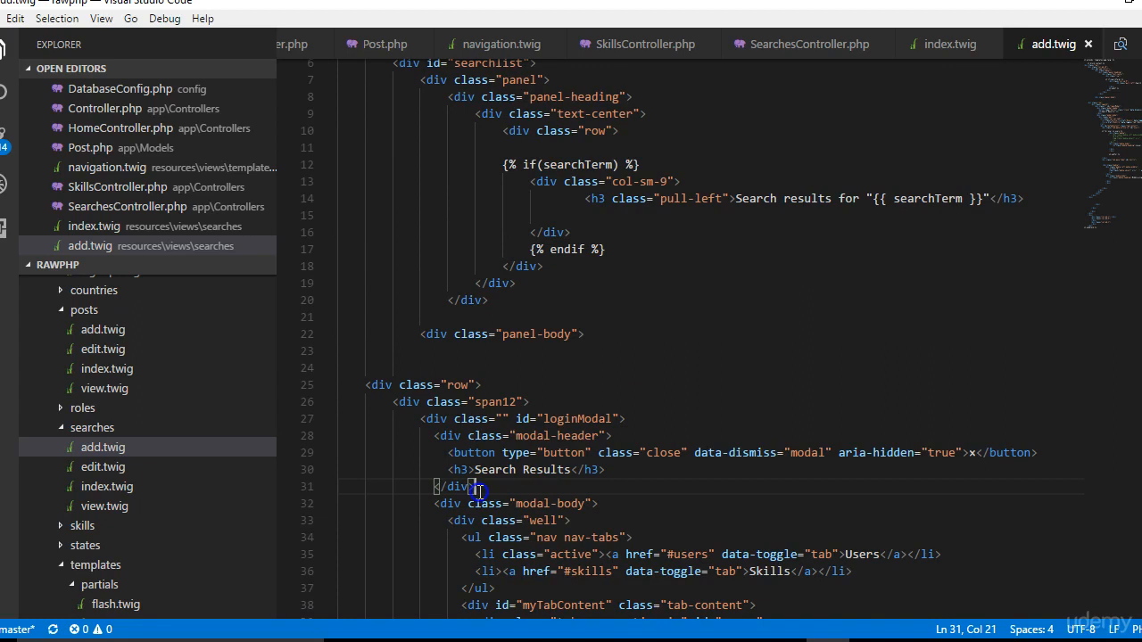
pyautogui.moveTo(478, 486); pyautogui.dragTo(433, 437)
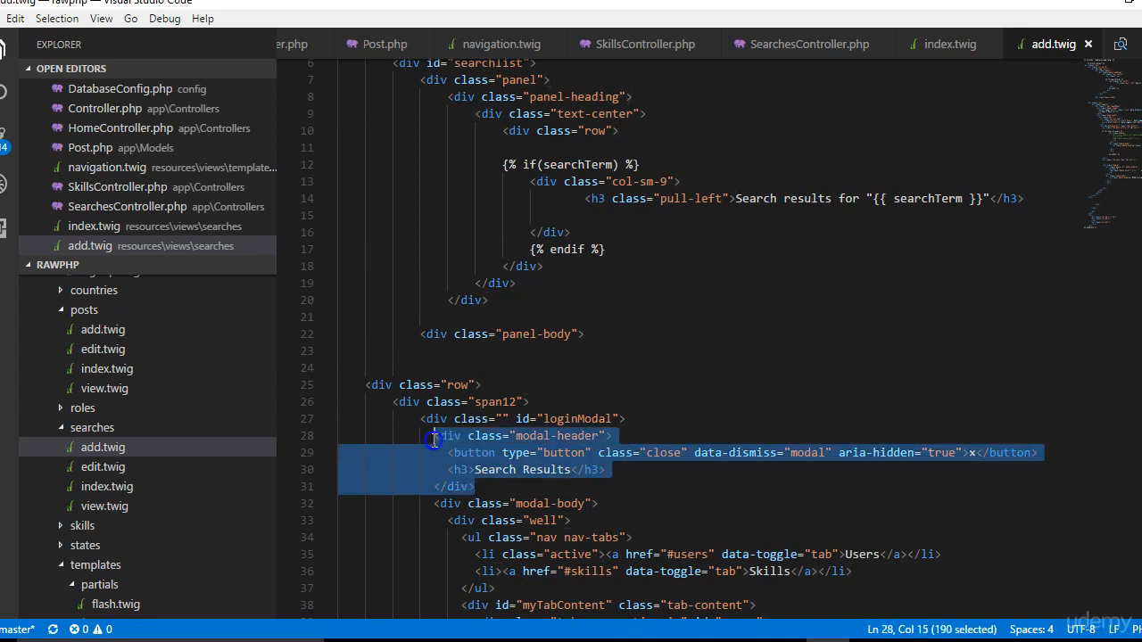
pyautogui.press('Delete')
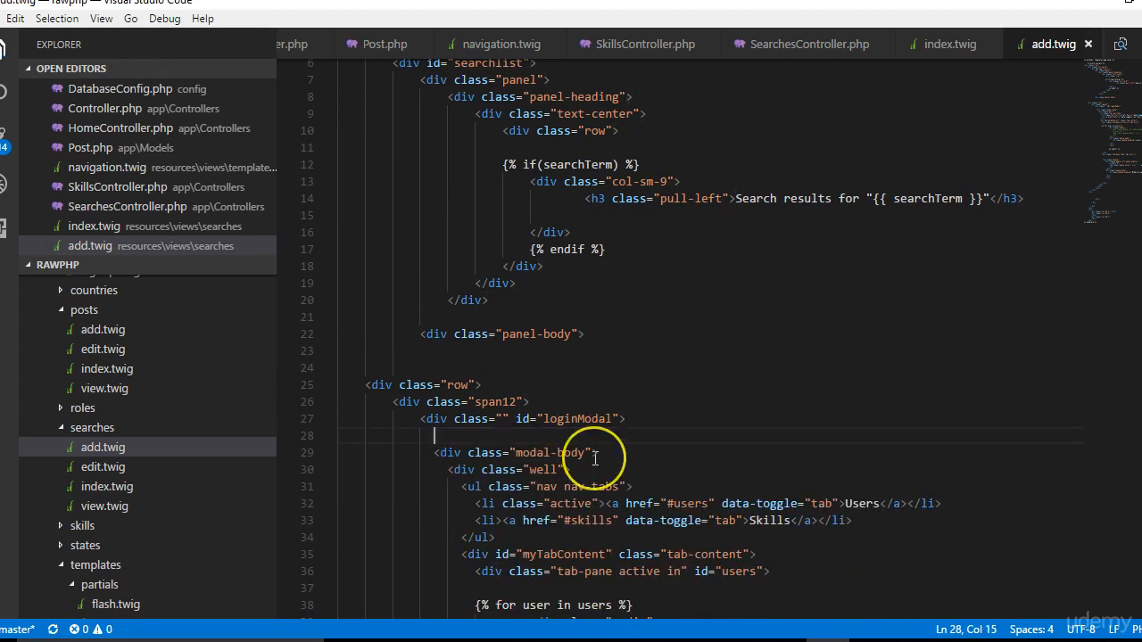
pyautogui.scroll(-3)
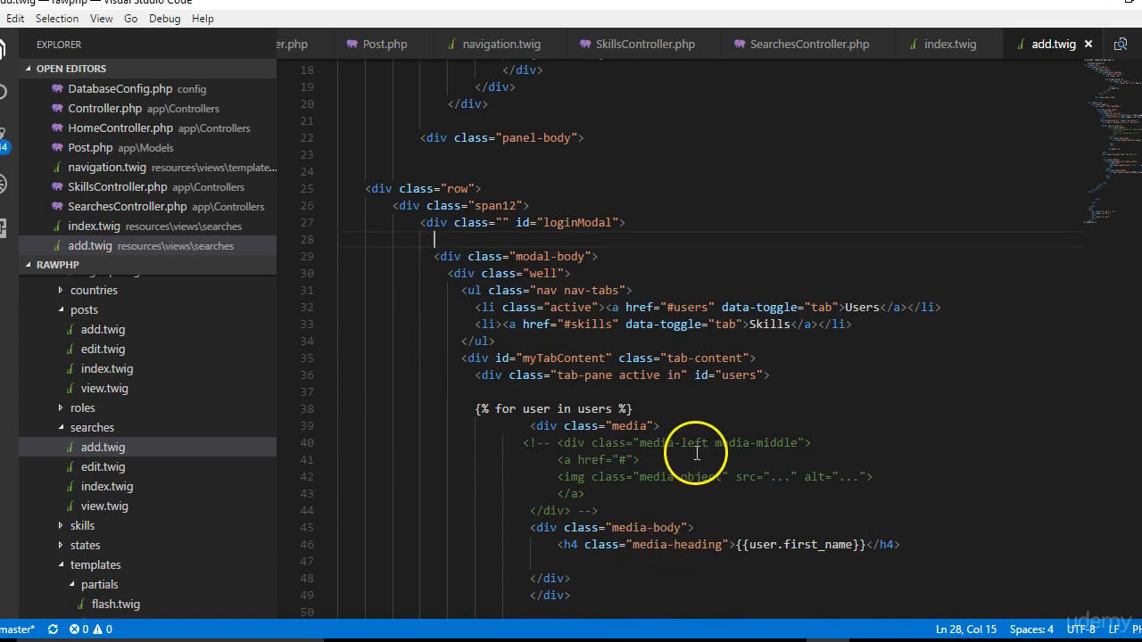
pyautogui.scroll(-3)
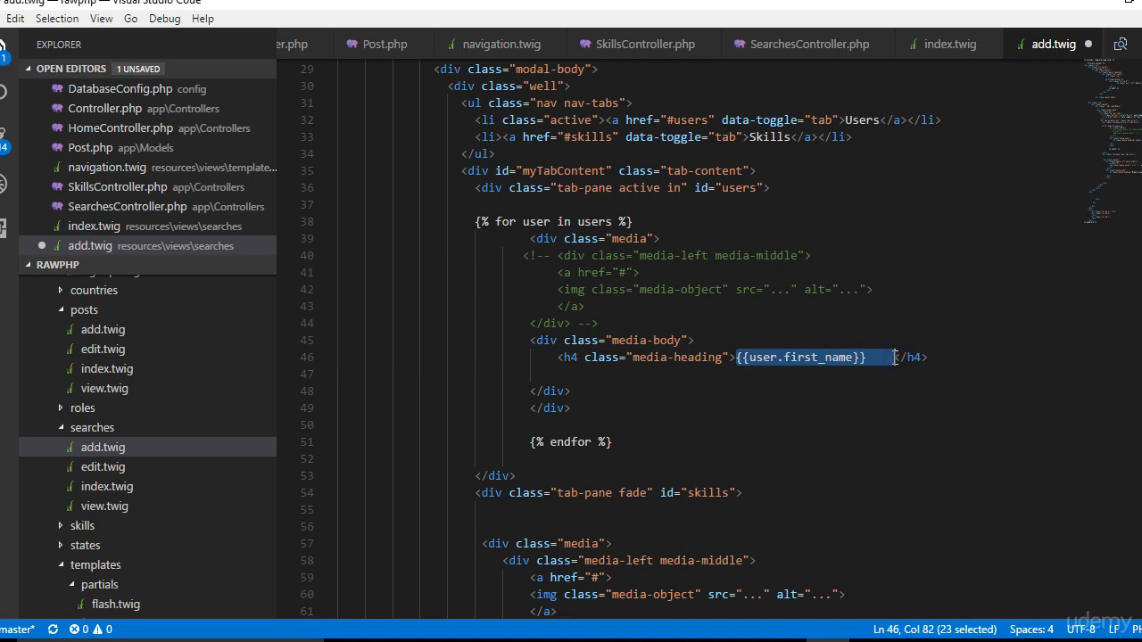
# Step: Add a line under each user's h4 name heading that prints {{user.state.name}}
pyautogui.write('{{user.first_name}}')
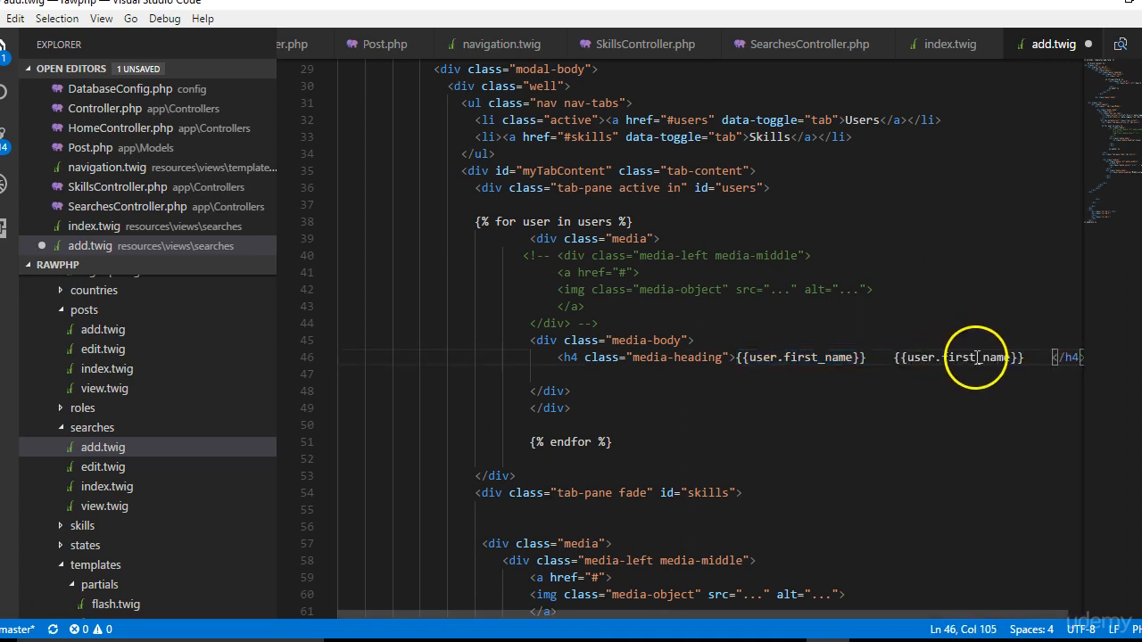
pyautogui.doubleClick(962, 357)
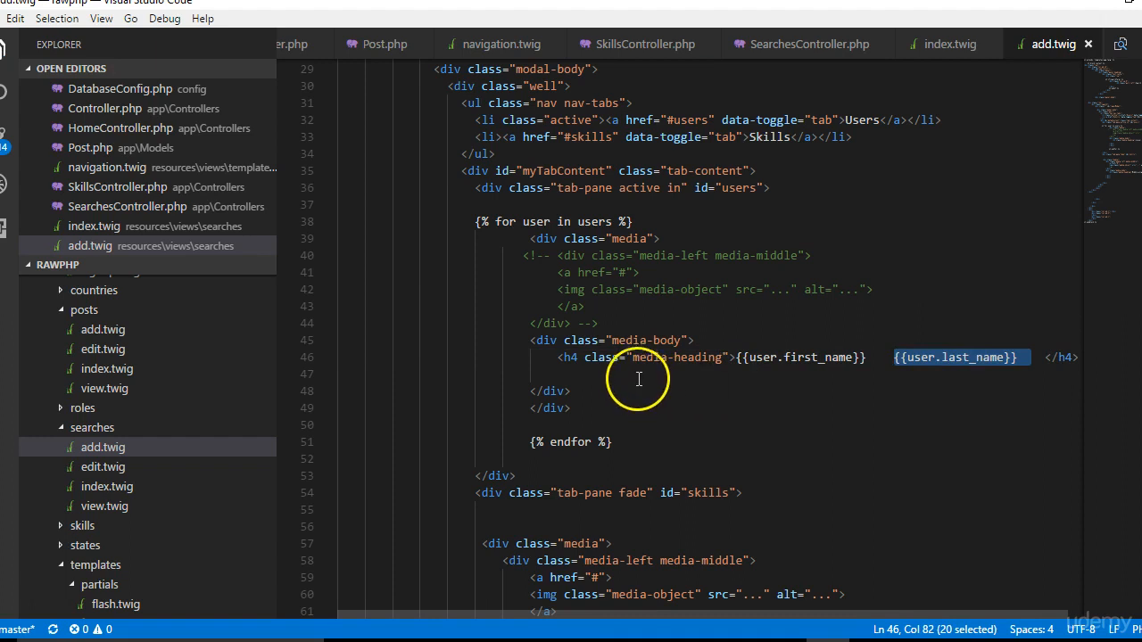
pyautogui.click(638, 374)
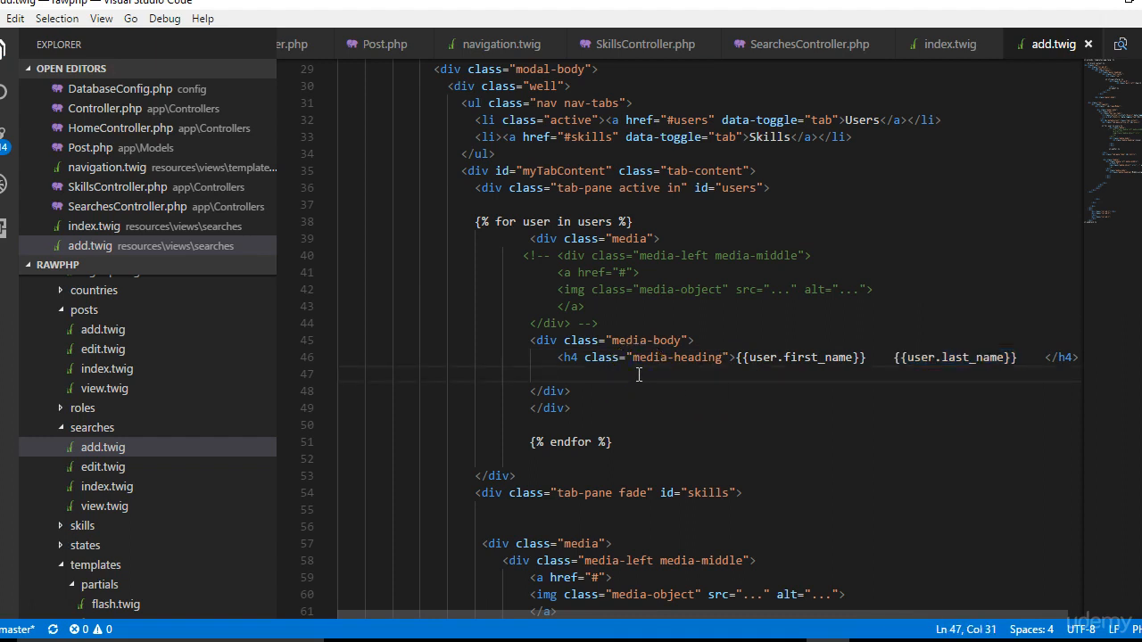
pyautogui.write('{{user.last_name}}')
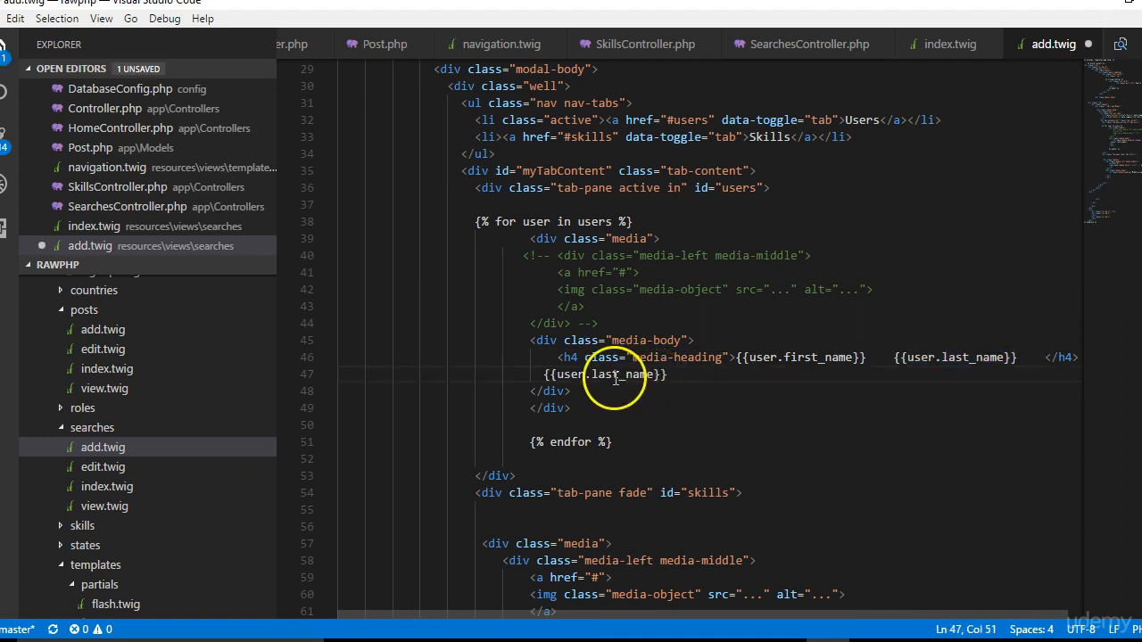
pyautogui.doubleClick(619, 374)
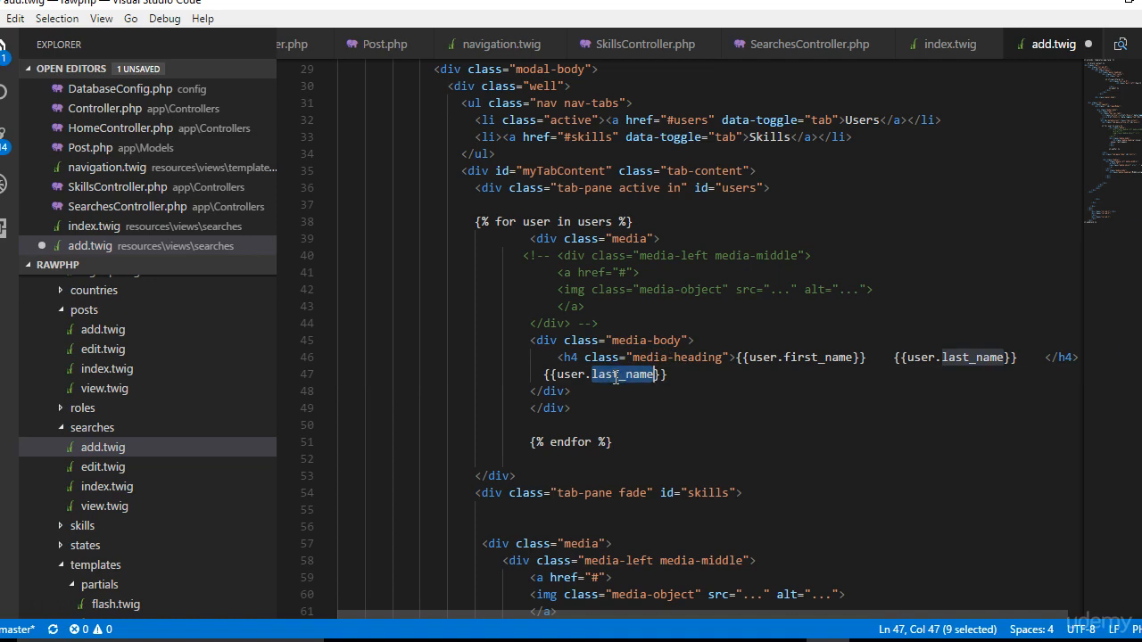
pyautogui.write('s')
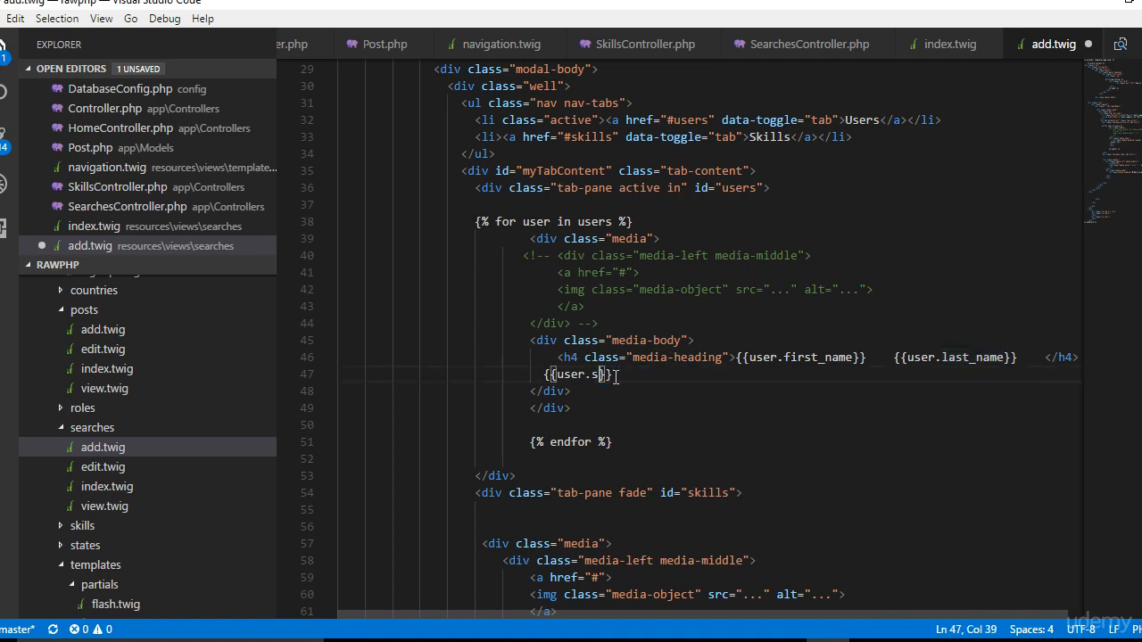
pyautogui.write('tate')
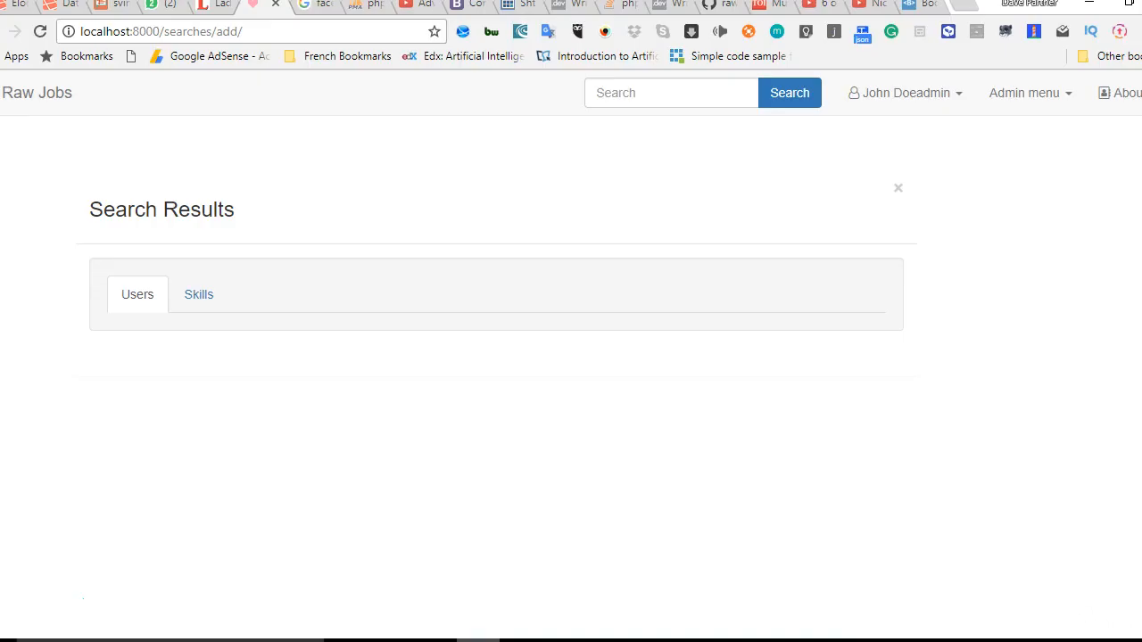
# Step: Reload the Raw Jobs search results page to check the template, then return to VS Code
pyautogui.rightClick(579, 169)
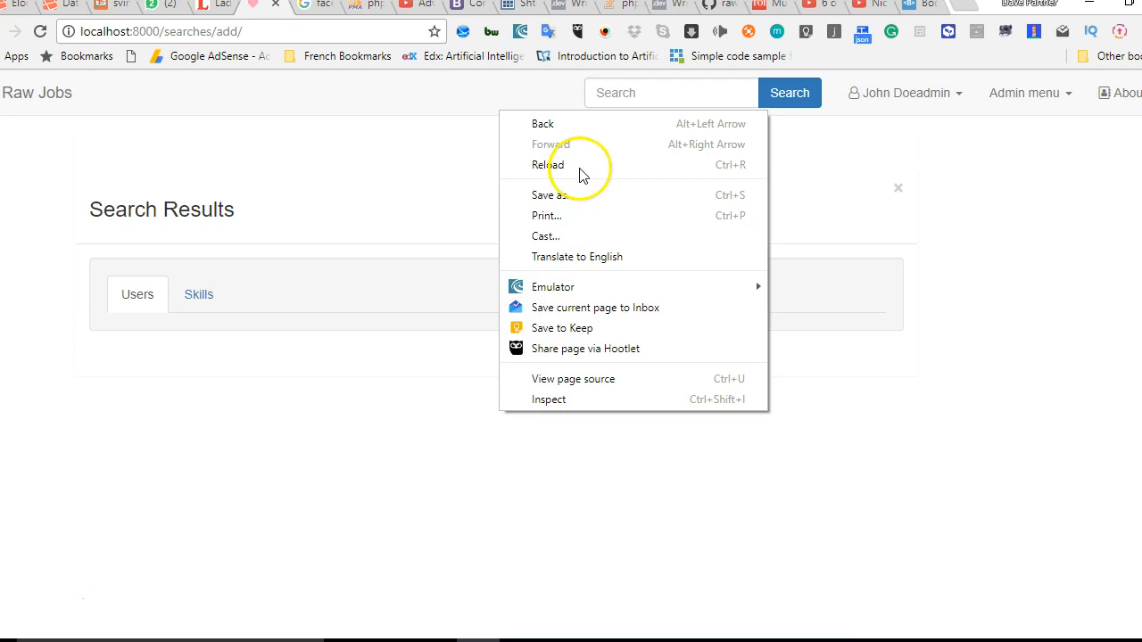
pyautogui.click(548, 165)
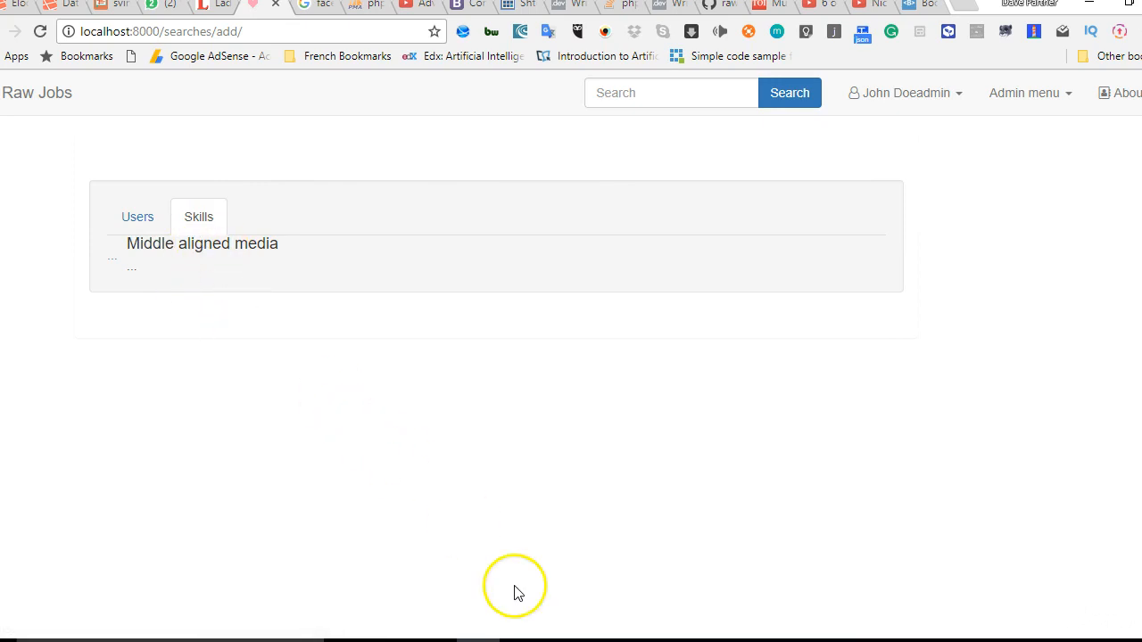
pyautogui.press('alt+tab')
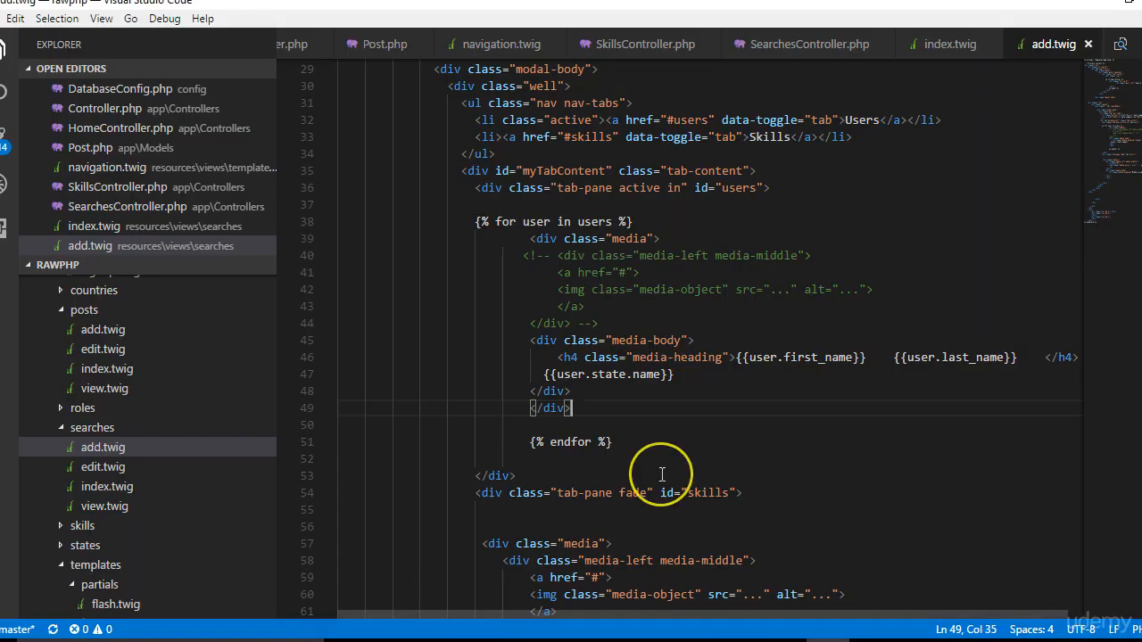
# Step: Duplicate the orwhere('last_name', $searchTerm) clause in the users query and change it to 'email'
pyautogui.scroll(-3)
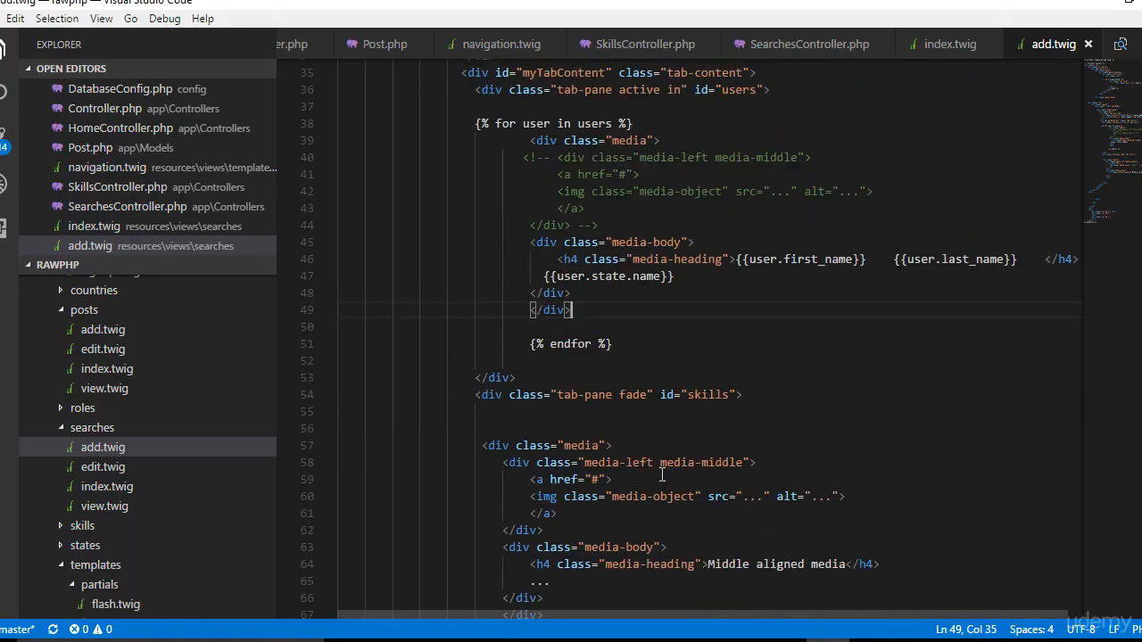
pyautogui.moveTo(950, 44)
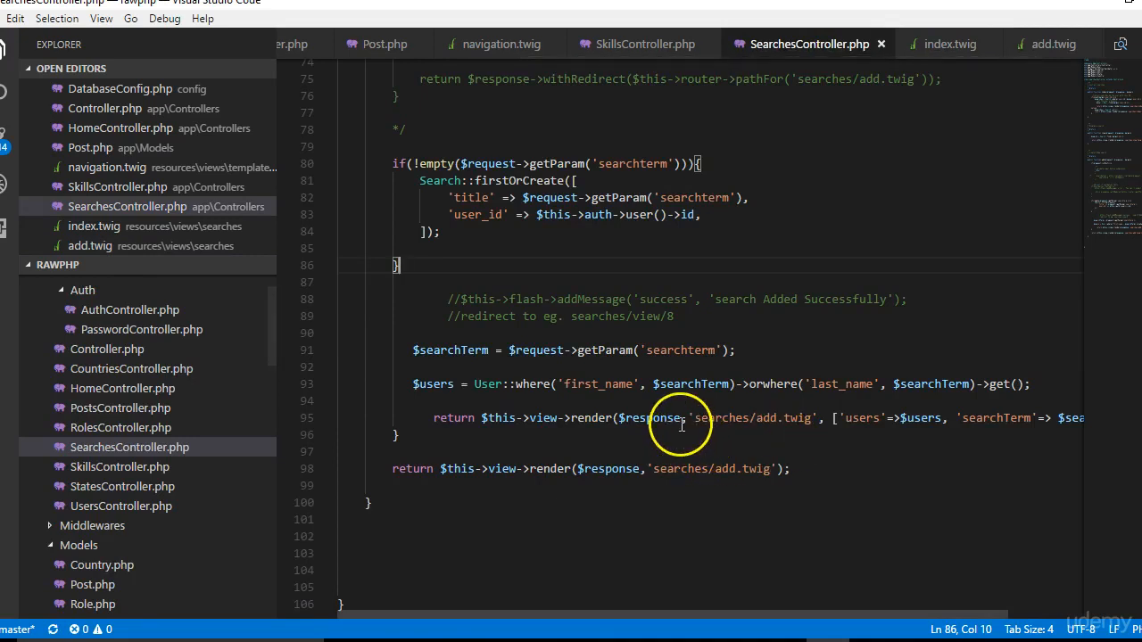
pyautogui.click(692, 383)
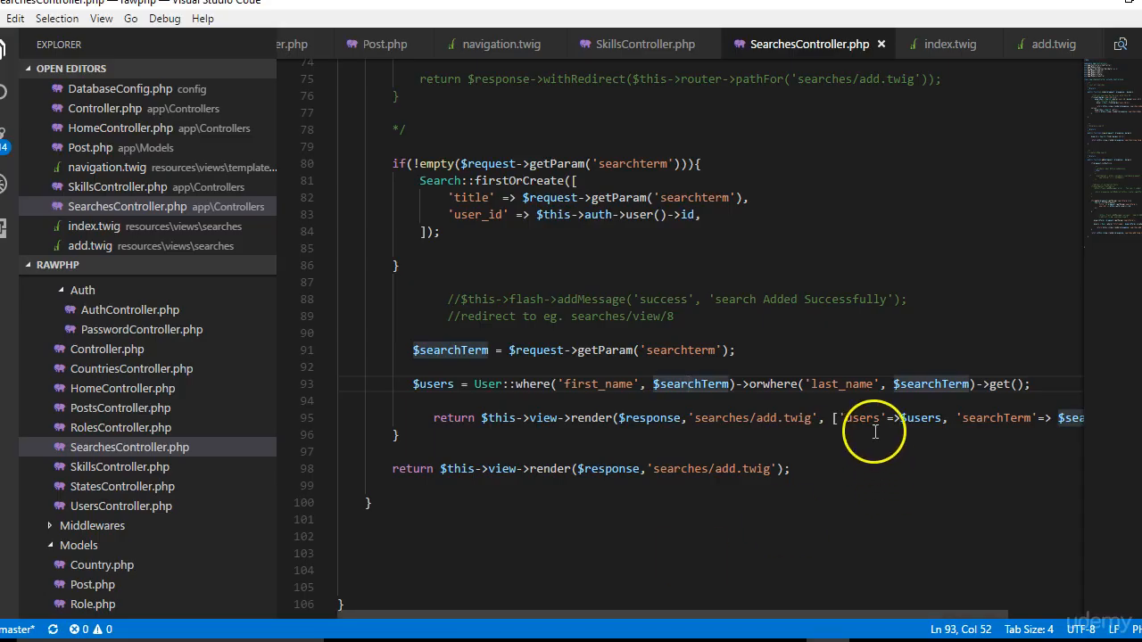
pyautogui.click(977, 383)
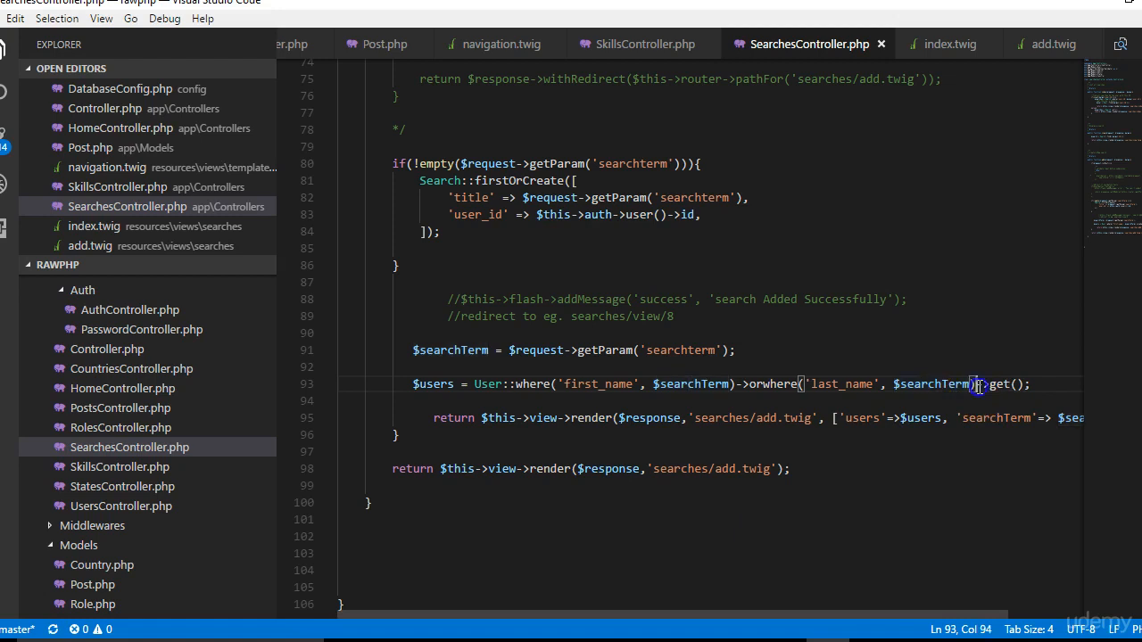
pyautogui.moveTo(977, 384); pyautogui.dragTo(736, 384)
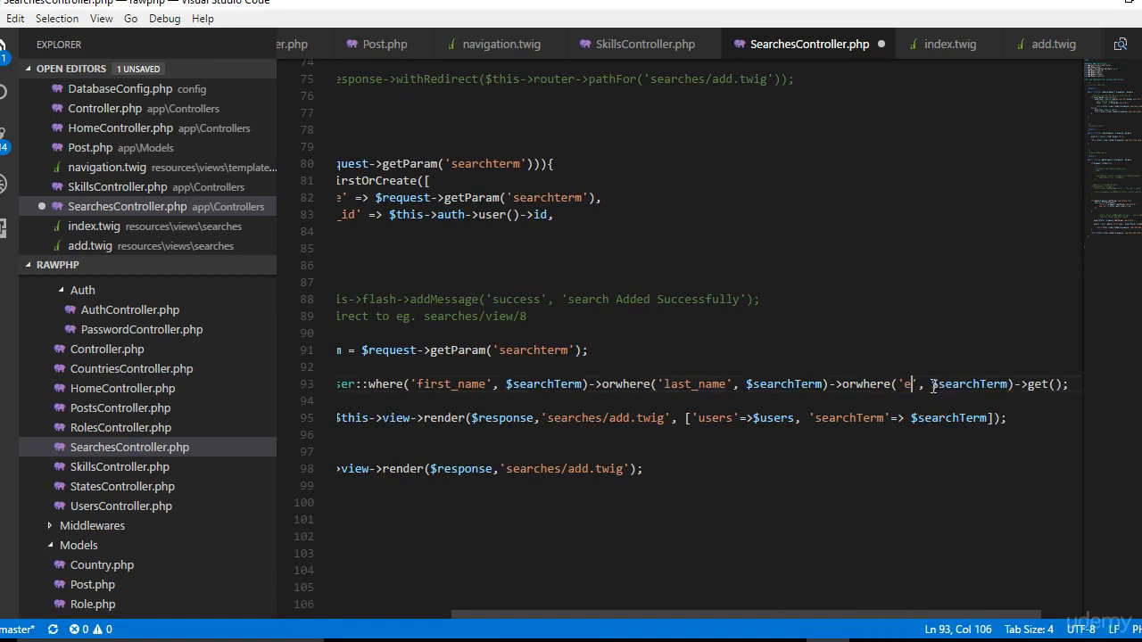
pyautogui.write('mail')
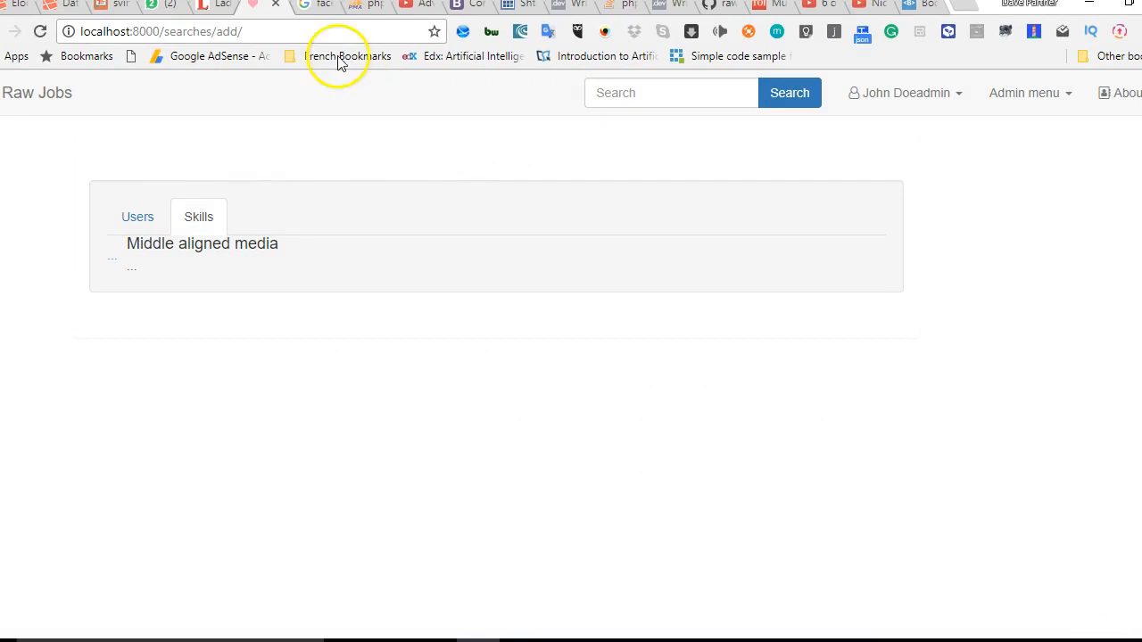
pyautogui.moveTo(357, 9)
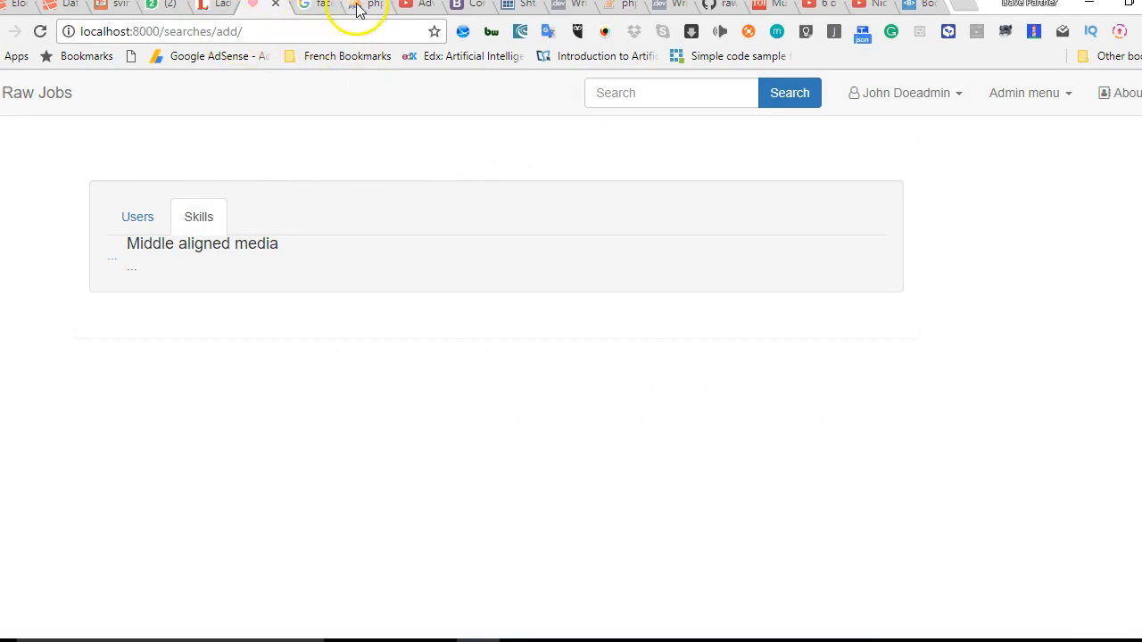
# Step: Log back in to phpMyAdmin and scroll right through the rawjobs users table columns
pyautogui.click(357, 8)
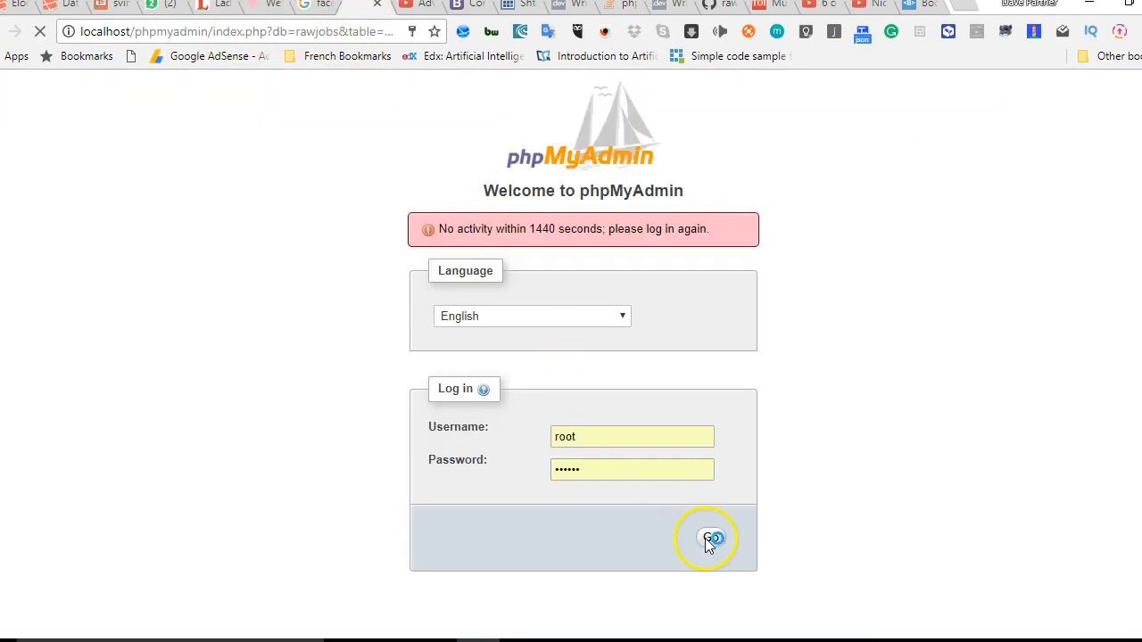
pyautogui.click(707, 538)
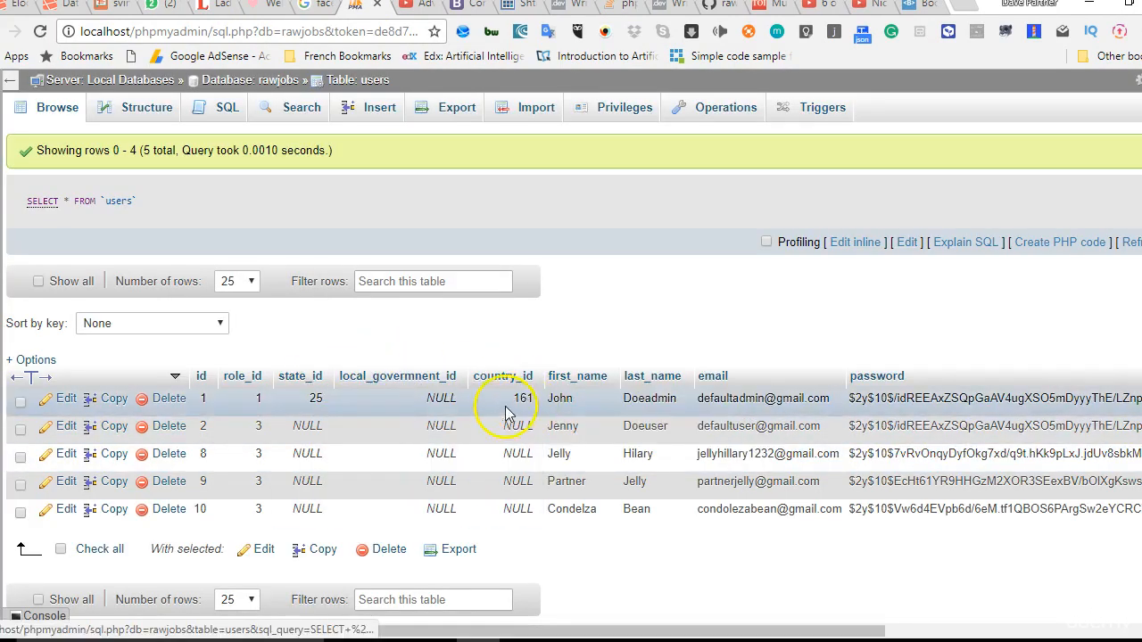
pyautogui.moveTo(505, 375)
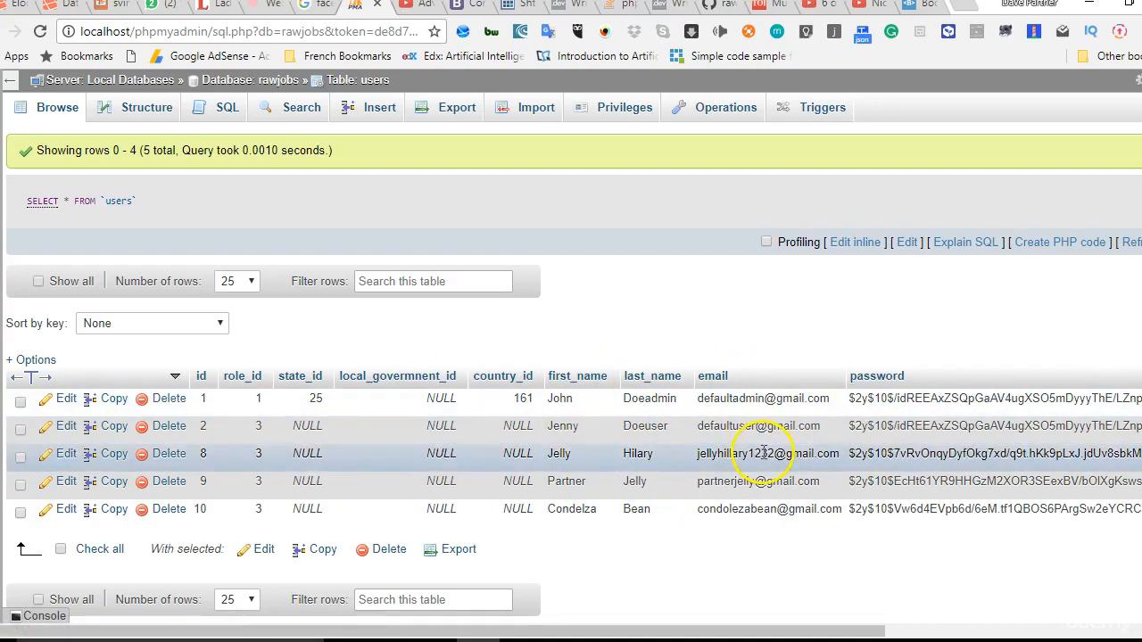
pyautogui.moveTo(845, 631)
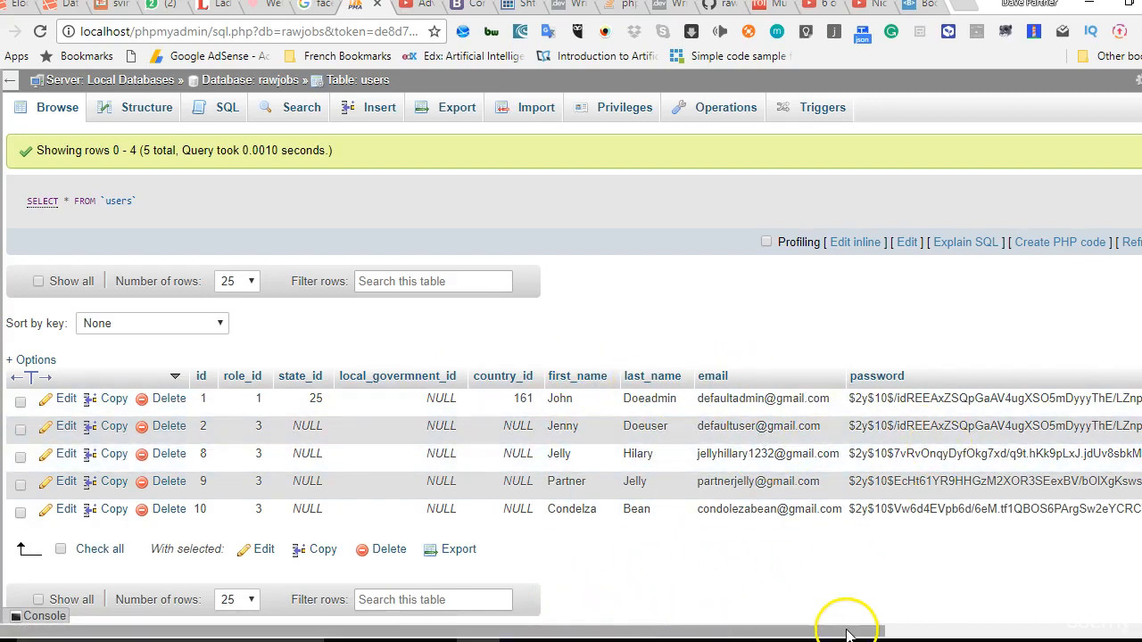
pyautogui.hscroll(3)
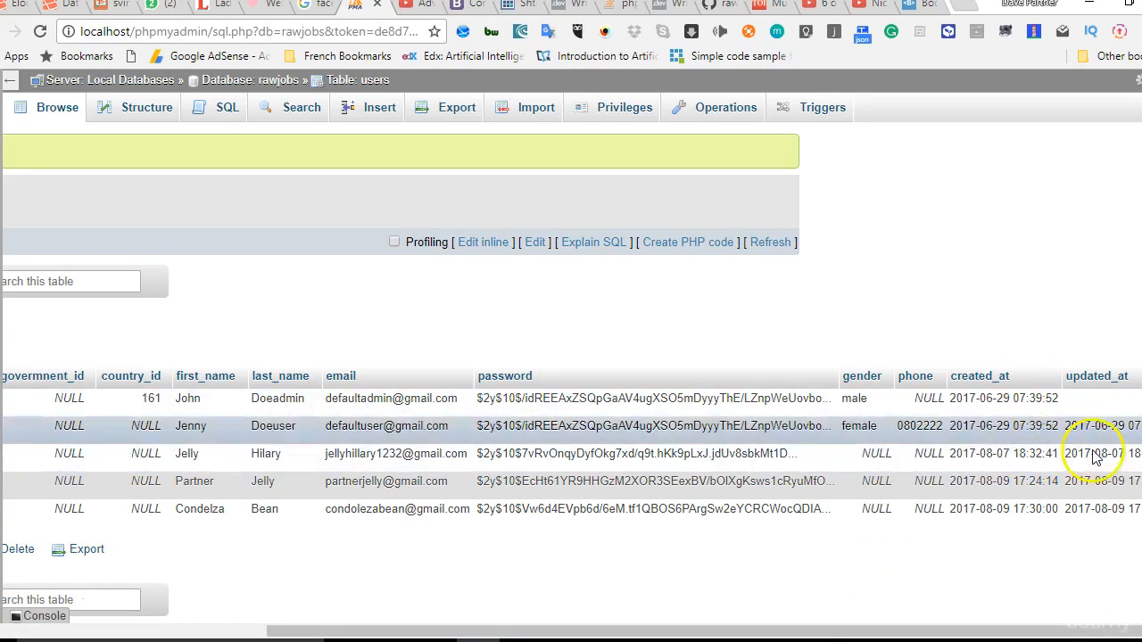
pyautogui.moveTo(606, 620)
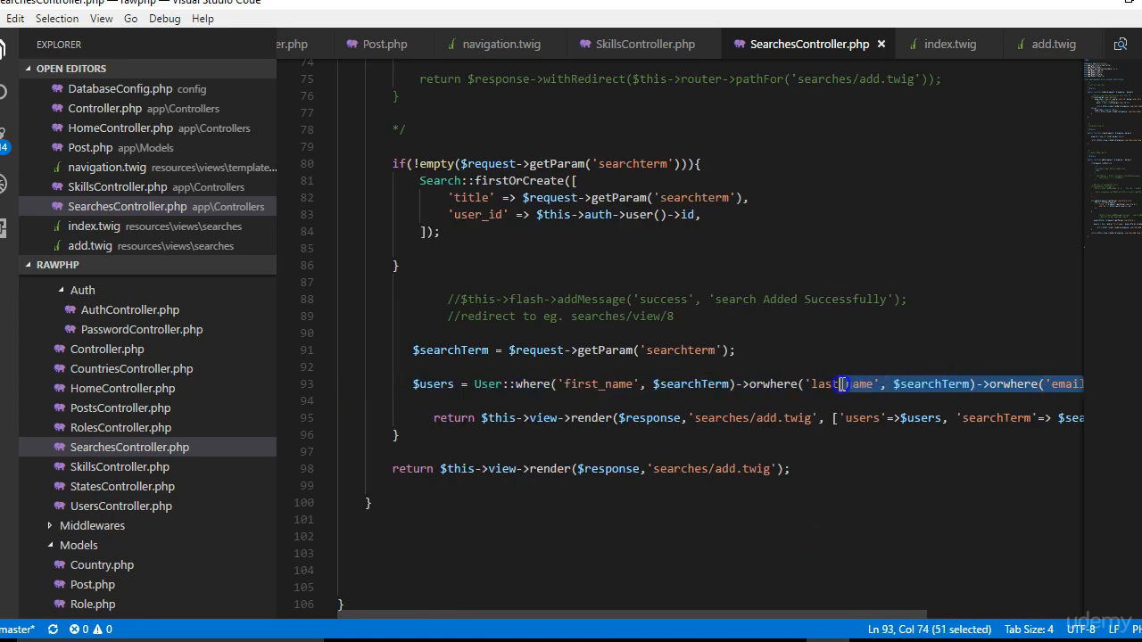
# Step: Copy the last_name clause to the end of the users query as orwhere('gender', $searchTerm)
pyautogui.click(977, 383)
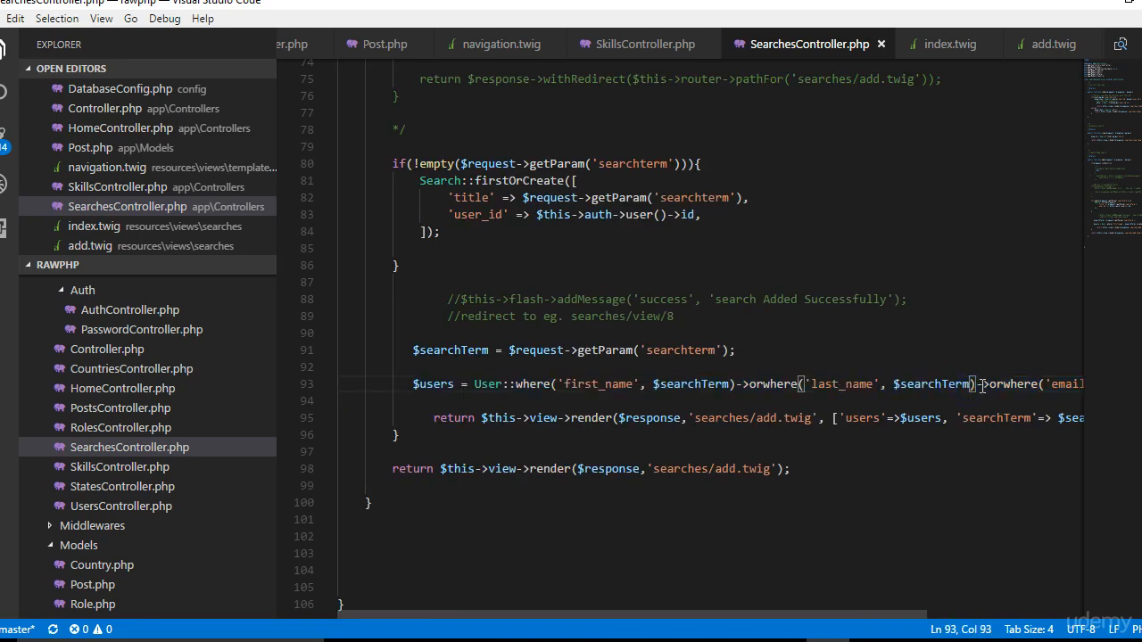
pyautogui.moveTo(980, 383); pyautogui.dragTo(741, 383)
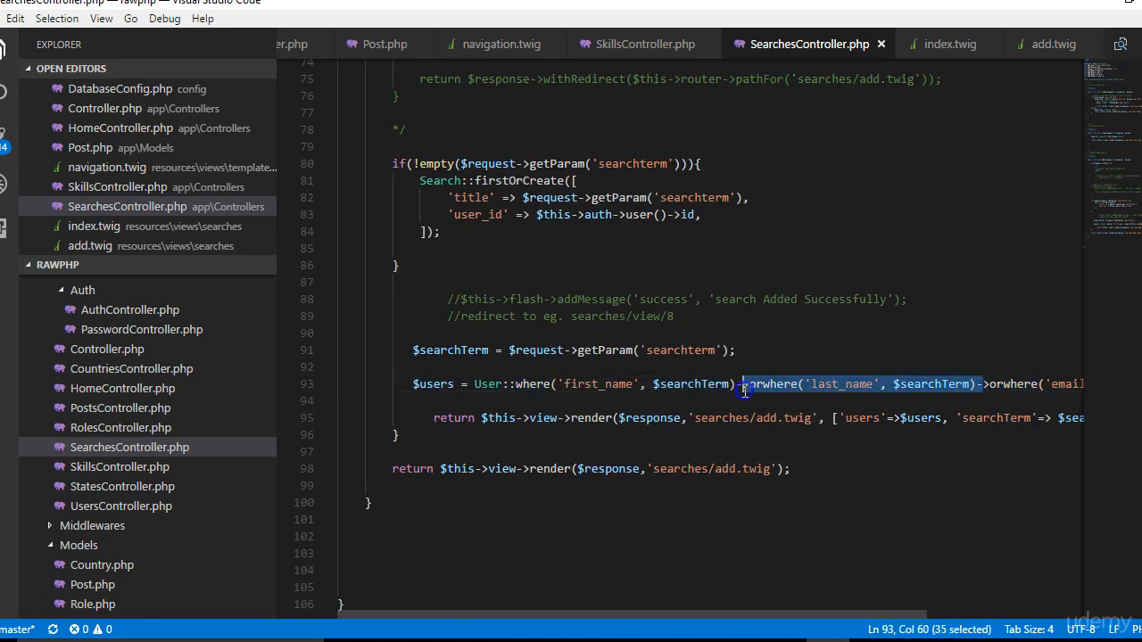
pyautogui.click(747, 384)
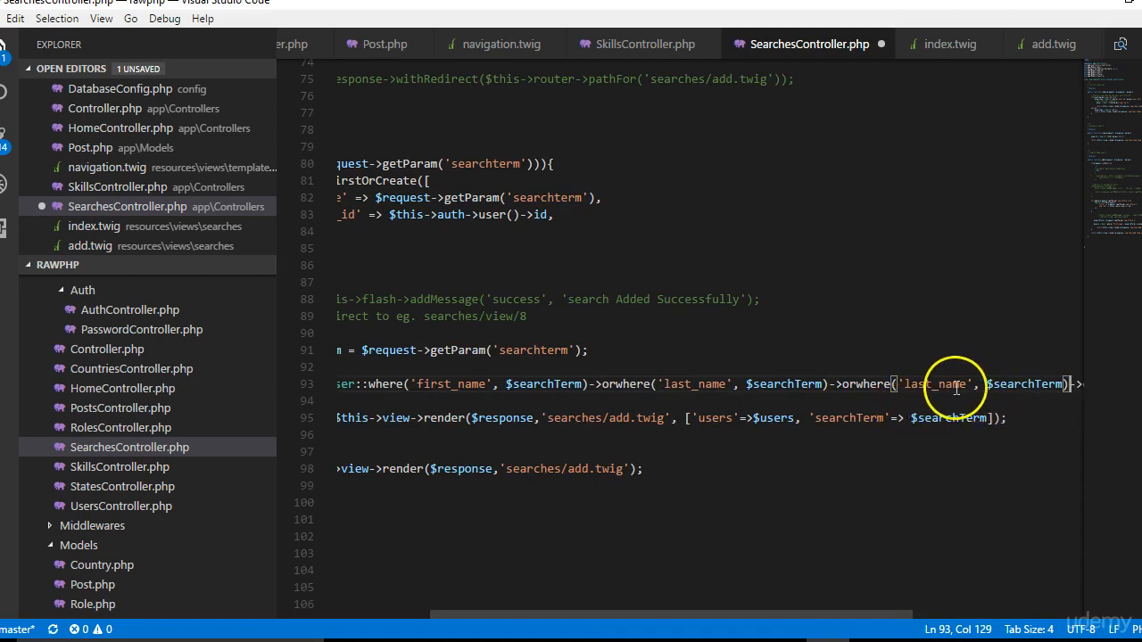
pyautogui.write('gender')
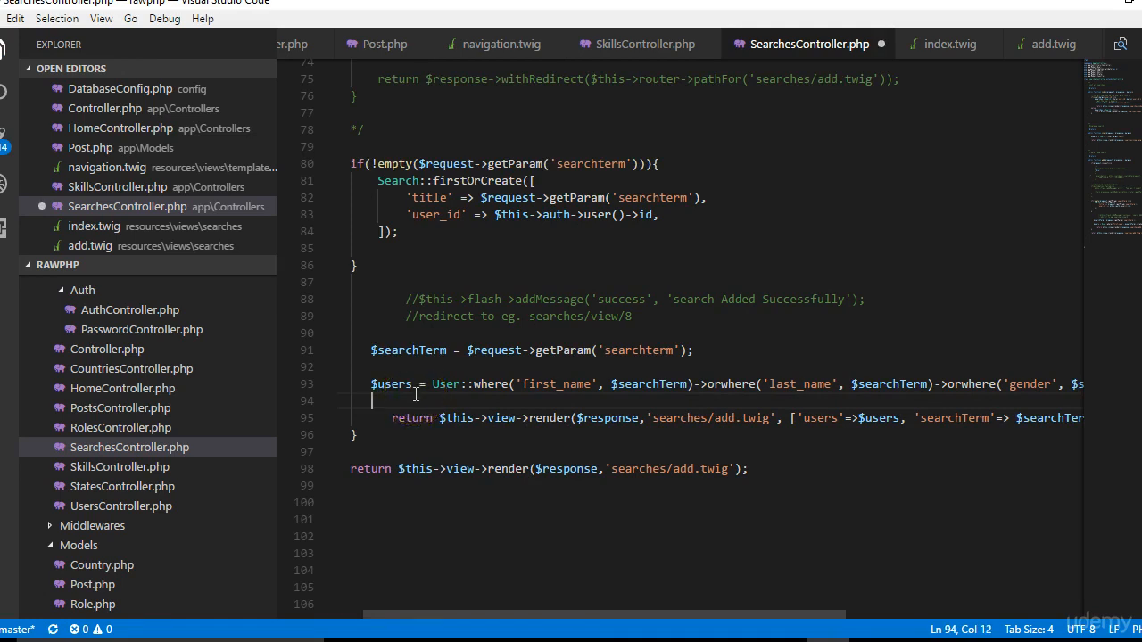
# Step: Write $skills = Skill::where('name','LIKE', …)->orwhere() on line 94
pyautogui.write('$skills')
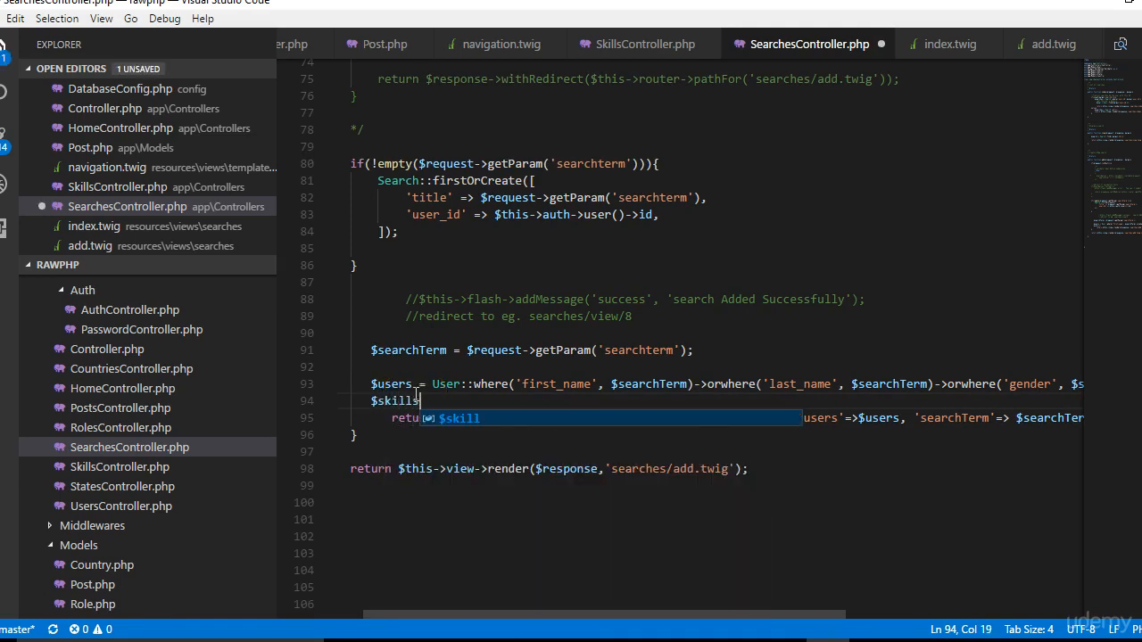
pyautogui.write('= Skill')
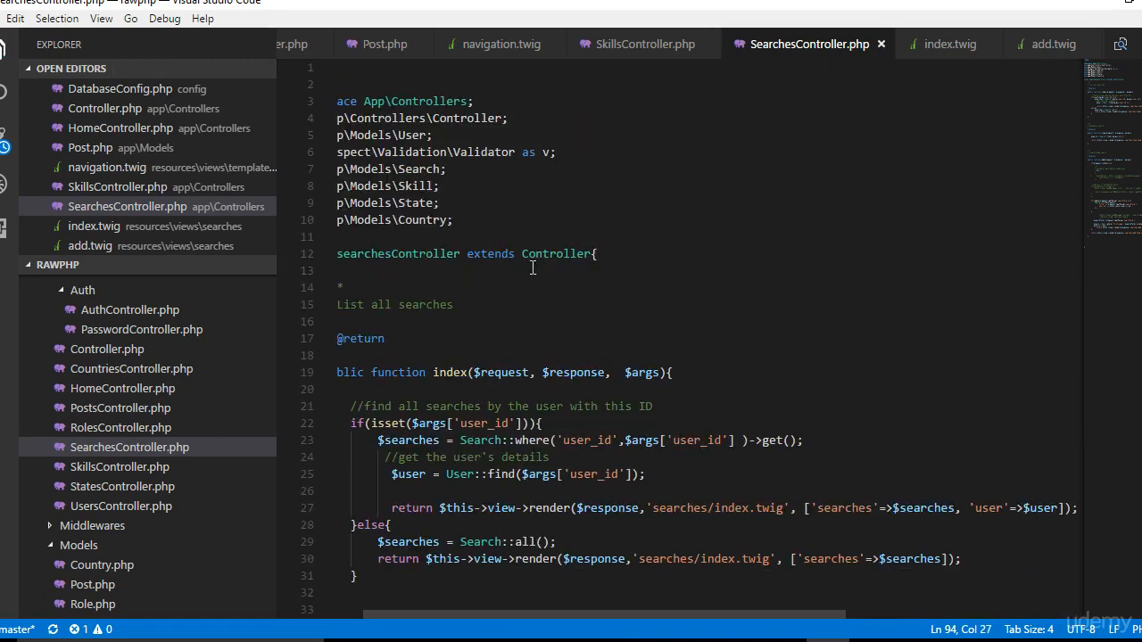
pyautogui.scroll(-3)
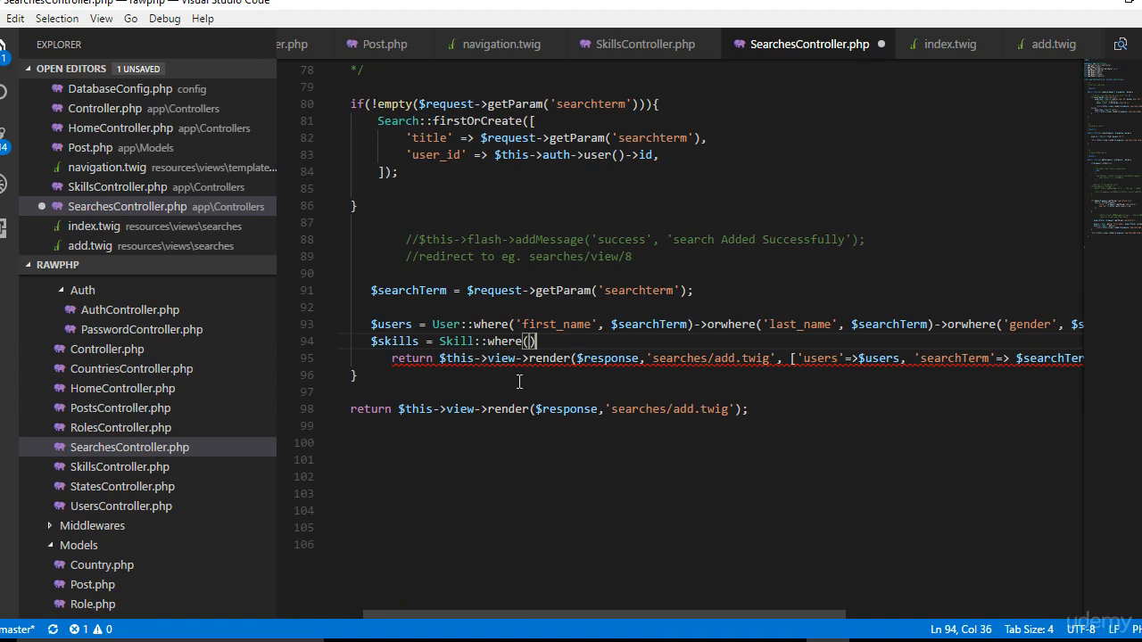
pyautogui.press('Enter')
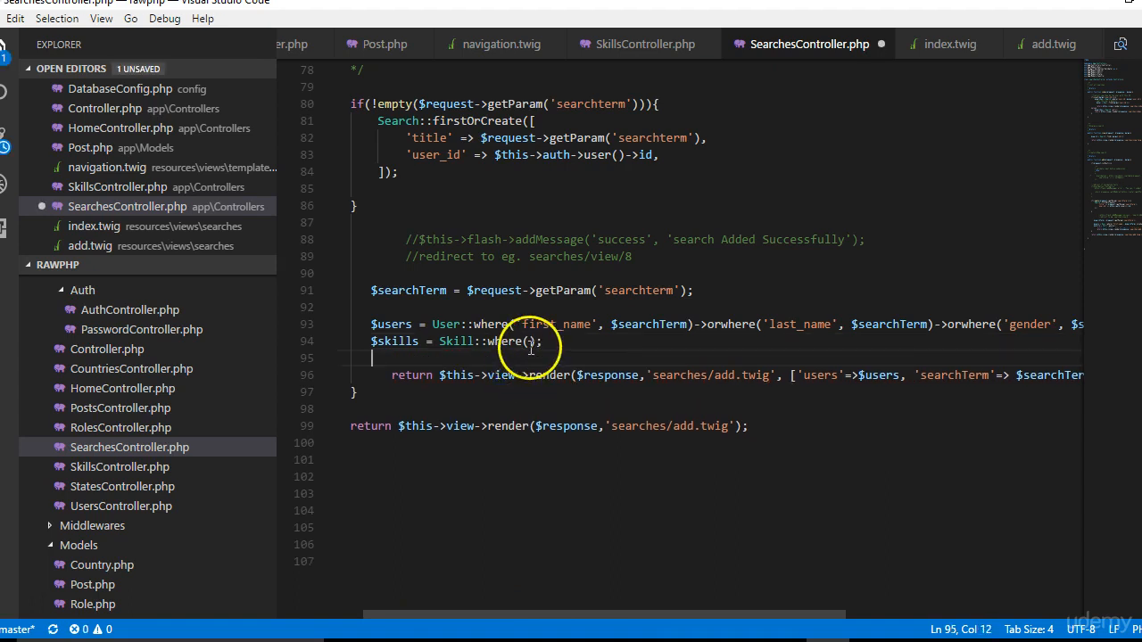
pyautogui.write("name',")
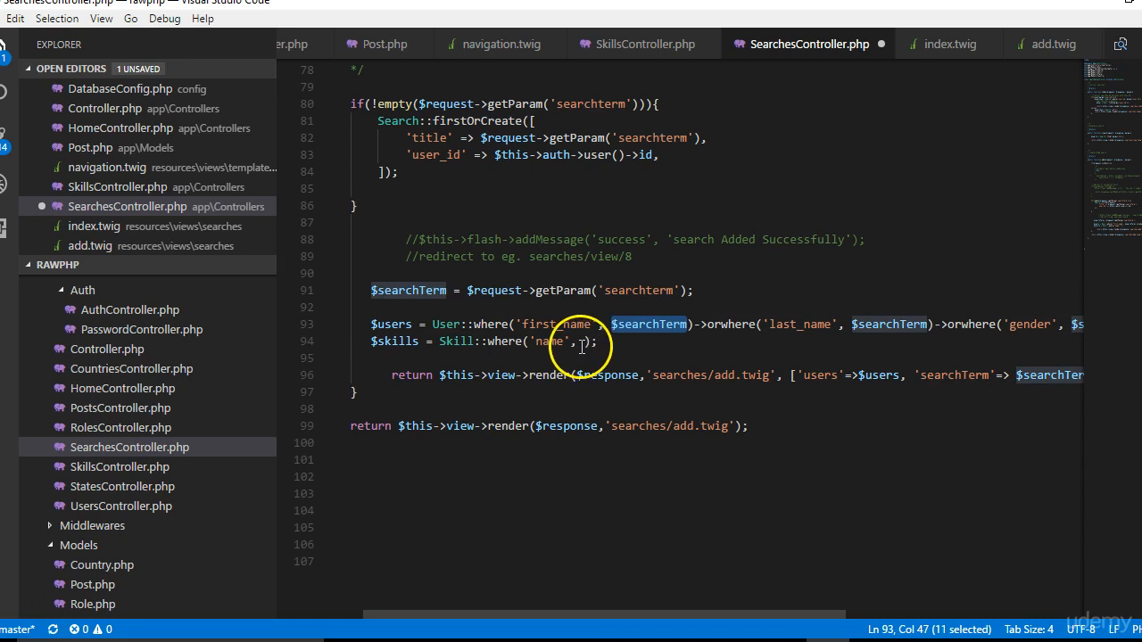
# Step: Insert $searchTerm wrapped in '%' wildcards into the skills name condition
pyautogui.click(591, 341)
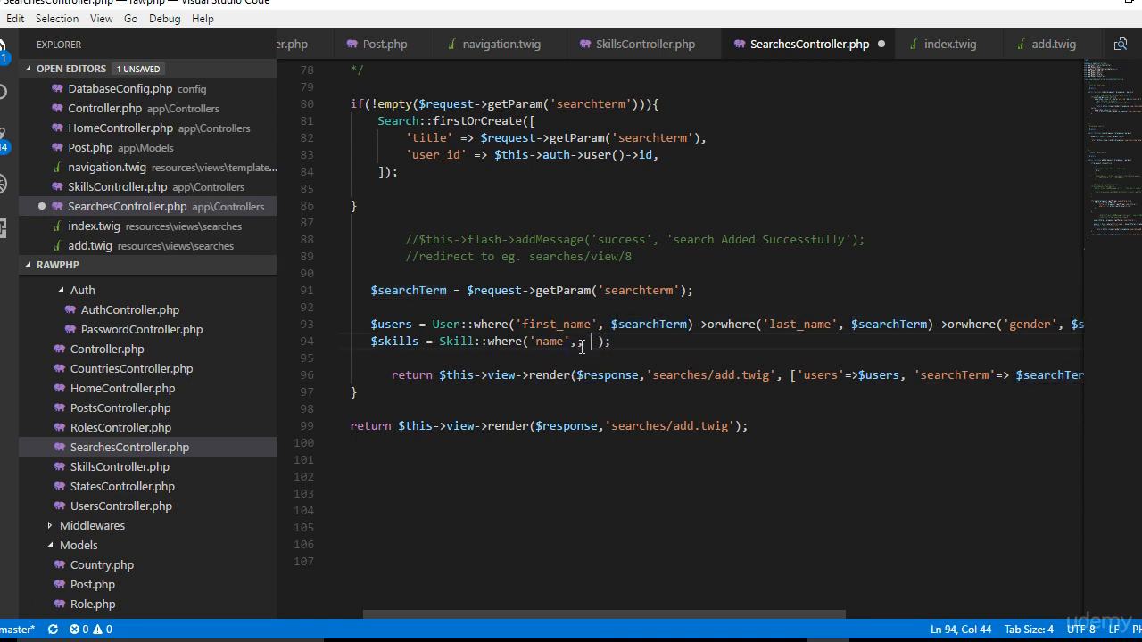
pyautogui.write('$searchTerm')
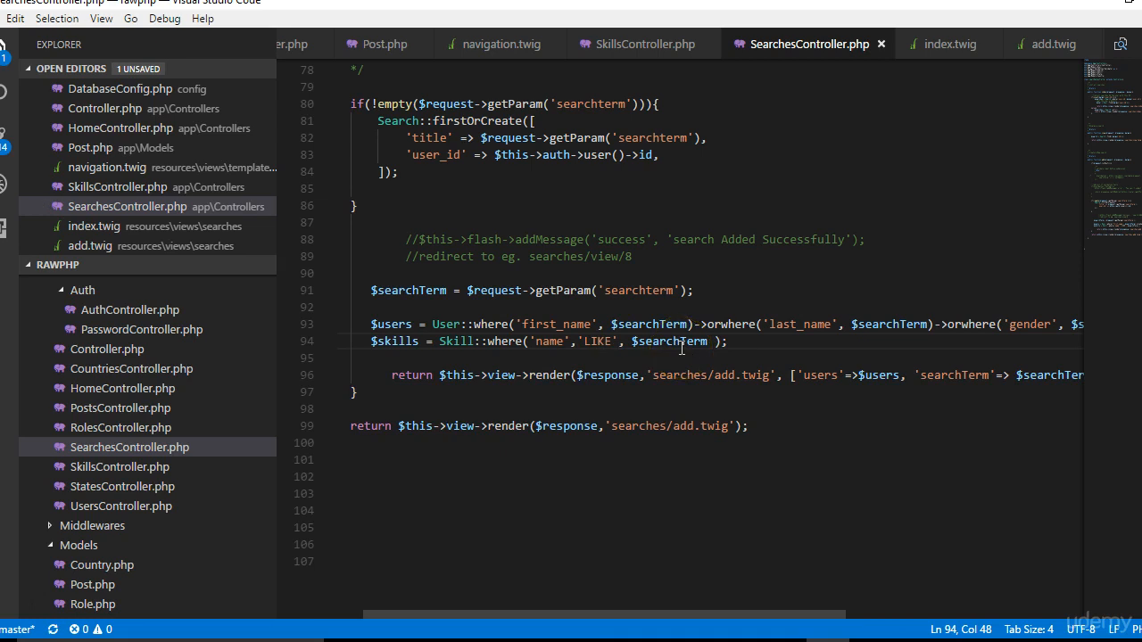
pyautogui.click(632, 341)
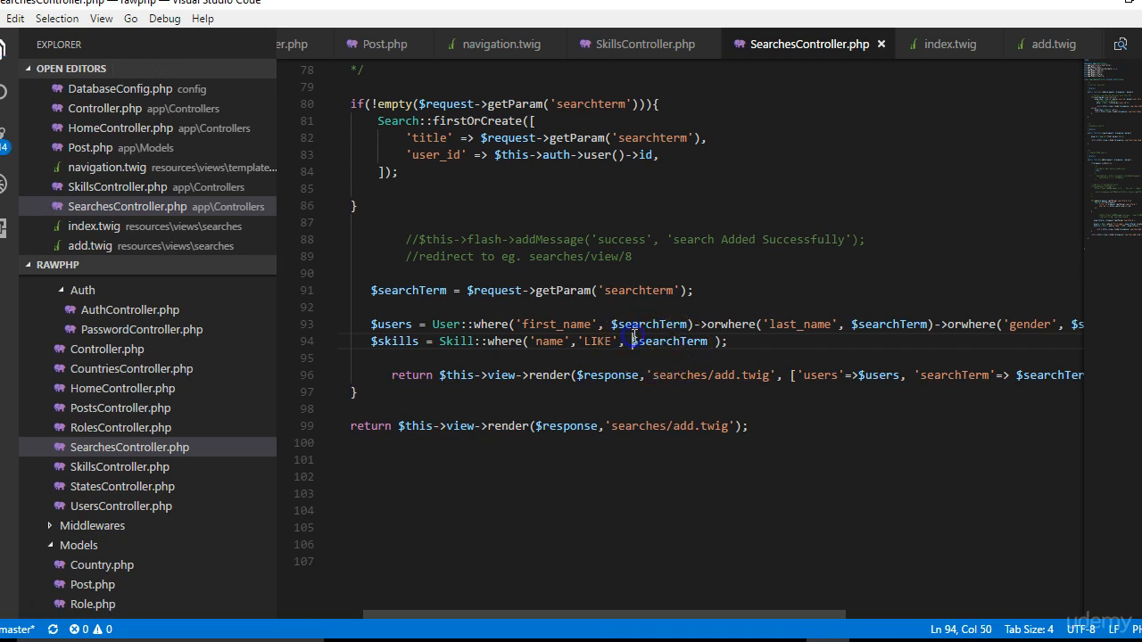
pyautogui.click(712, 341)
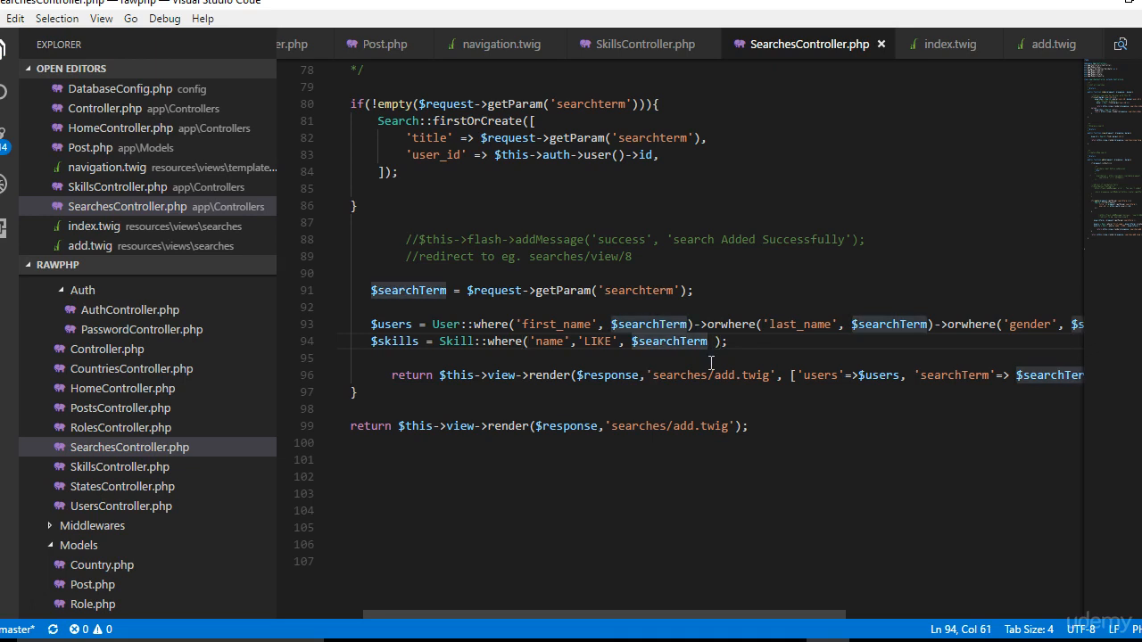
pyautogui.write(".'")
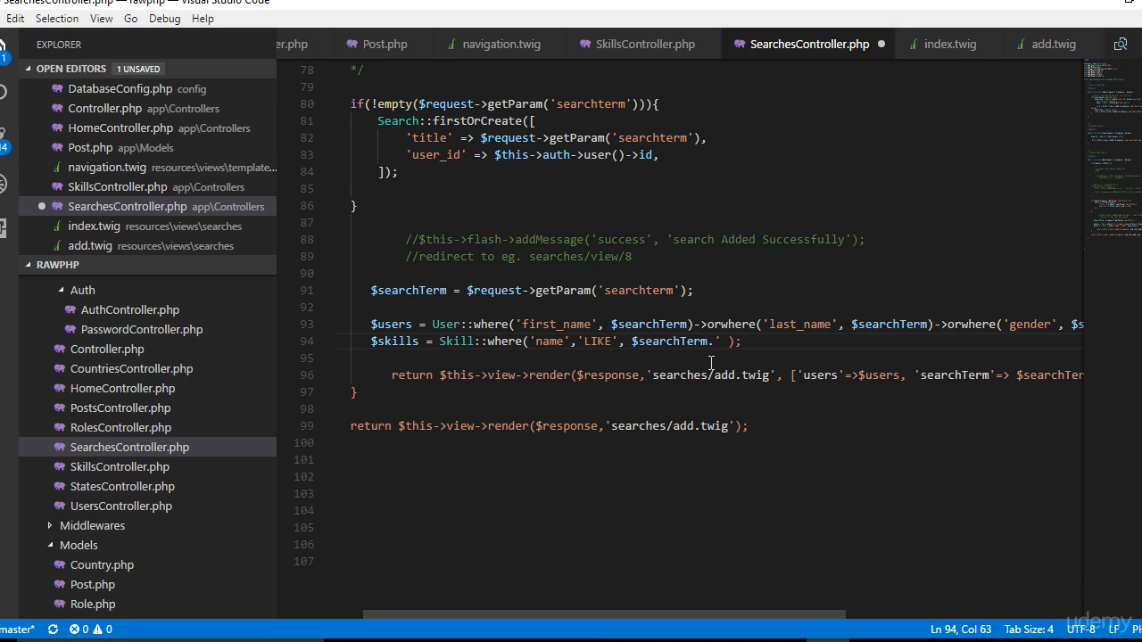
pyautogui.write("%'.")
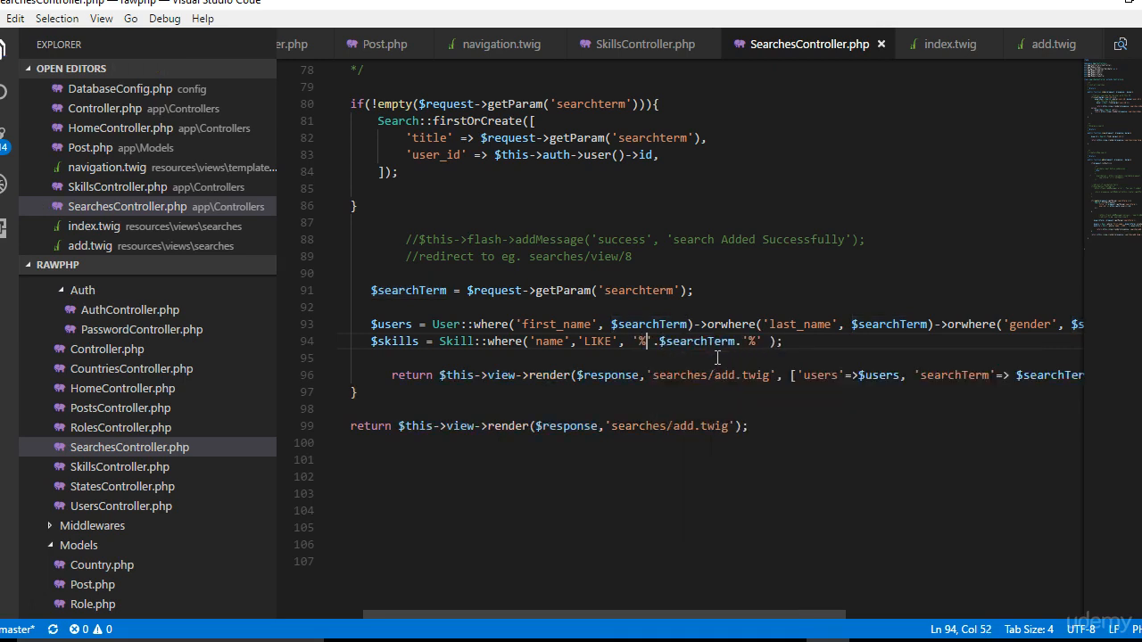
pyautogui.moveTo(495, 352)
pyautogui.write('->orwhere()')
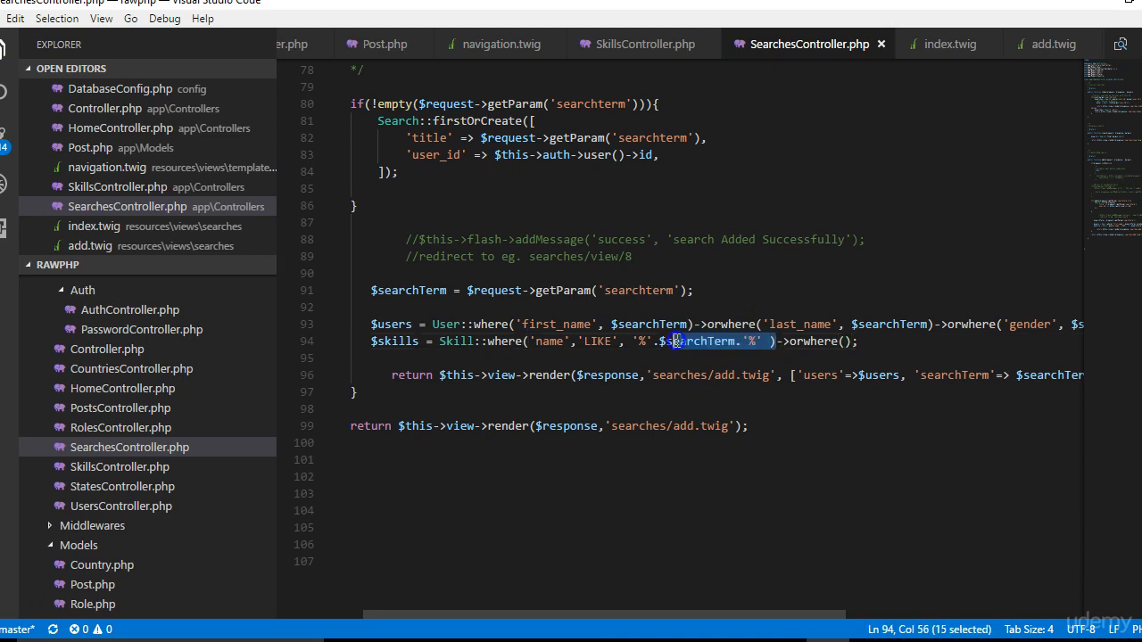
# Step: Fill orwhere() with 'description','LIKE','%'.$searchTerm.'%' in the skills query
pyautogui.click(775, 341)
pyautogui.write("'d','LIKE', '%'.$searchTerm.'%")
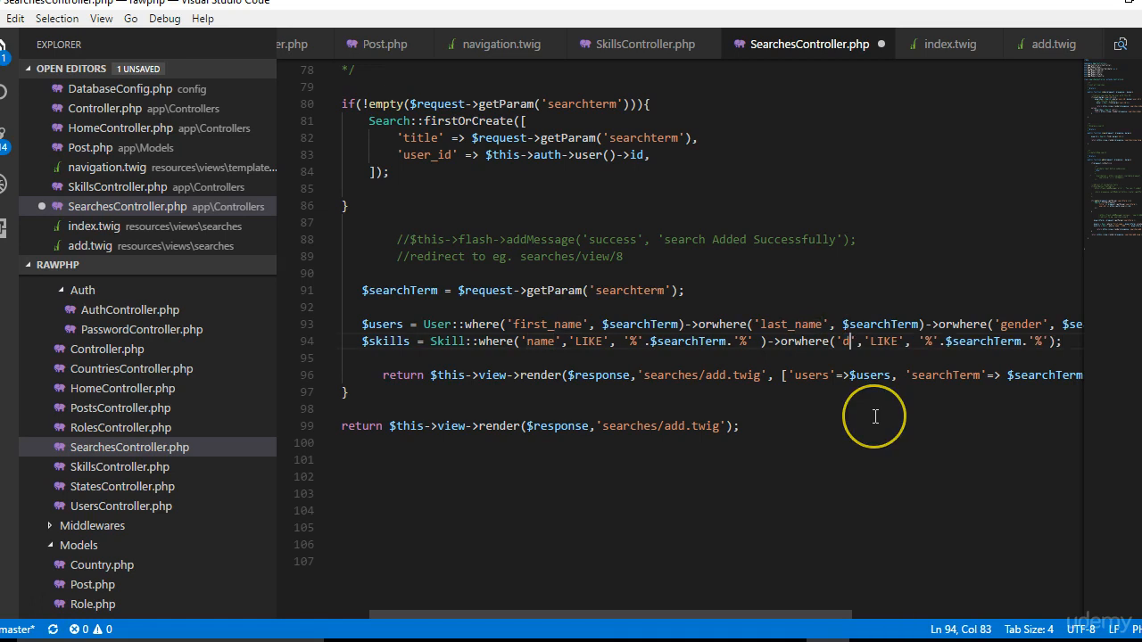
pyautogui.write('escription')
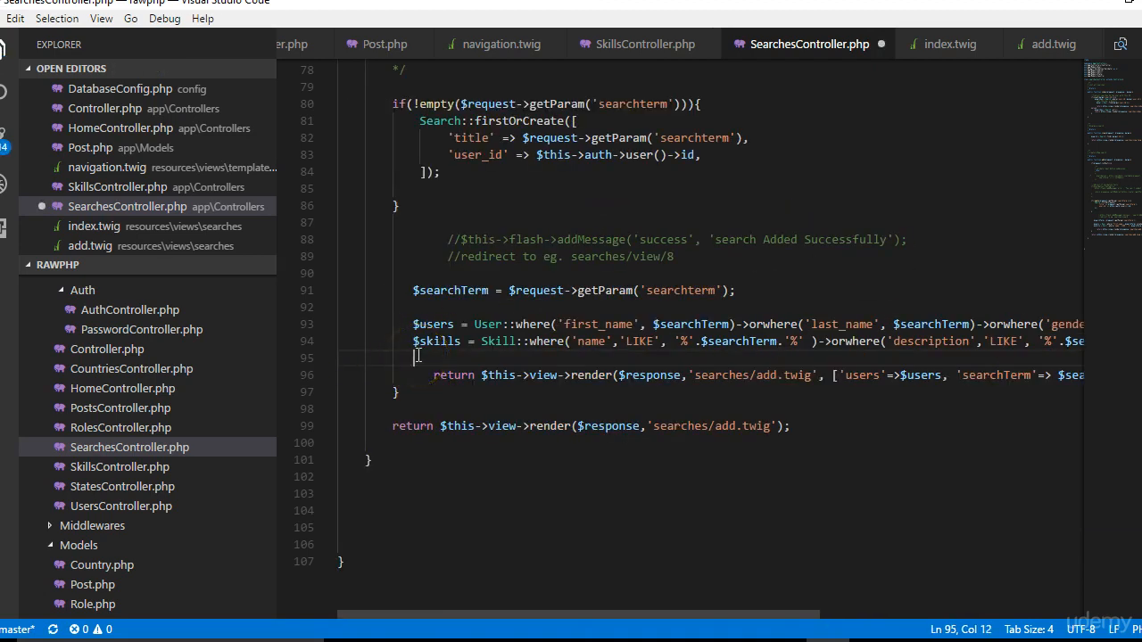
# Step: Add $state and $country queries matching 'name' to the search term, and save the controller
pyautogui.write('$state')
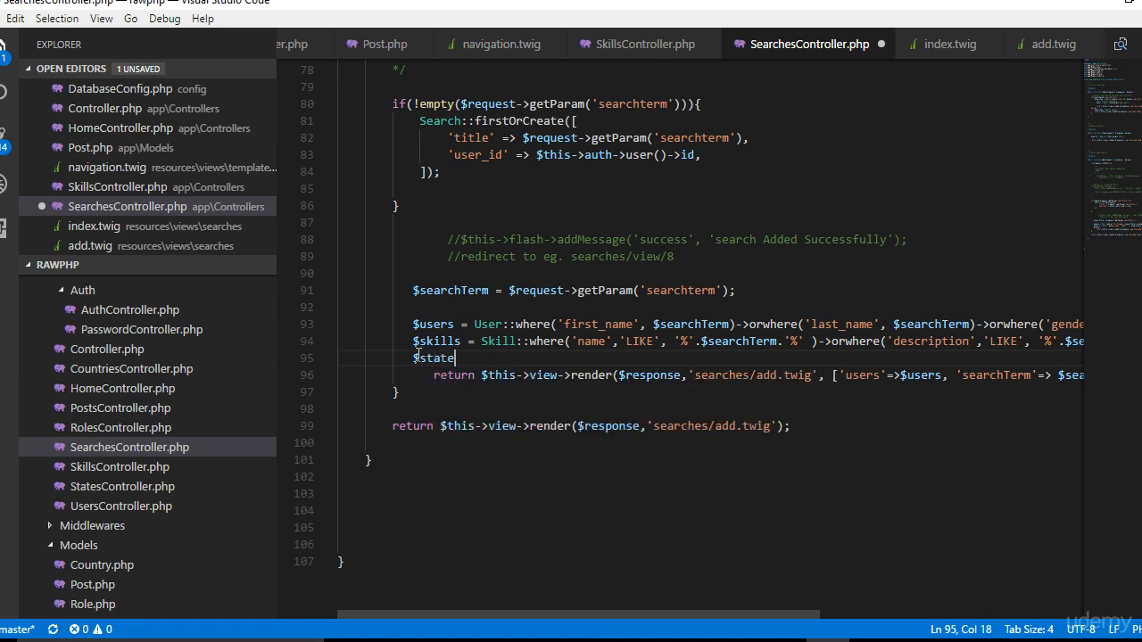
pyautogui.write('= State')
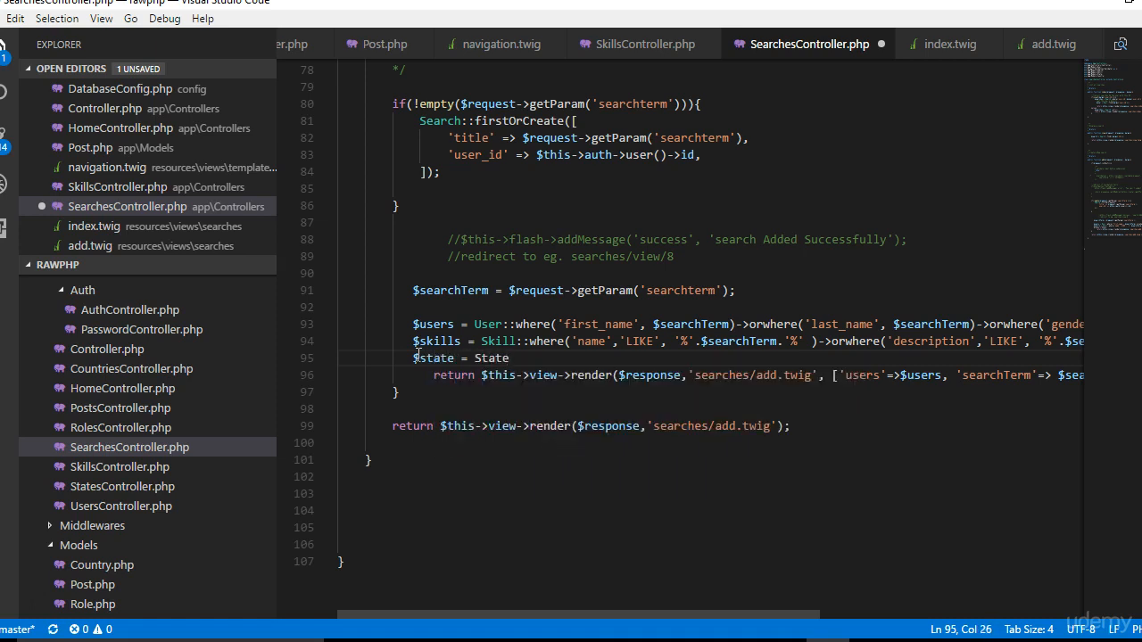
pyautogui.write('::where(')
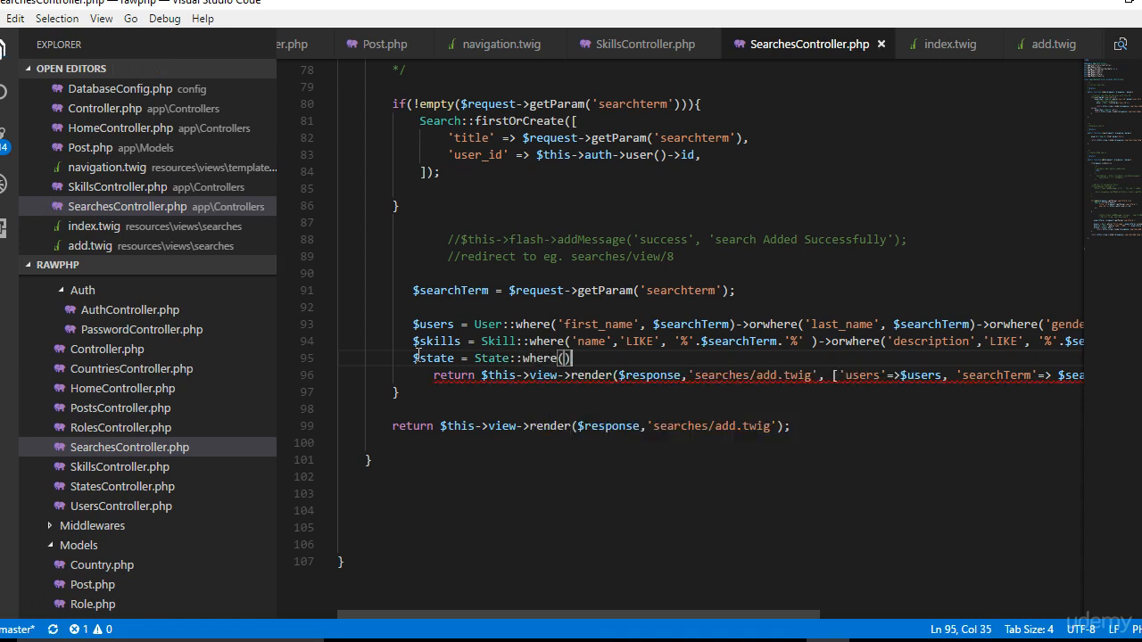
pyautogui.write('-')
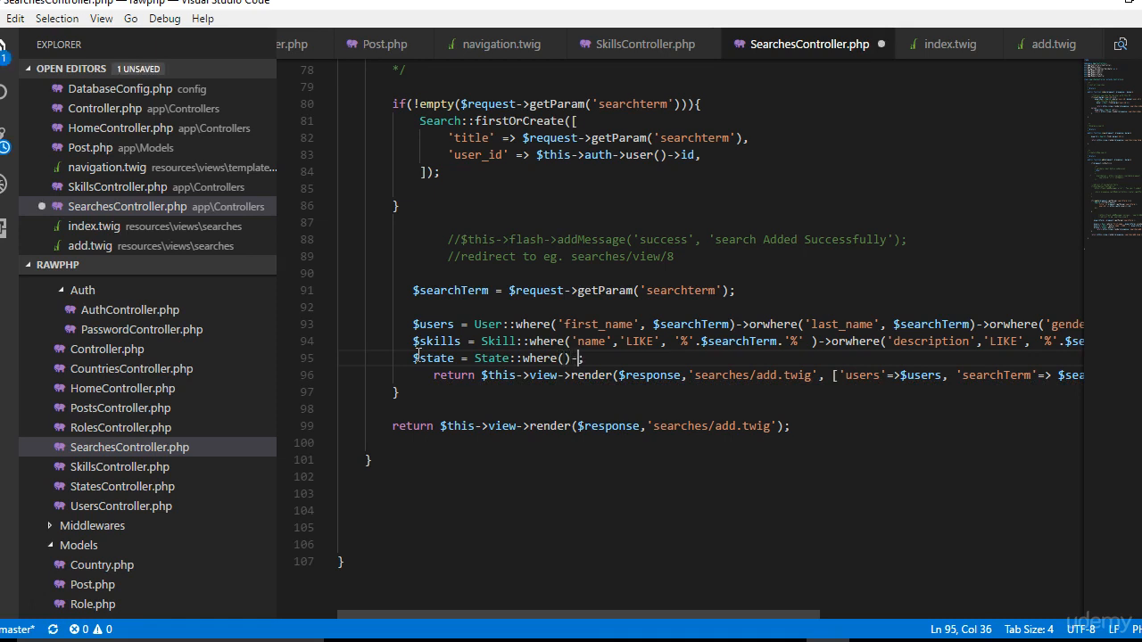
pyautogui.write('get()')
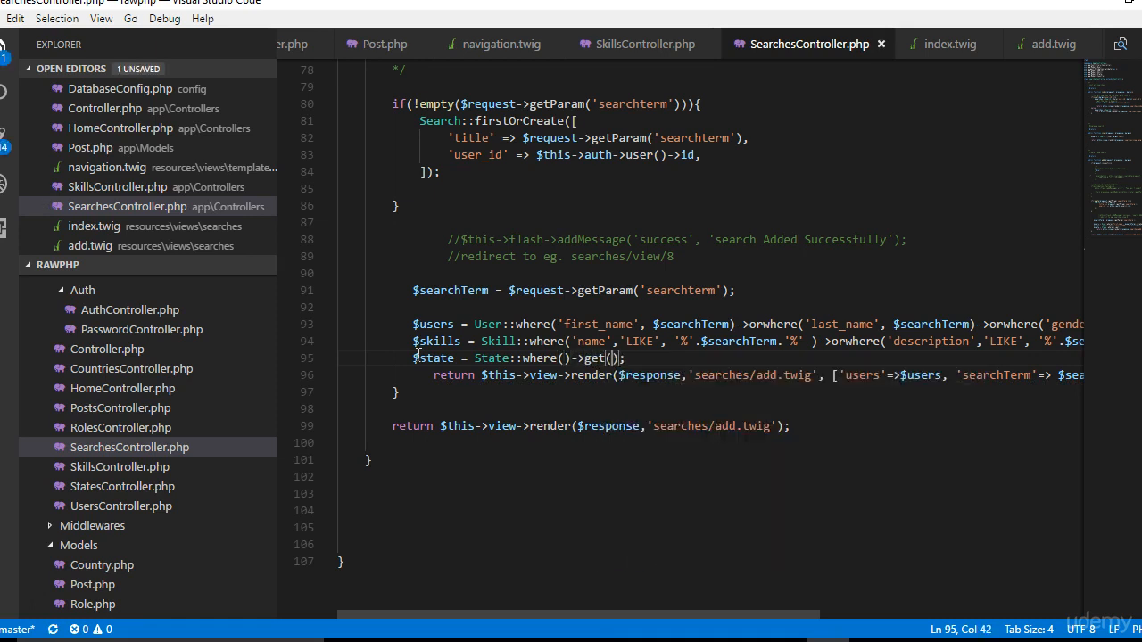
pyautogui.click(563, 358)
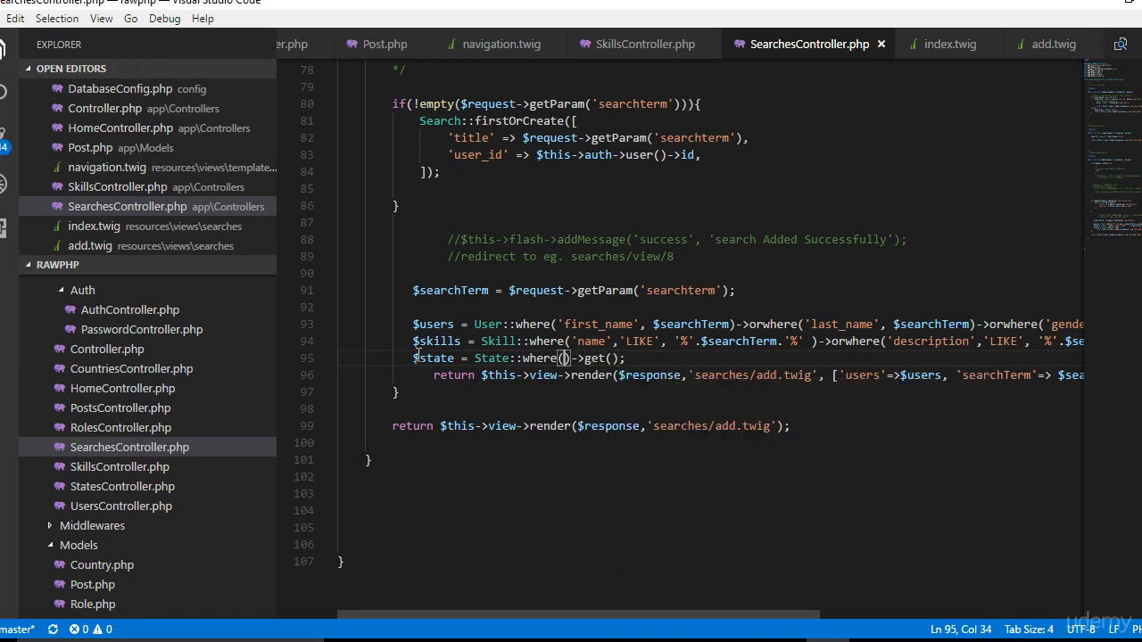
pyautogui.write("'name'")
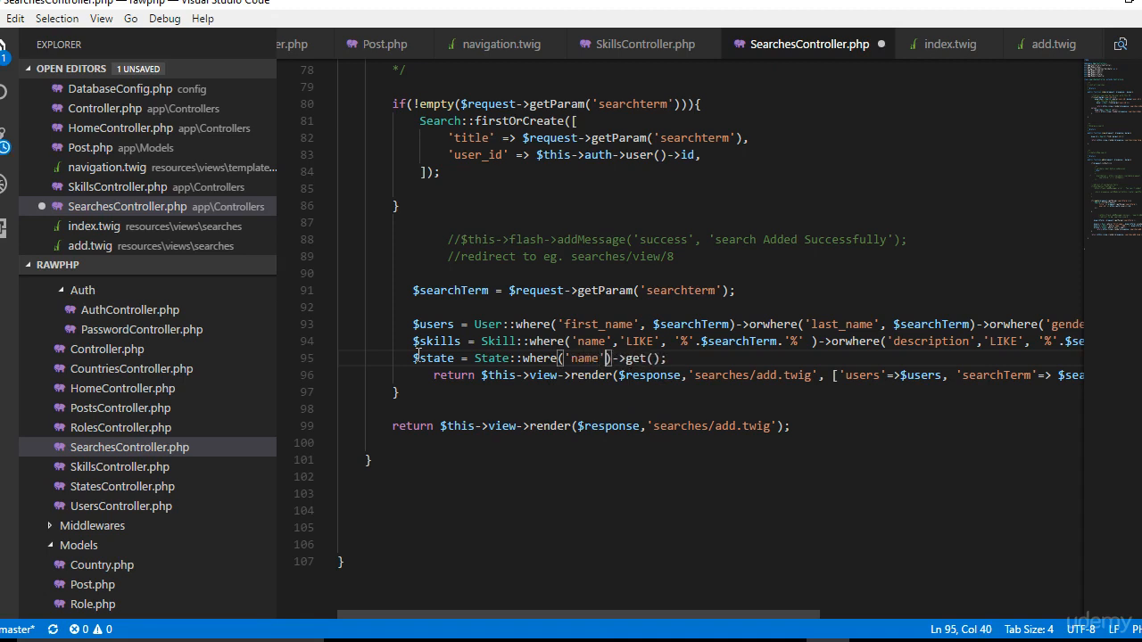
pyautogui.write(',$searchTerm')
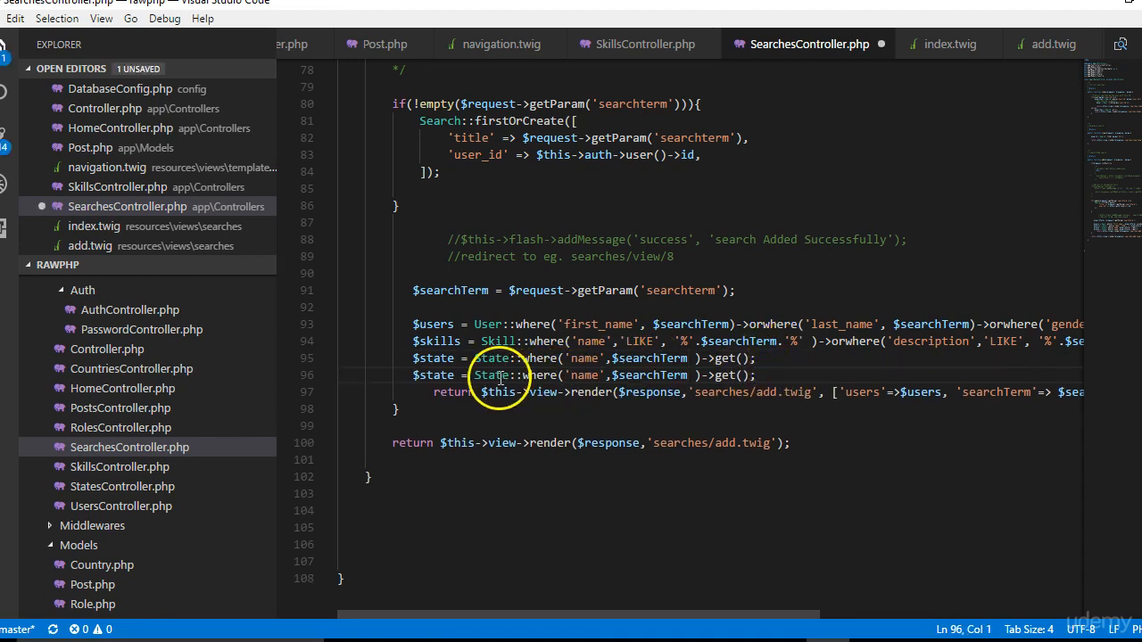
pyautogui.write('Country')
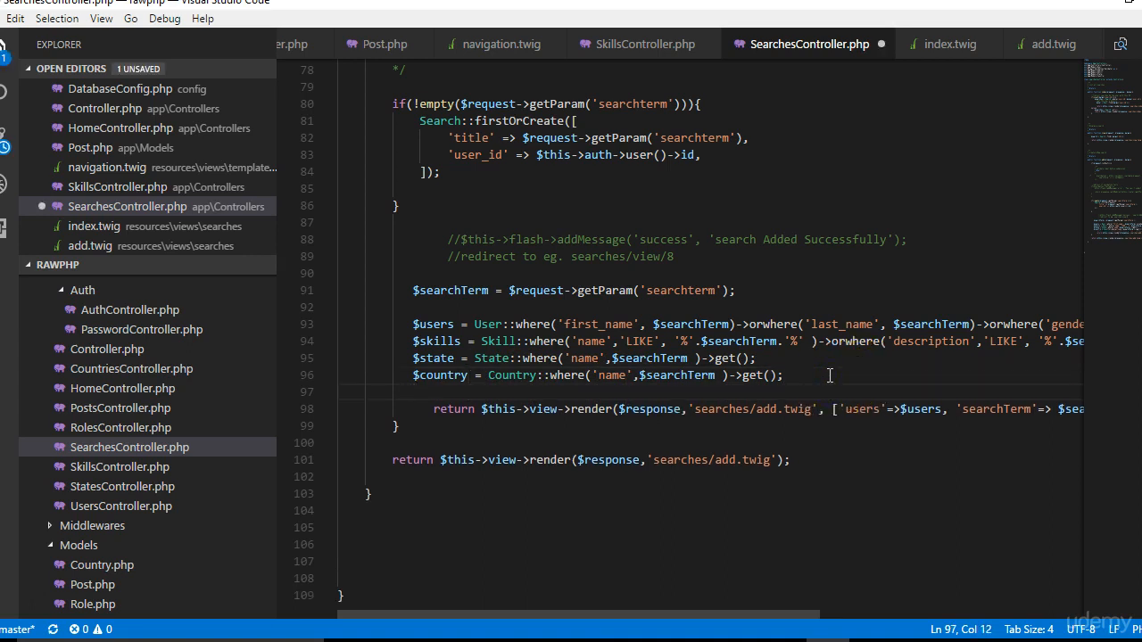
pyautogui.press('ctrl+s')
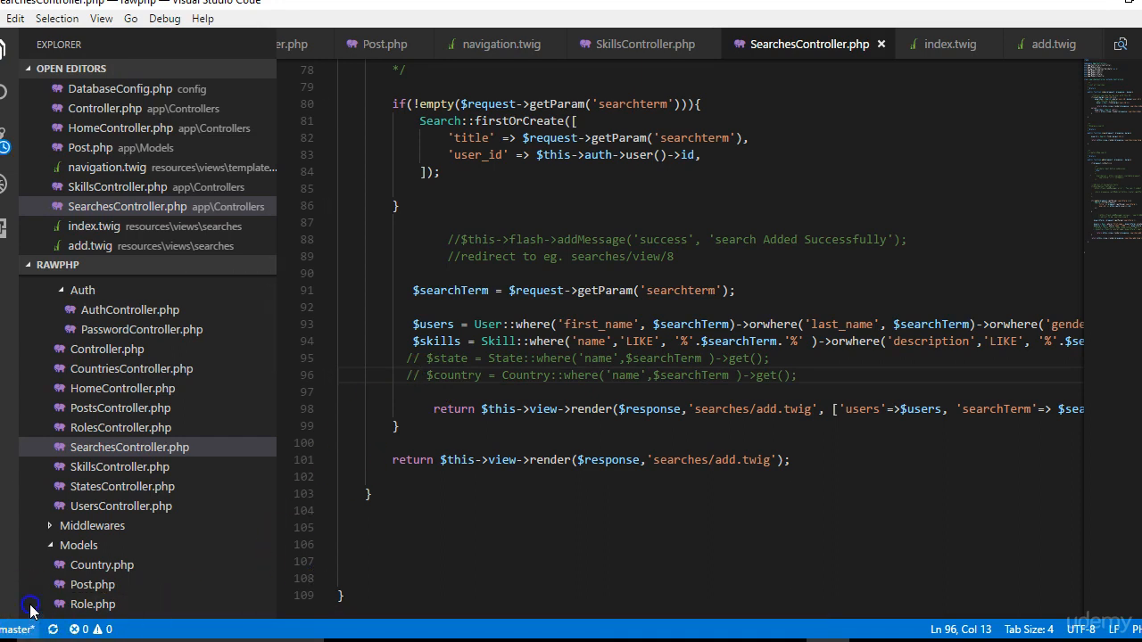
pyautogui.moveTo(607, 383)
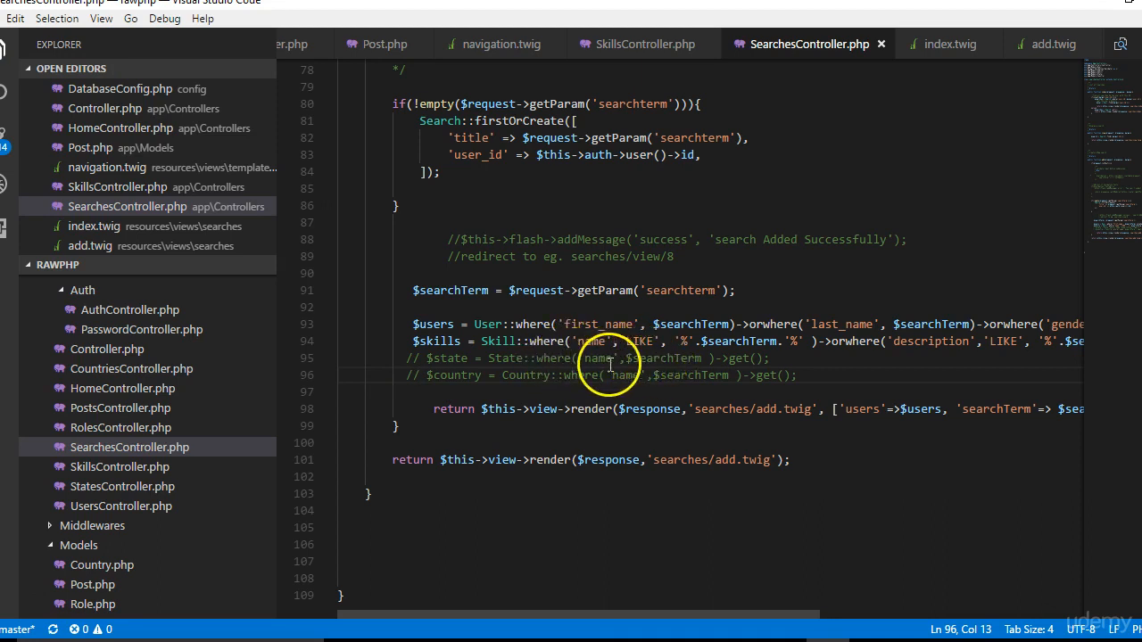
pyautogui.moveTo(677, 373)
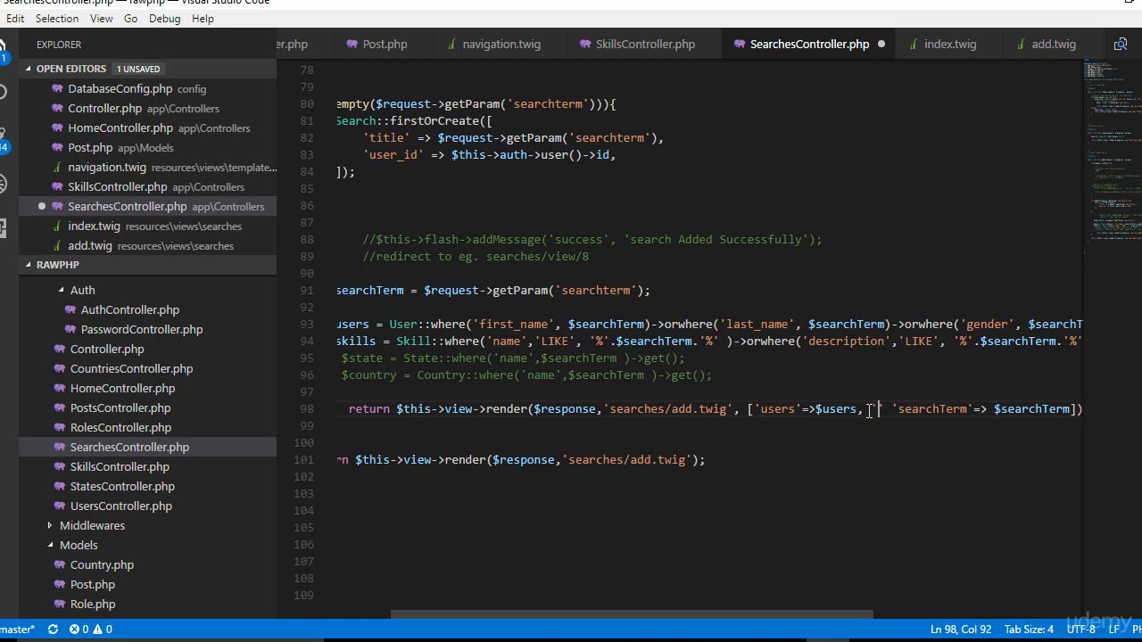
# Step: Add 'skills'=>$skills to the render() array for the search template
pyautogui.write("'skills'")
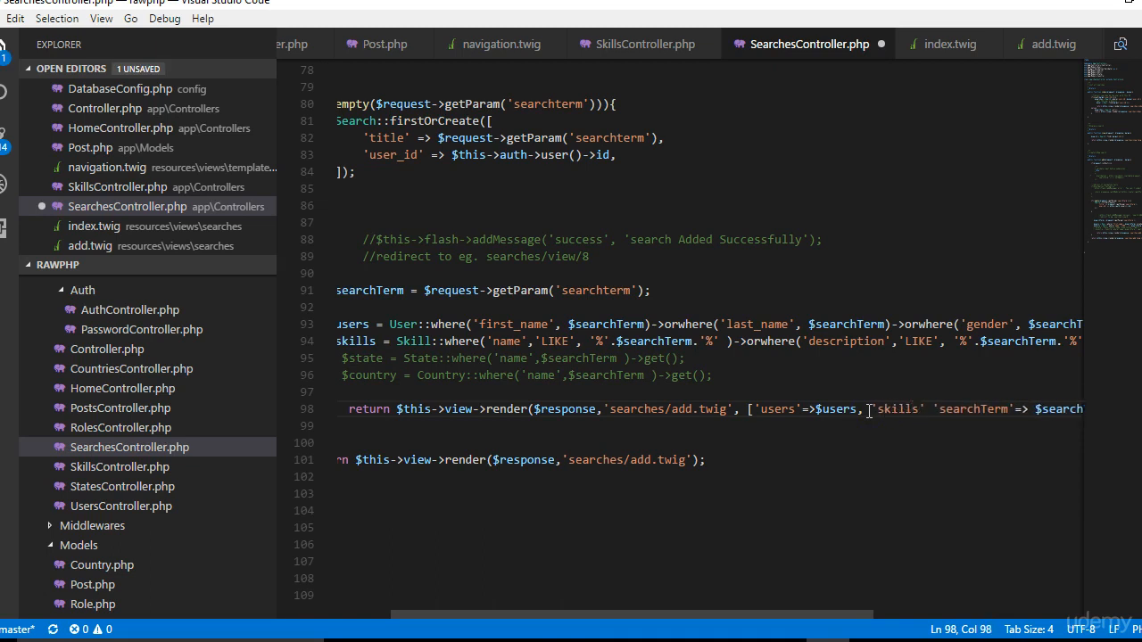
pyautogui.write('=>$skills ,')
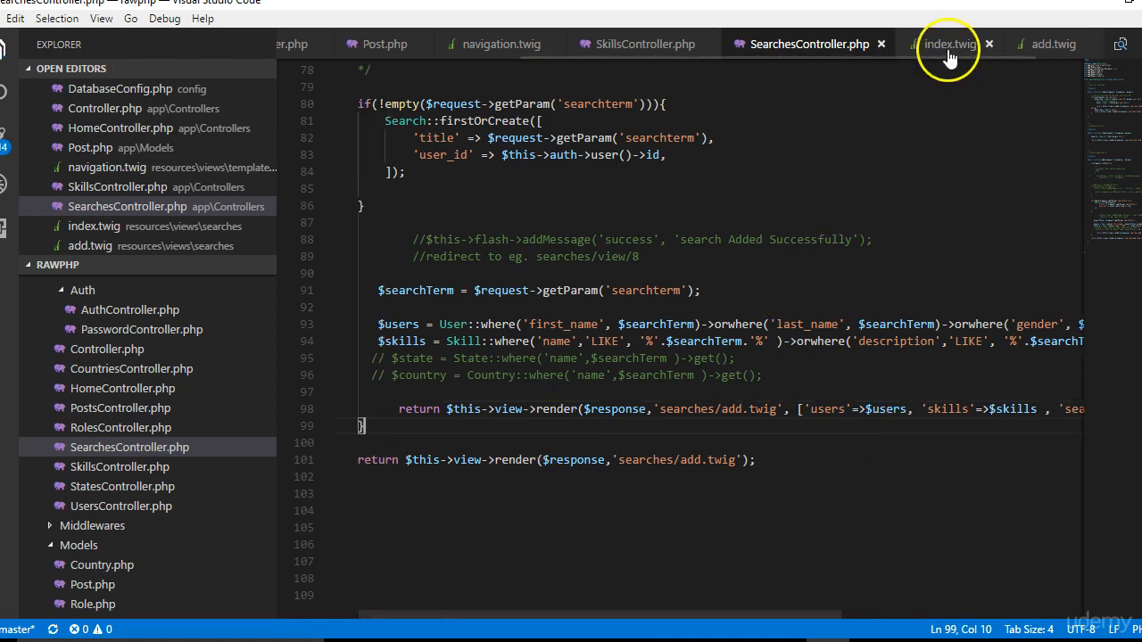
# Step: In add.twig, rename the loop variable to skill, show skill.name, and delete the state line
pyautogui.click(1053, 43)
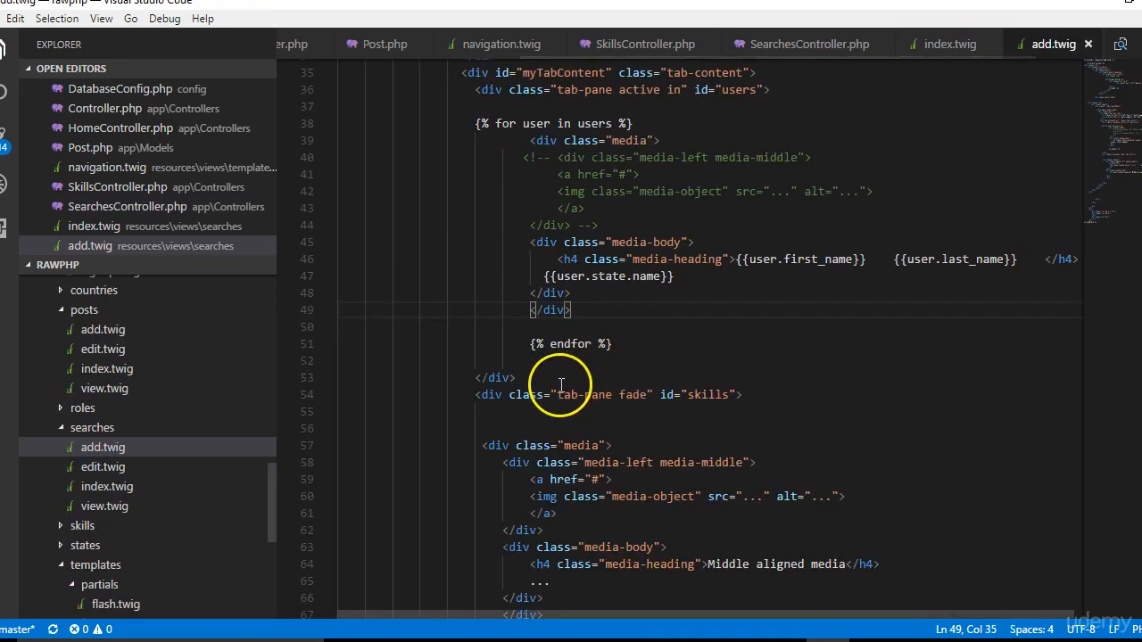
pyautogui.moveTo(540, 350)
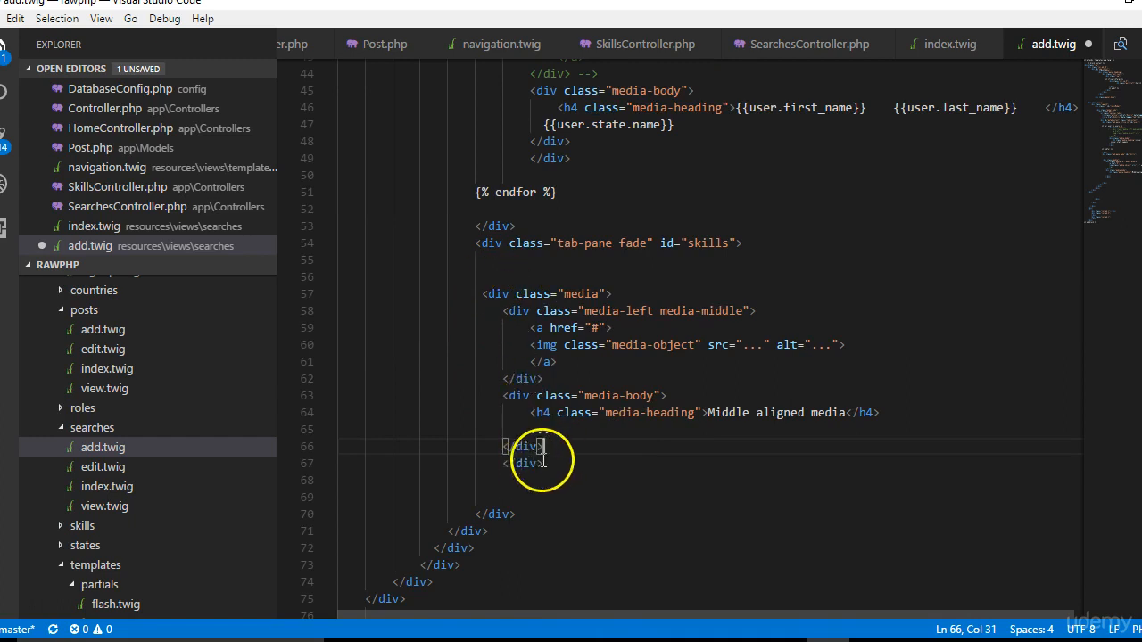
pyautogui.moveTo(540, 446); pyautogui.dragTo(476, 293)
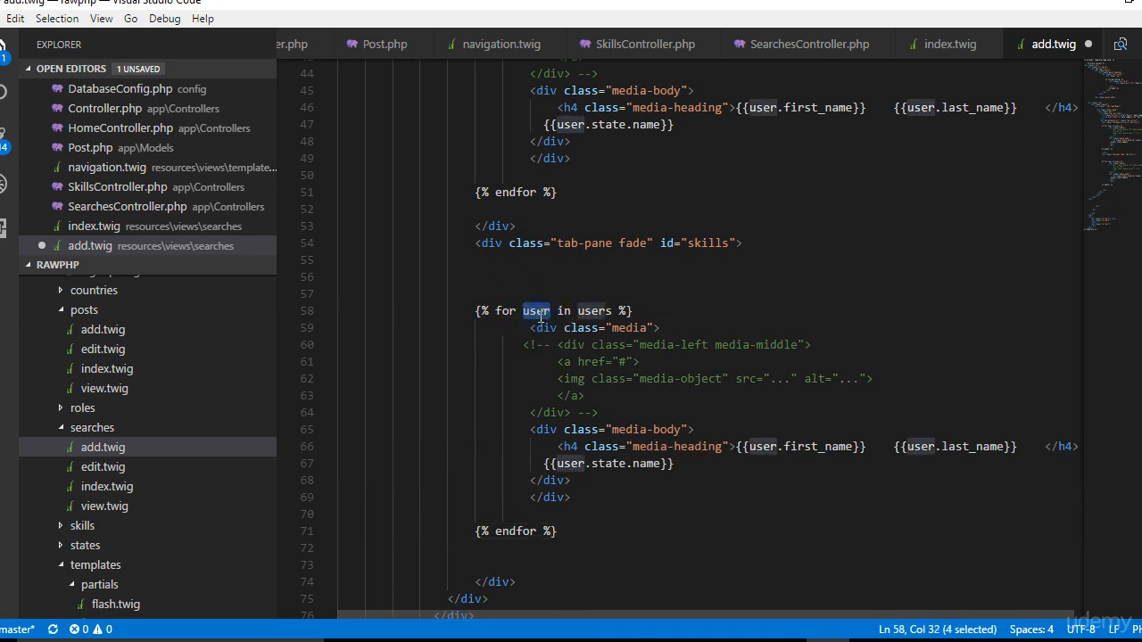
pyautogui.write('skill')
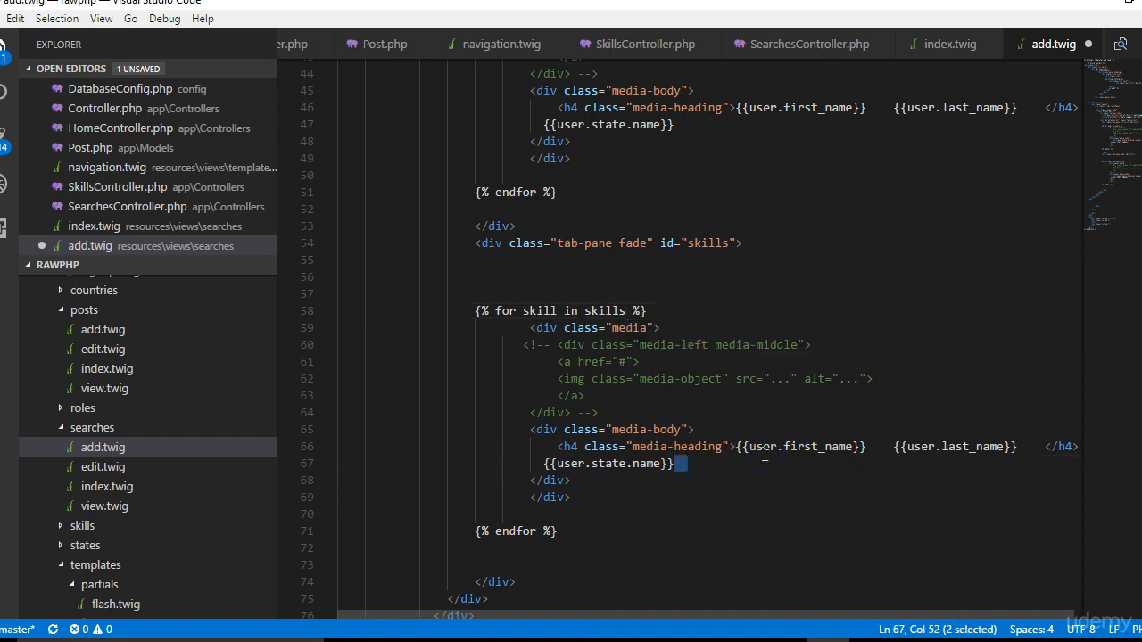
pyautogui.write('skill')
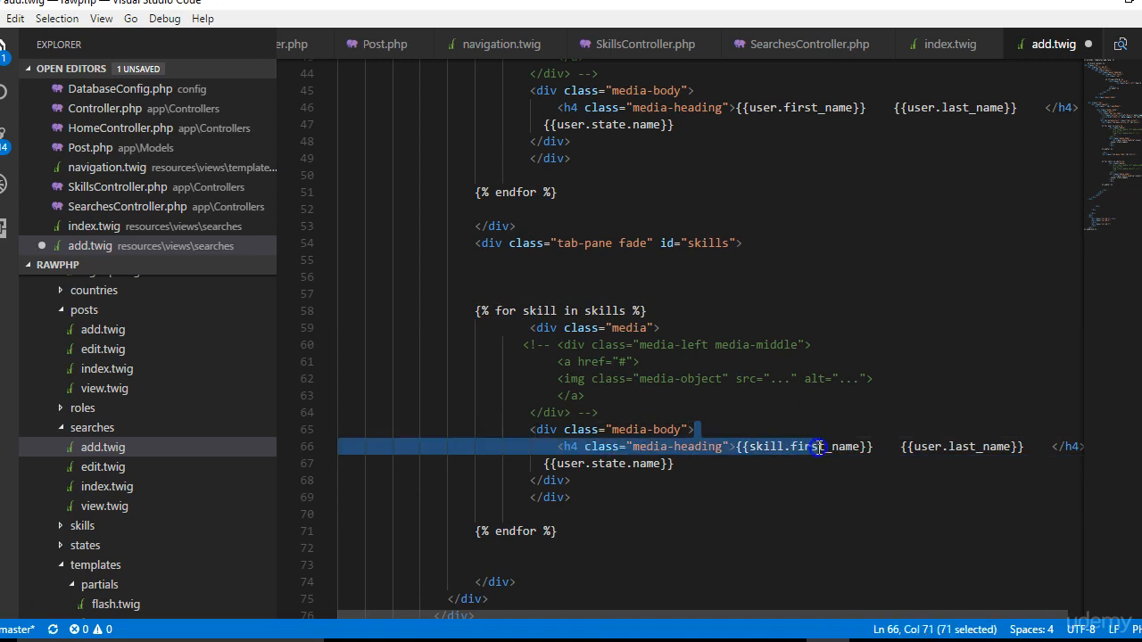
pyautogui.write('na')
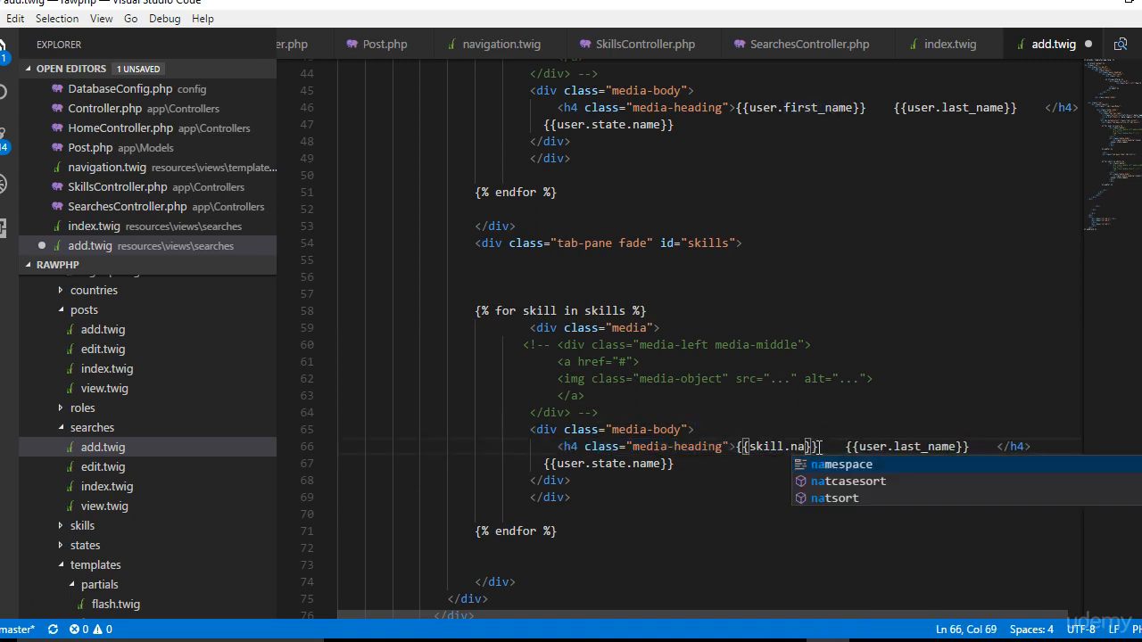
pyautogui.write('me')
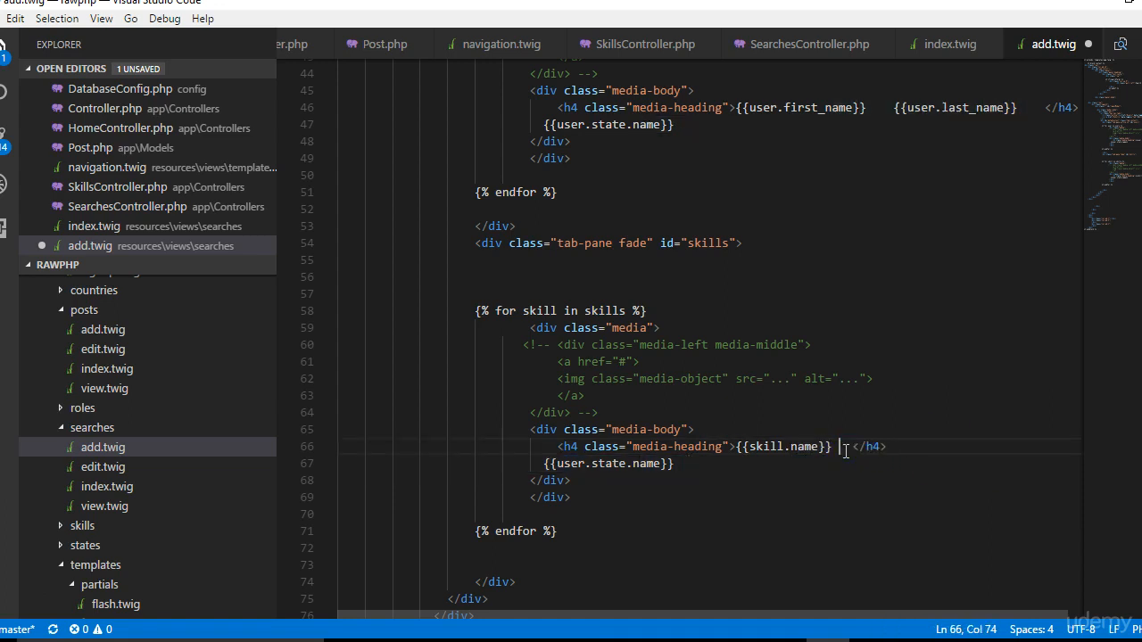
pyautogui.doubleClick(609, 463)
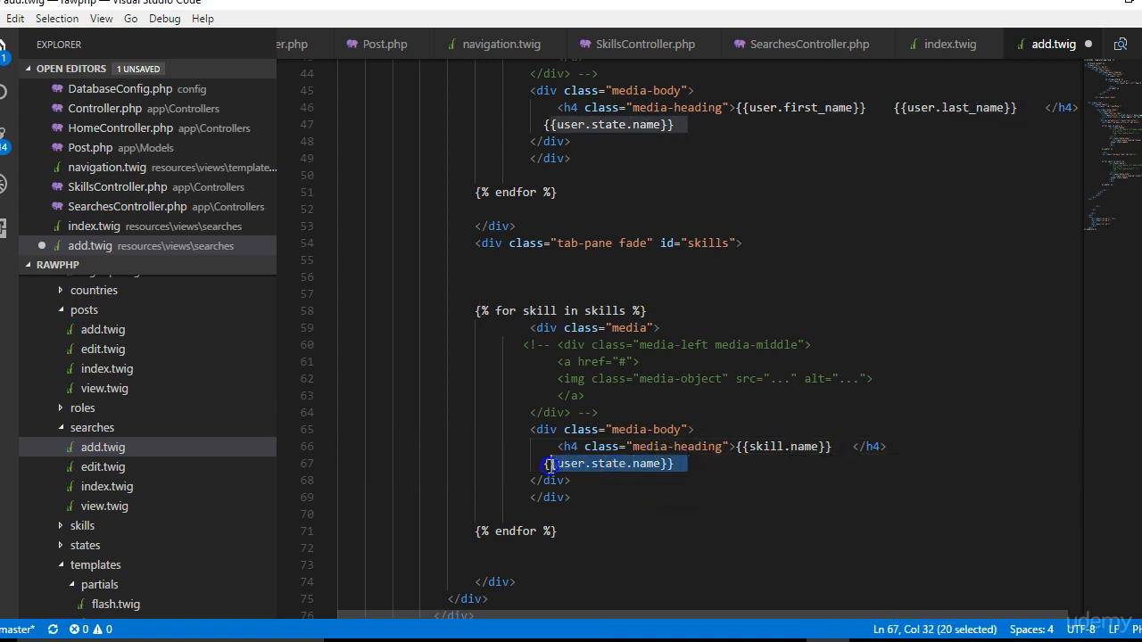
pyautogui.press('Delete')
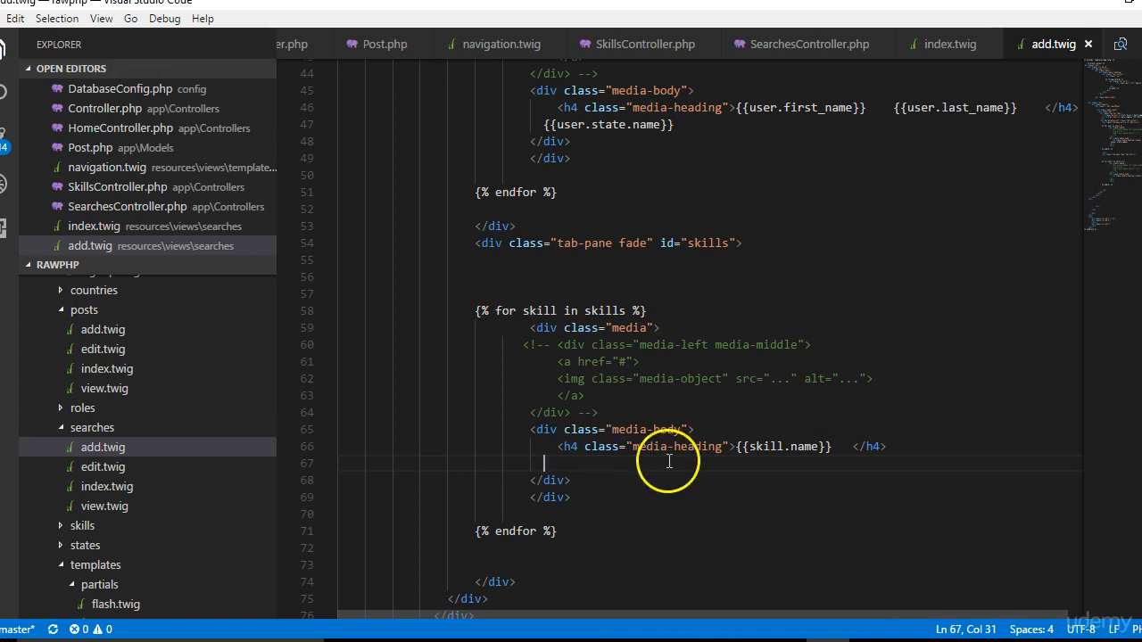
pyautogui.moveTo(748, 413)
pyautogui.write('{s ')
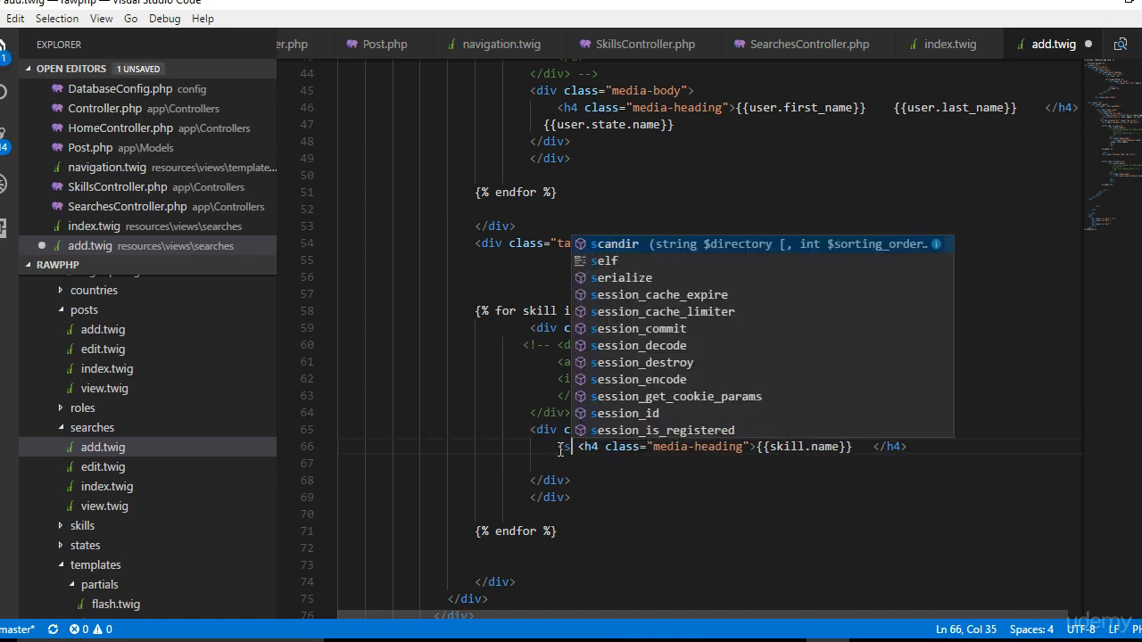
# Step: Wrap the skill heading in a path_for link to the skills page using 'id': skill.id
pyautogui.write('a href')
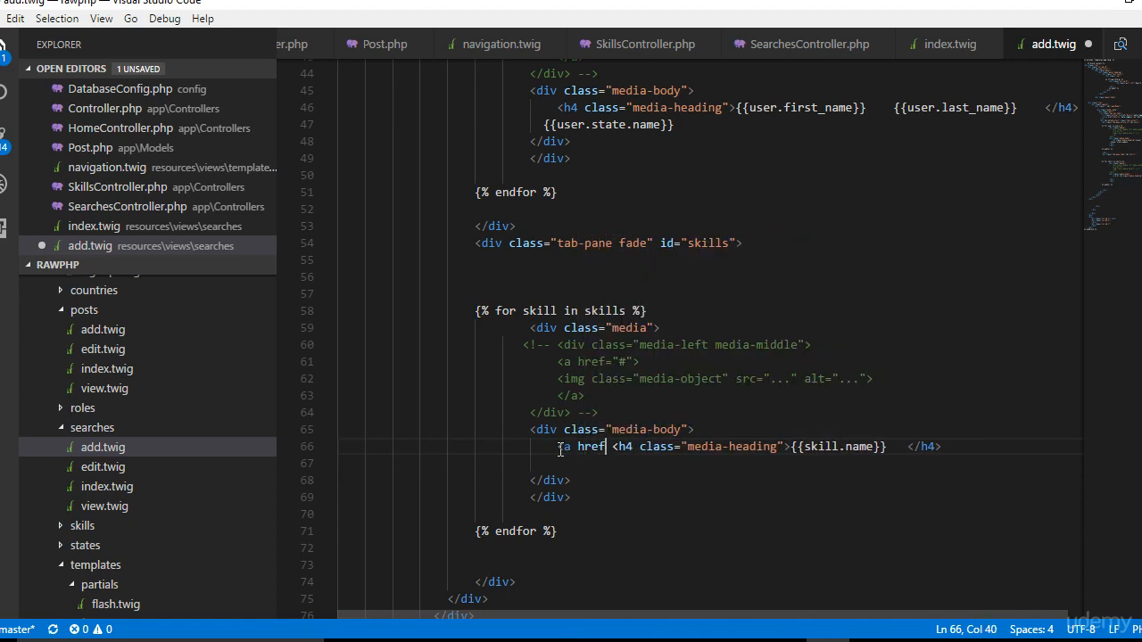
pyautogui.write('="">')
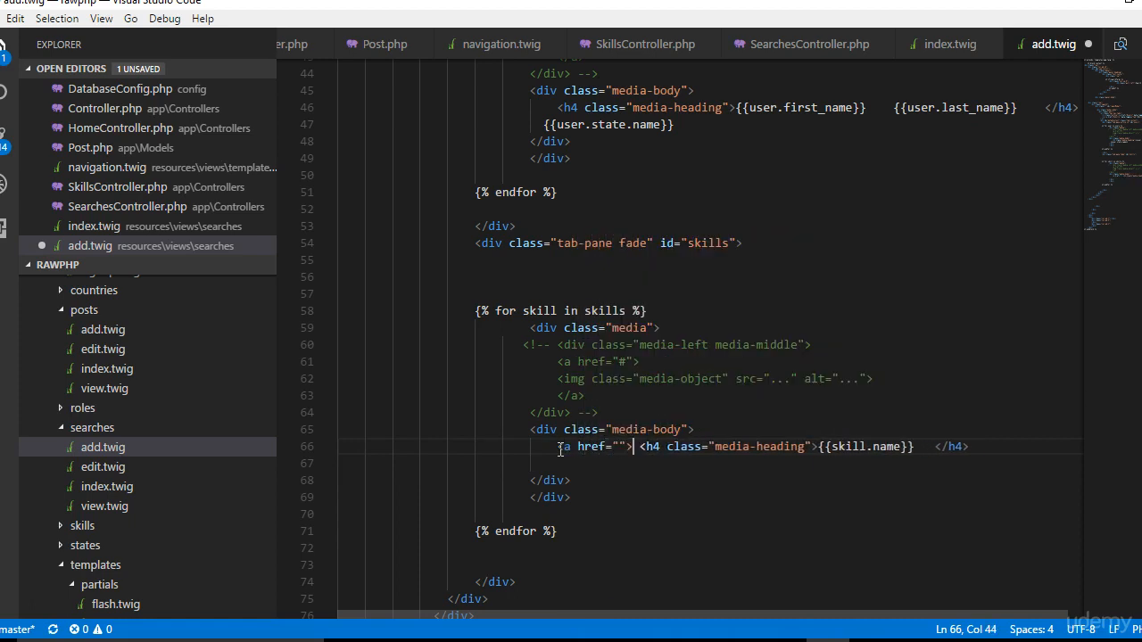
pyautogui.click(977, 446)
pyautogui.write(' </a>')
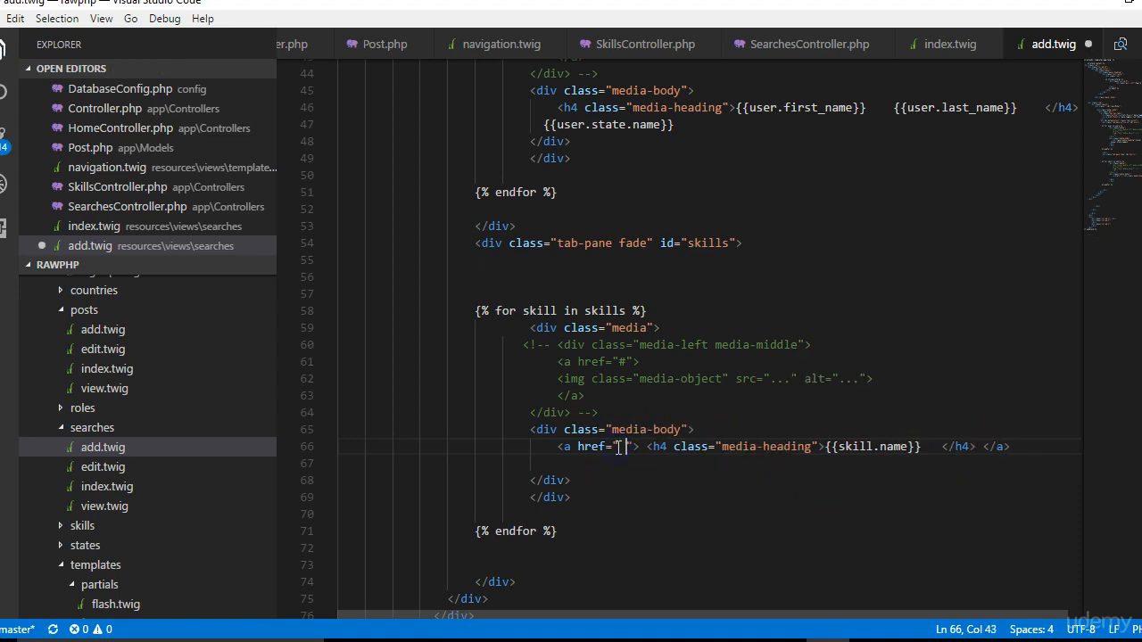
pyautogui.write('{{}}')
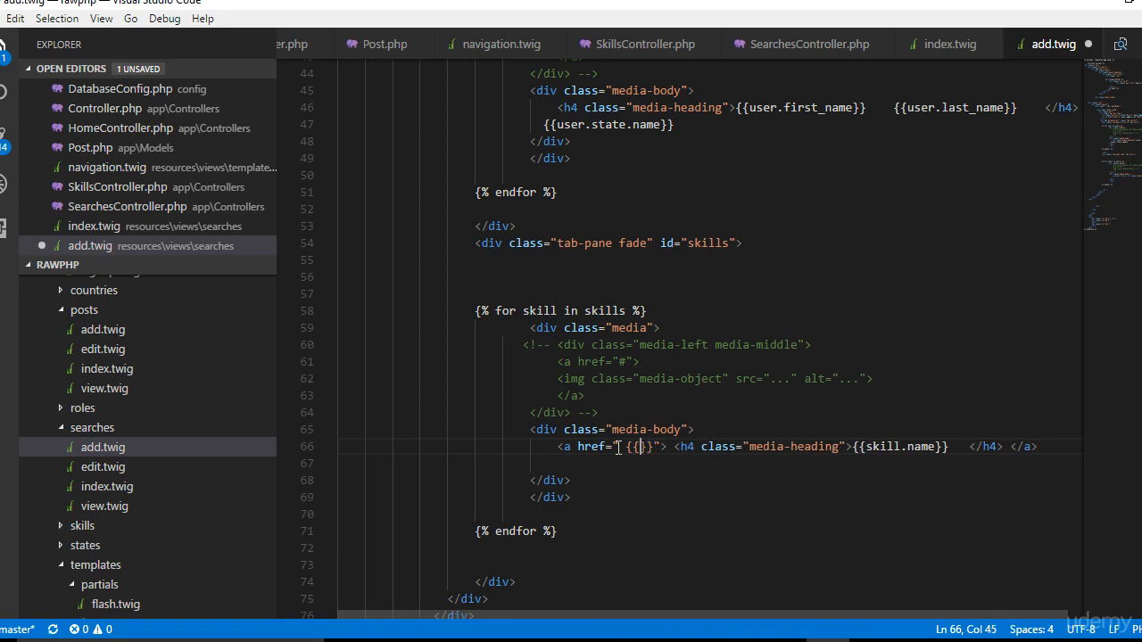
pyautogui.write('path')
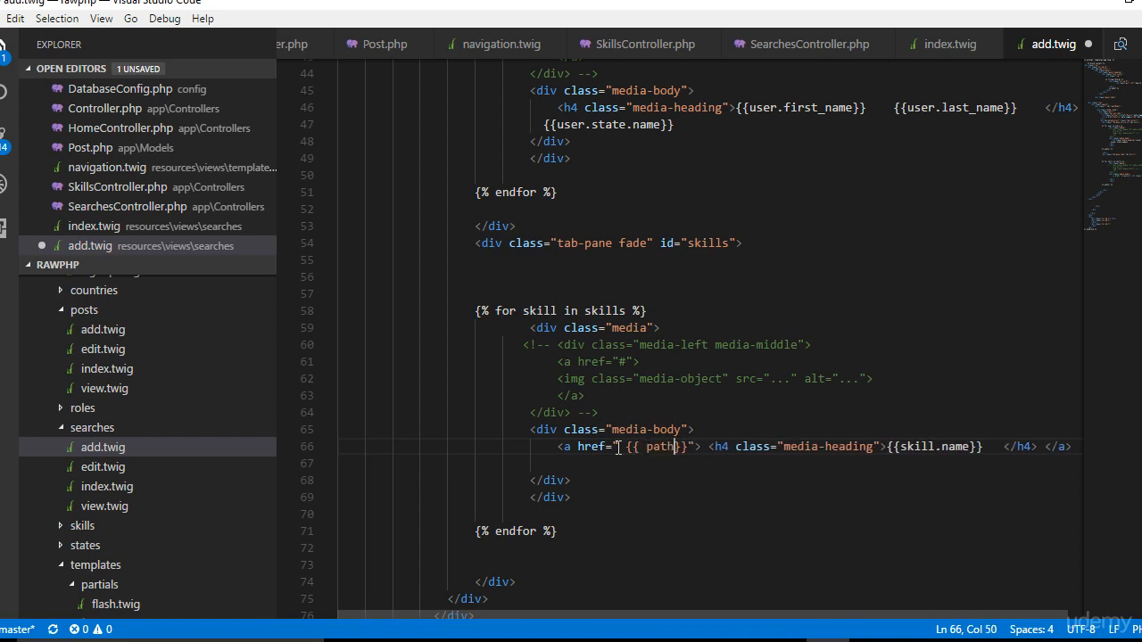
pyautogui.write("_for('")
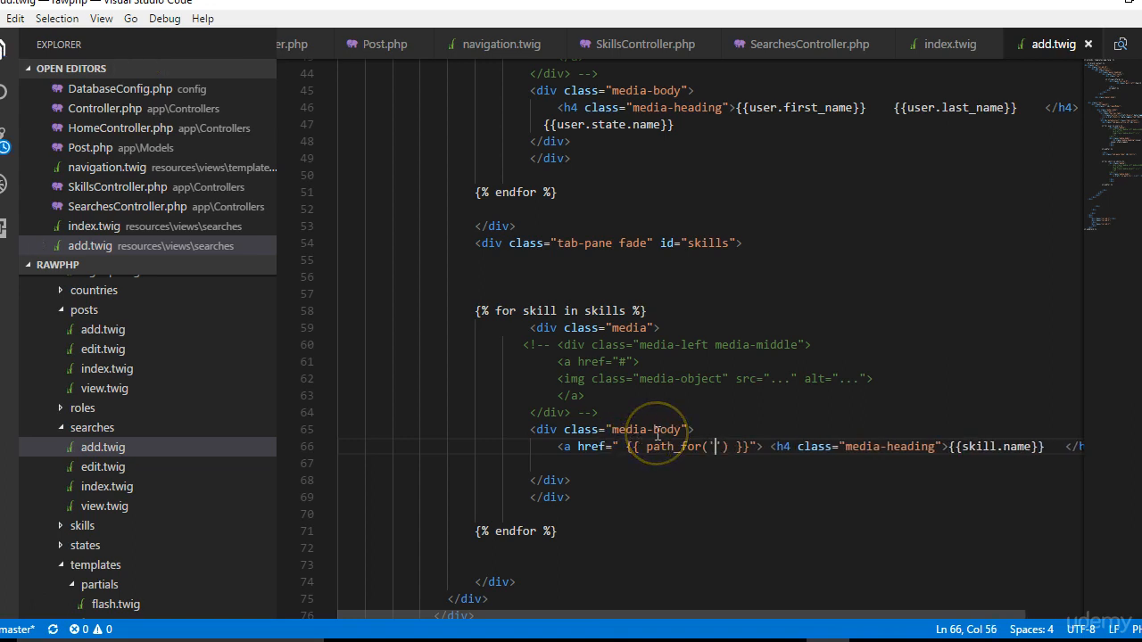
pyautogui.write('skills')
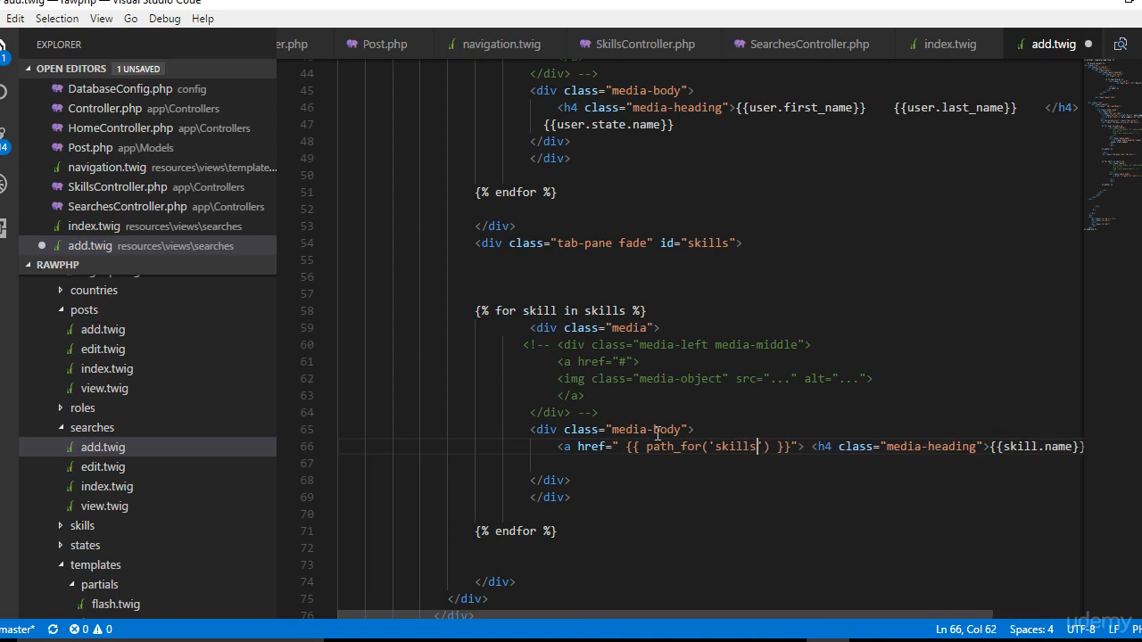
pyautogui.write('.index')
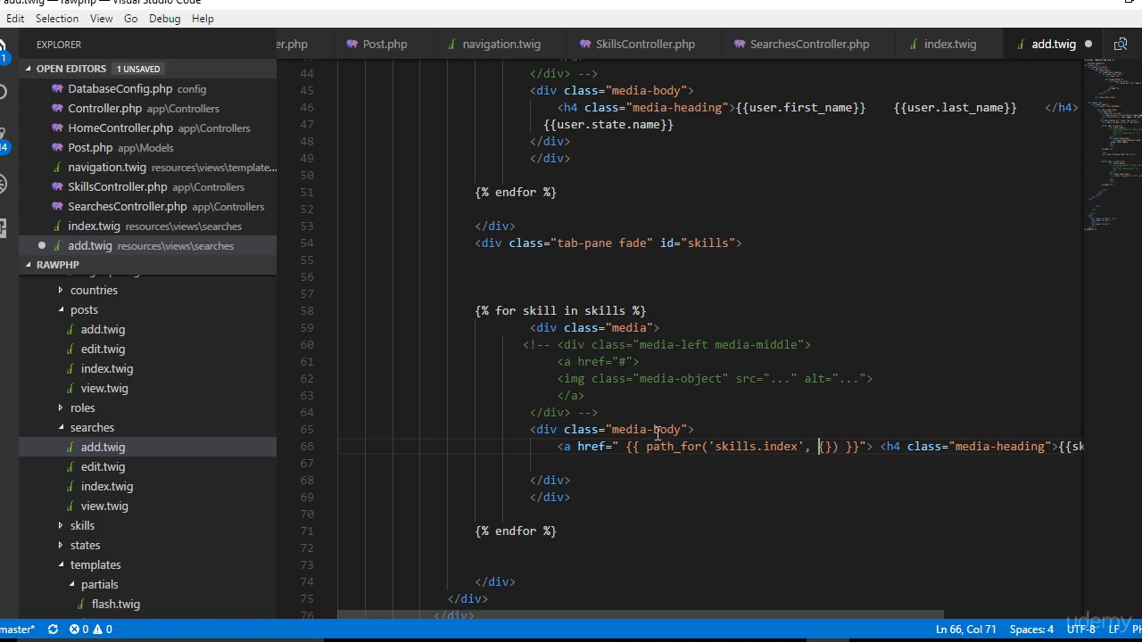
pyautogui.write("'id'")
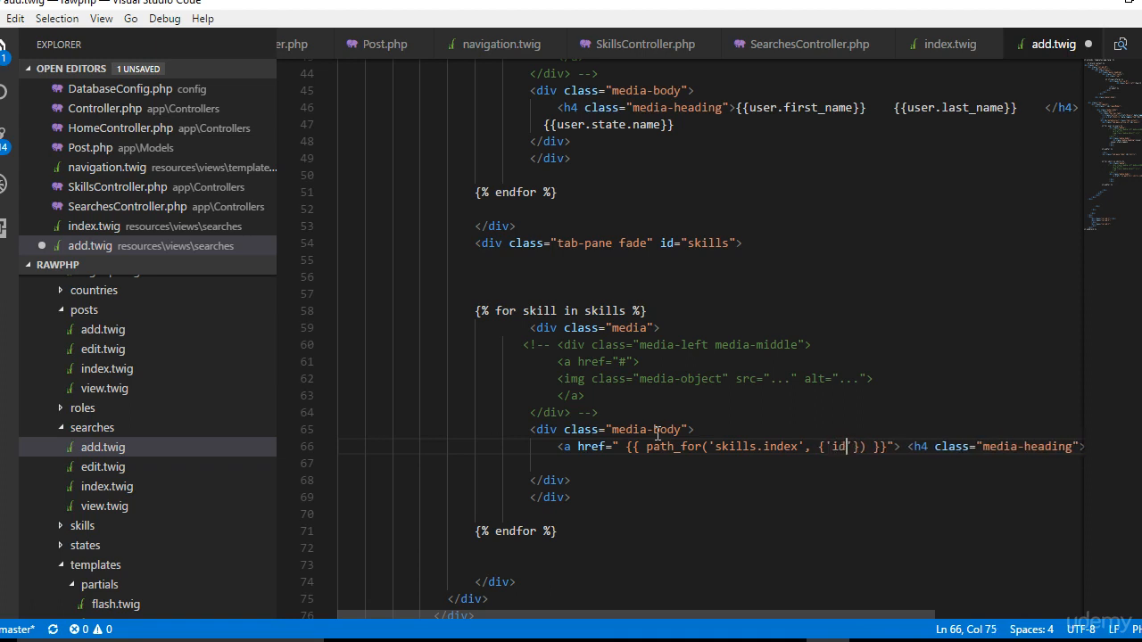
pyautogui.write(':')
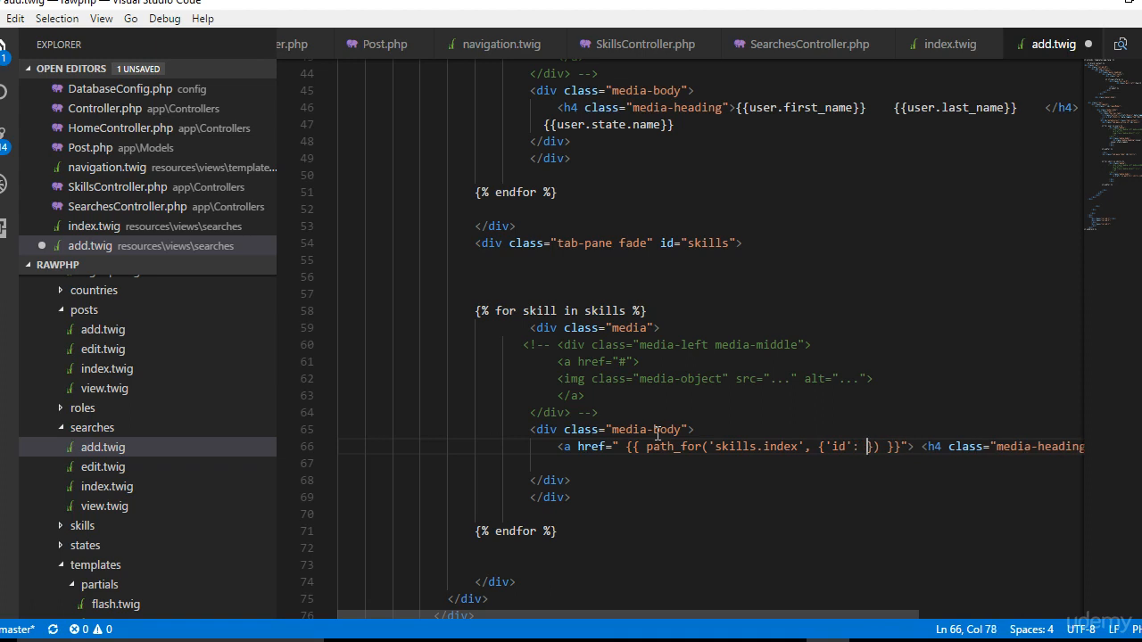
pyautogui.write('skill.')
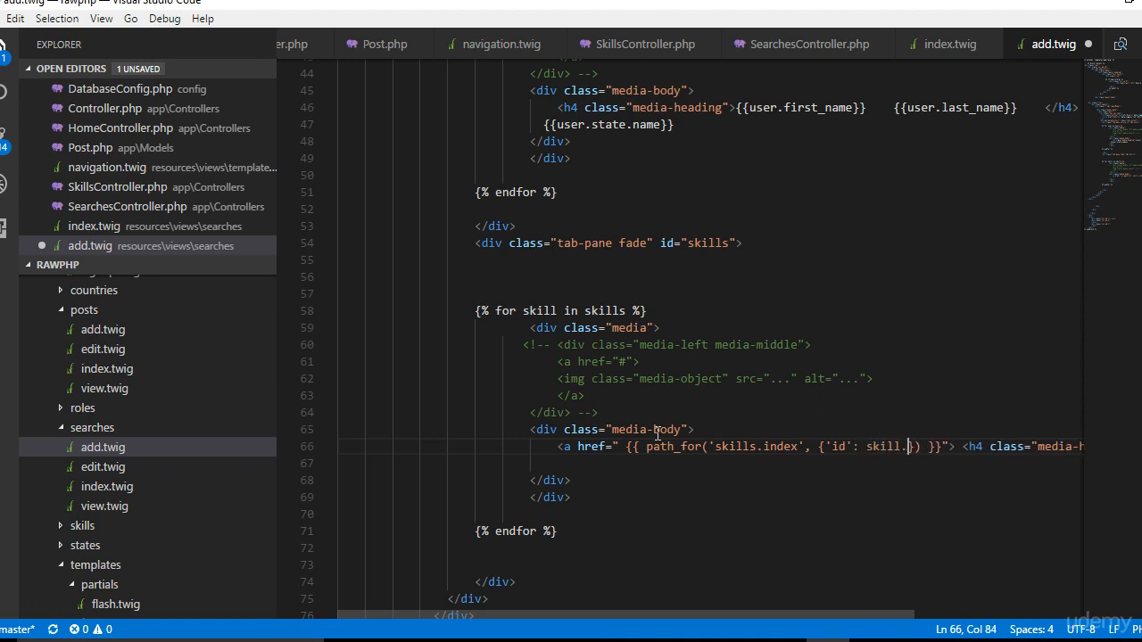
pyautogui.write('id')
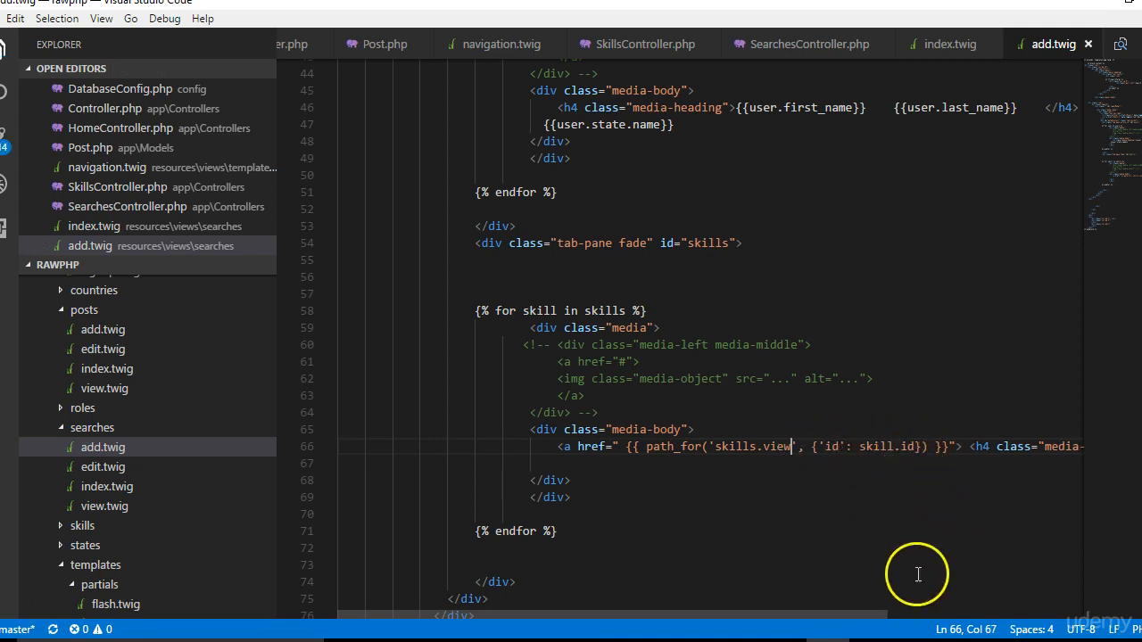
pyautogui.moveTo(988, 424)
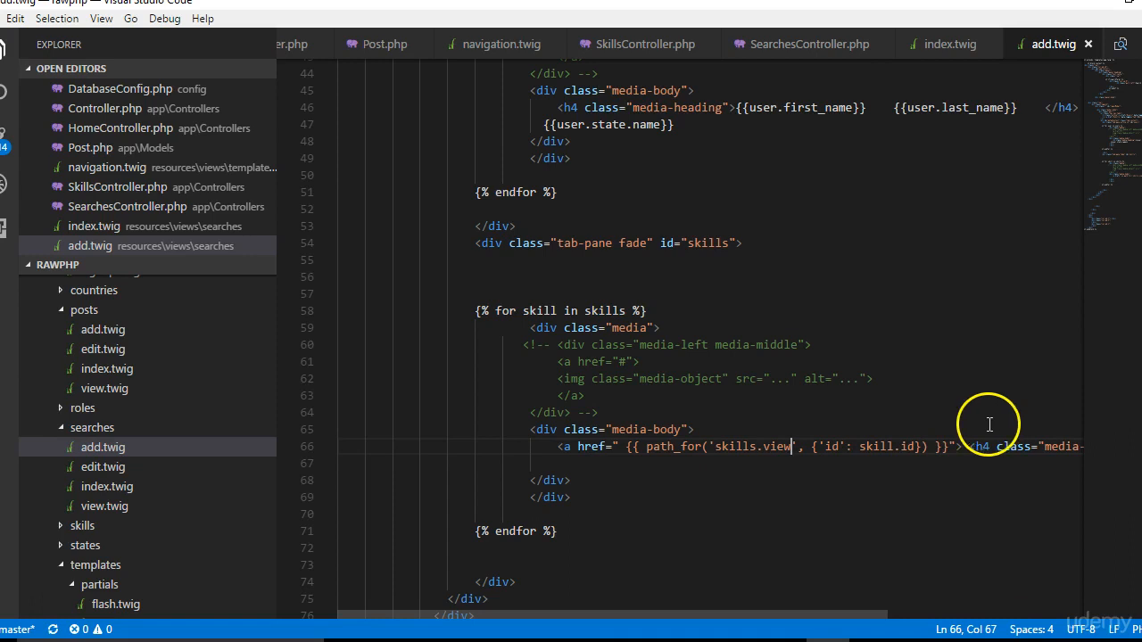
# Step: Select the skill link tag to reuse it in the users loop
pyautogui.scroll(3)
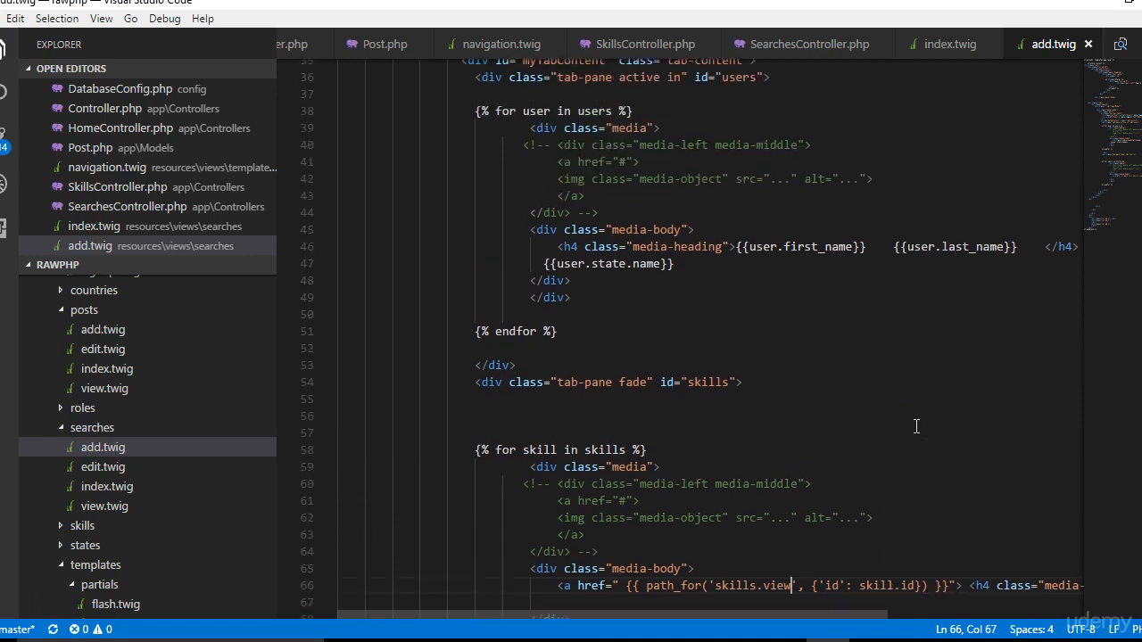
pyautogui.scroll(-3)
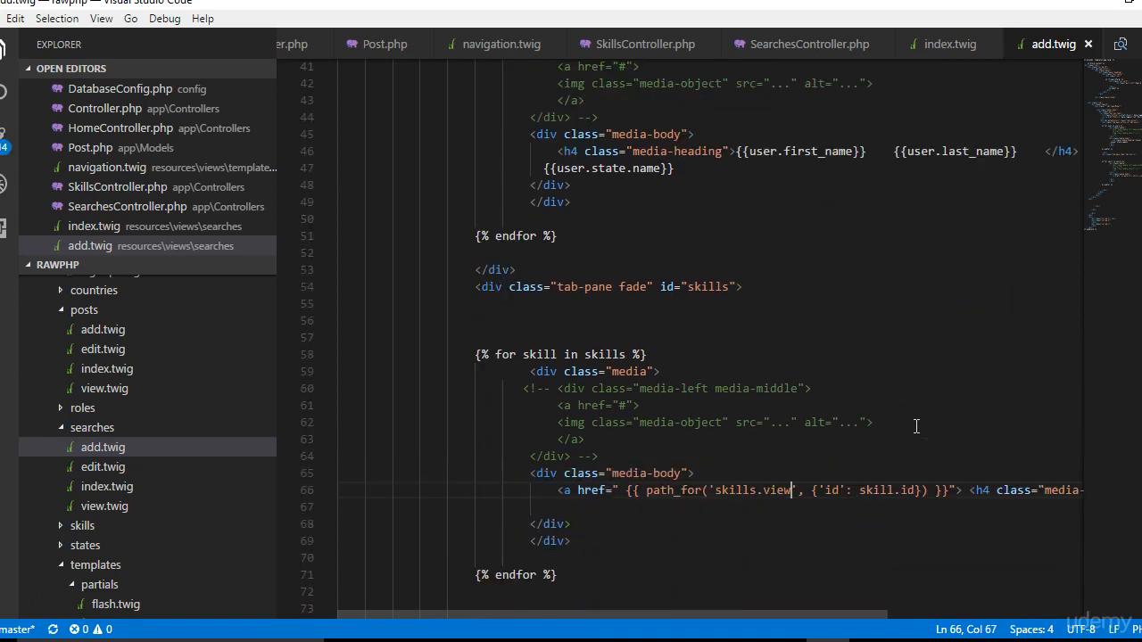
pyautogui.scroll(3)
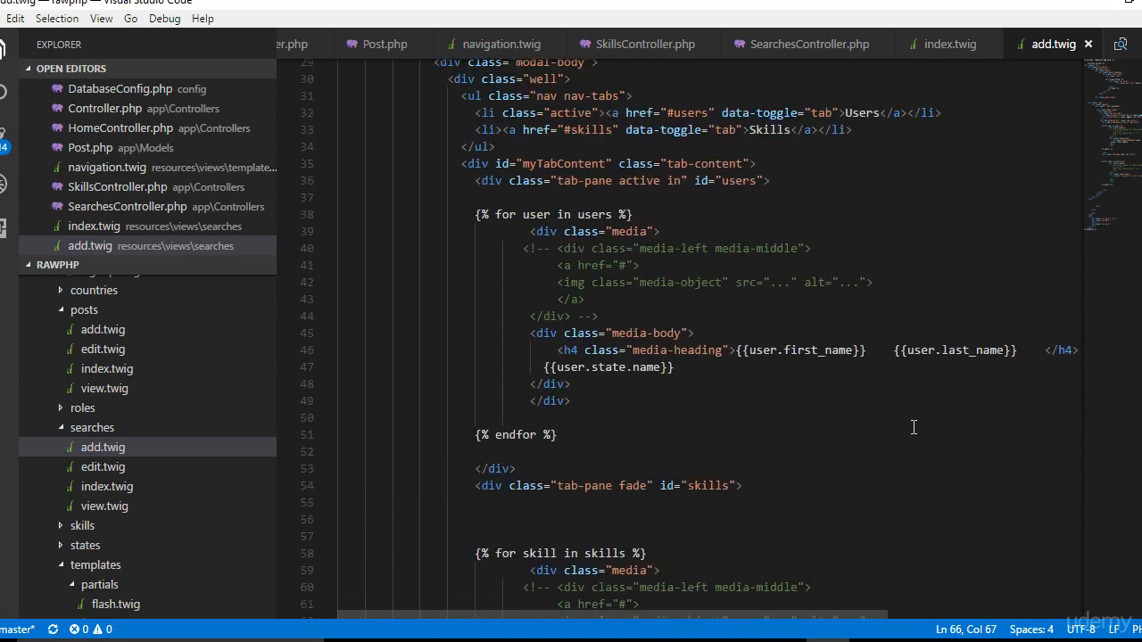
pyautogui.moveTo(914, 338)
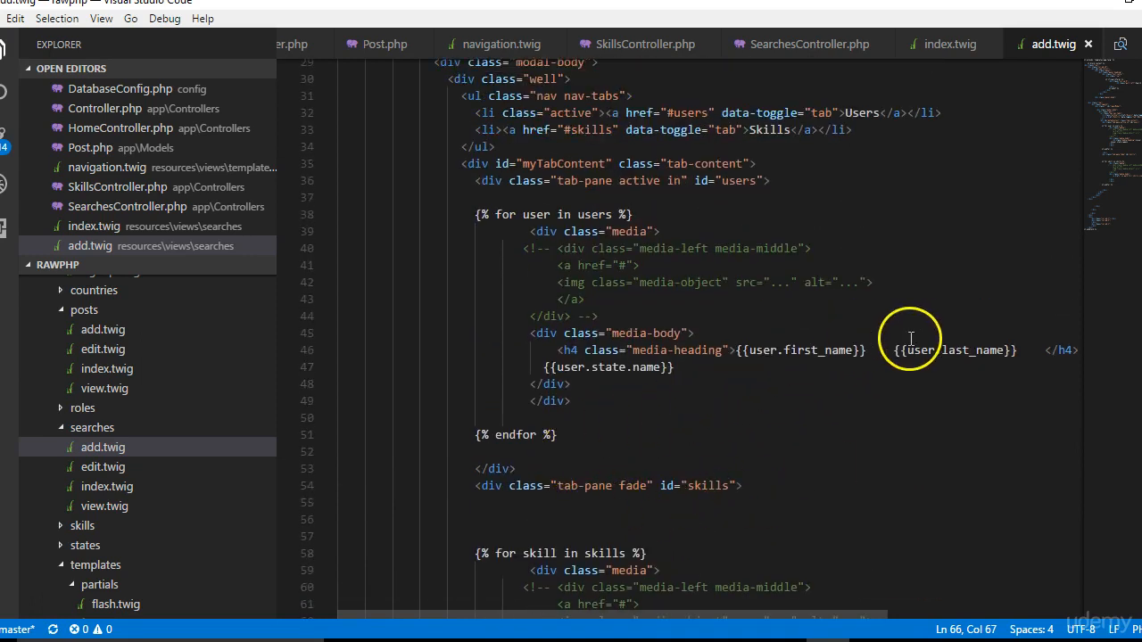
pyautogui.scroll(-3)
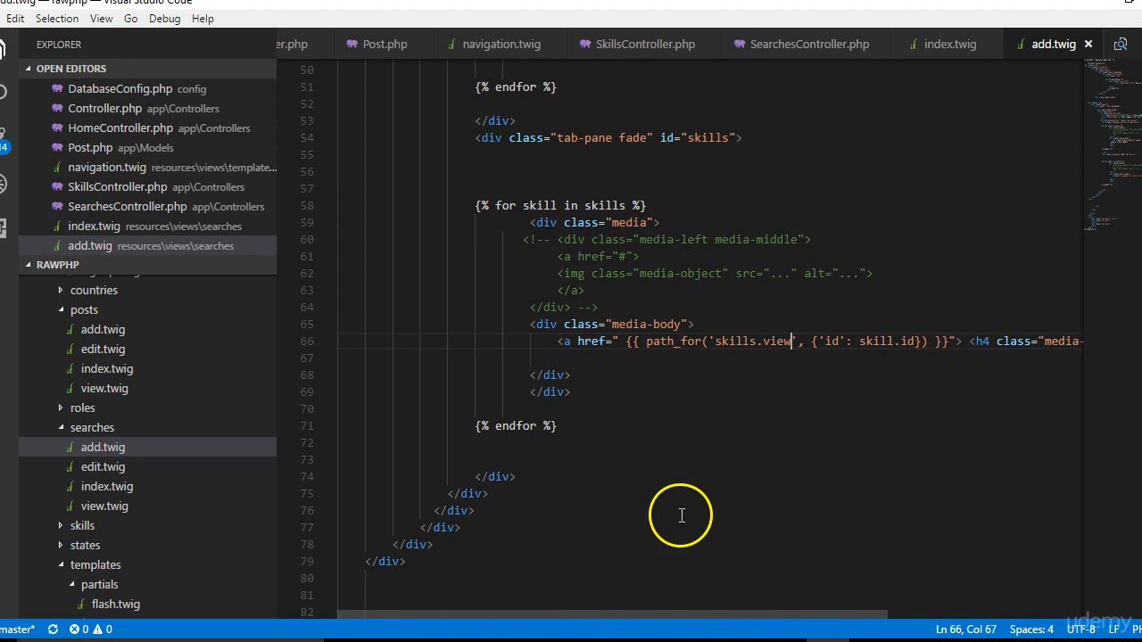
pyautogui.moveTo(972, 341)
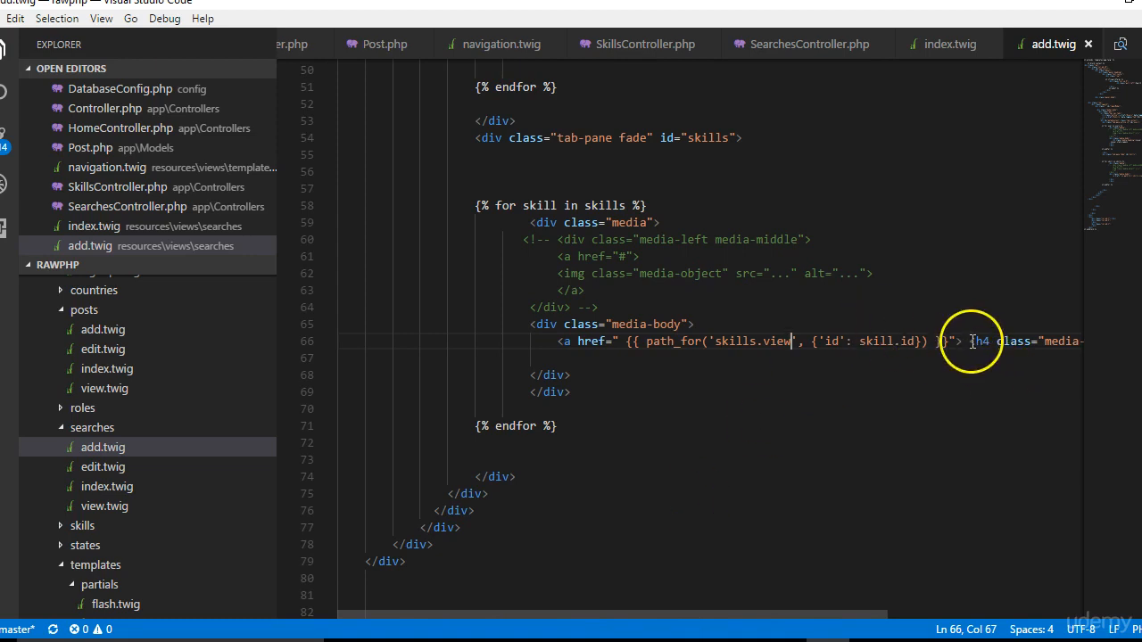
pyautogui.moveTo(971, 341); pyautogui.dragTo(557, 341)
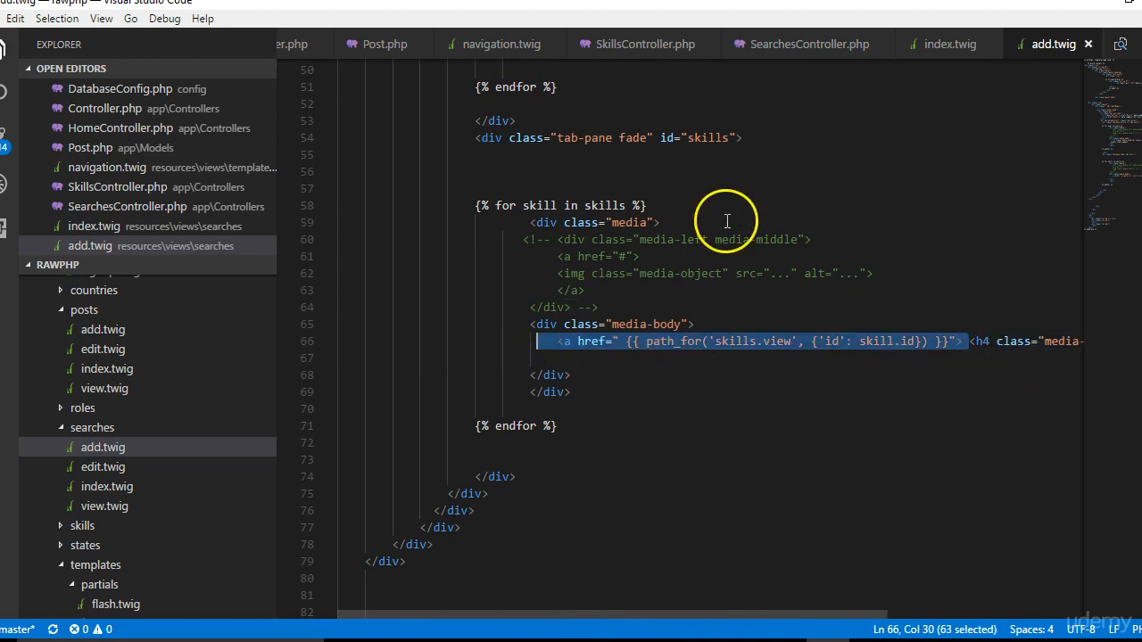
pyautogui.scroll(3)
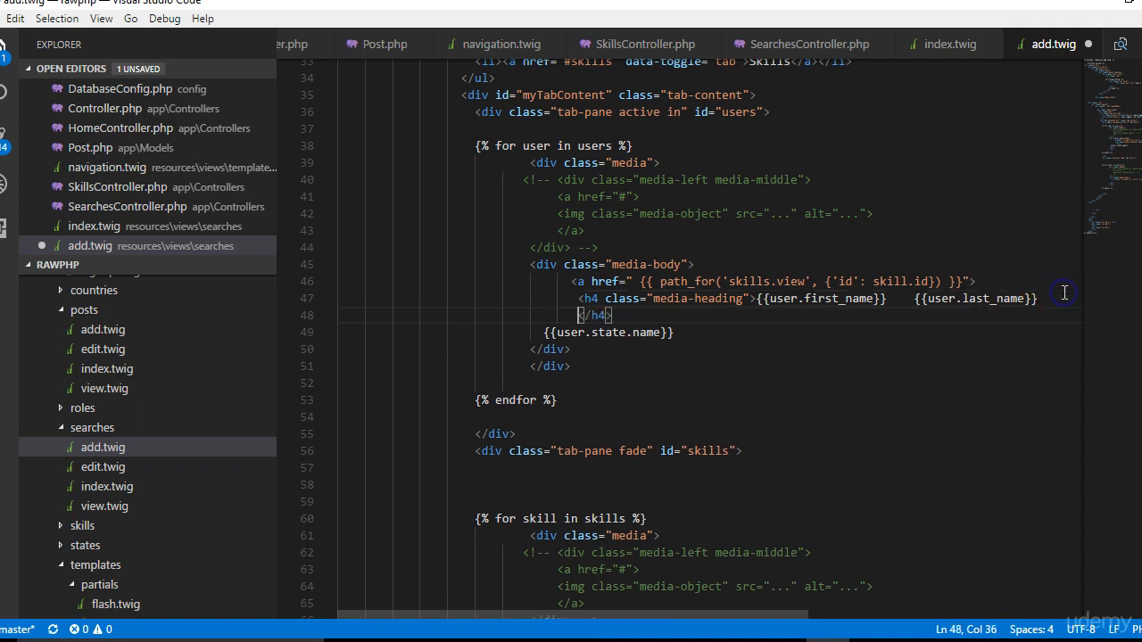
# Step: Close the user heading link with </a> and change the route to users.view
pyautogui.click(810, 315)
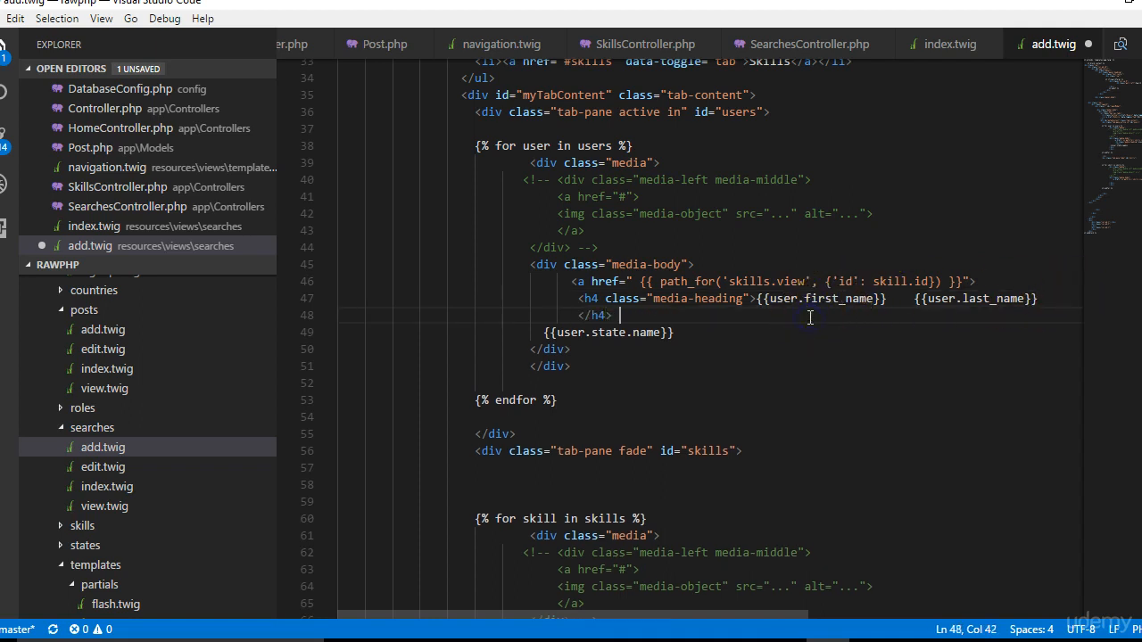
pyautogui.write('</a>')
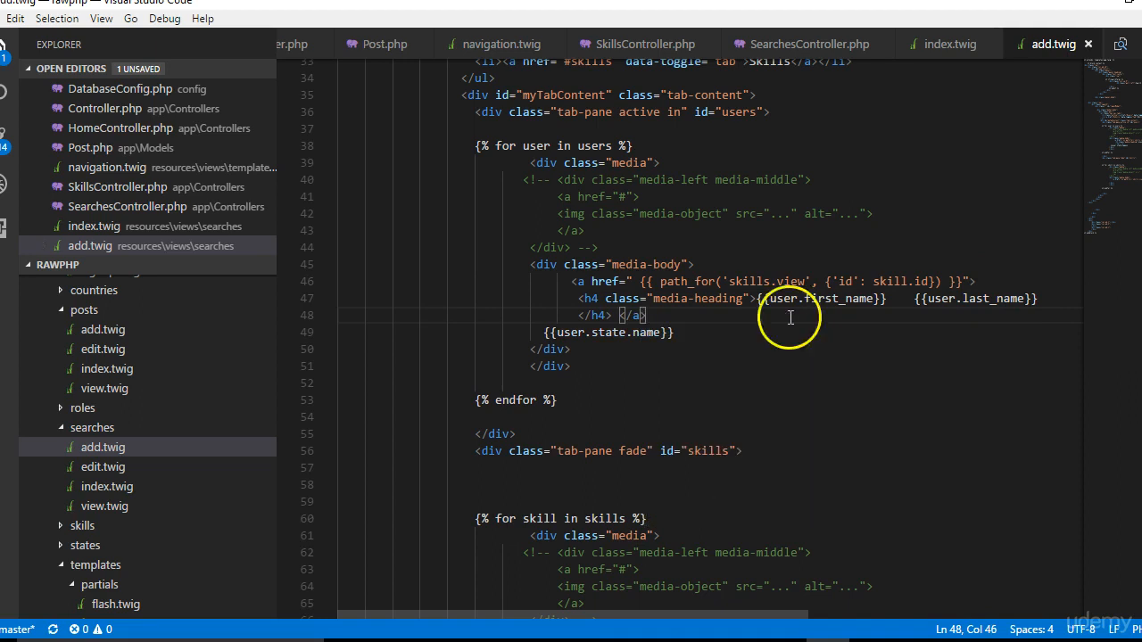
pyautogui.press('Enter')
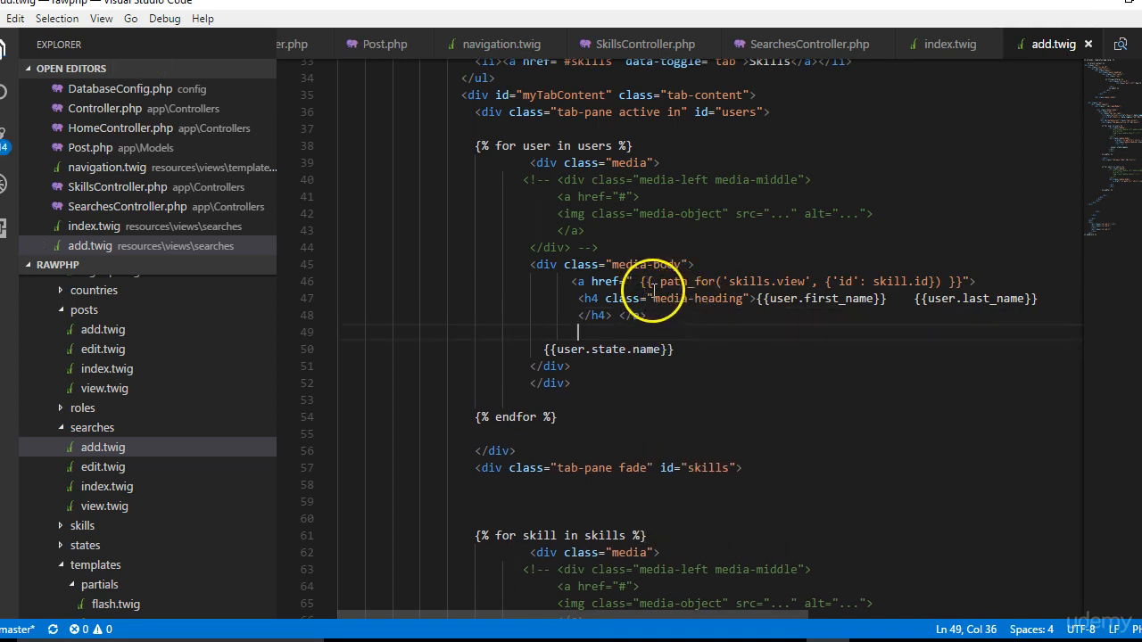
pyautogui.doubleClick(749, 281)
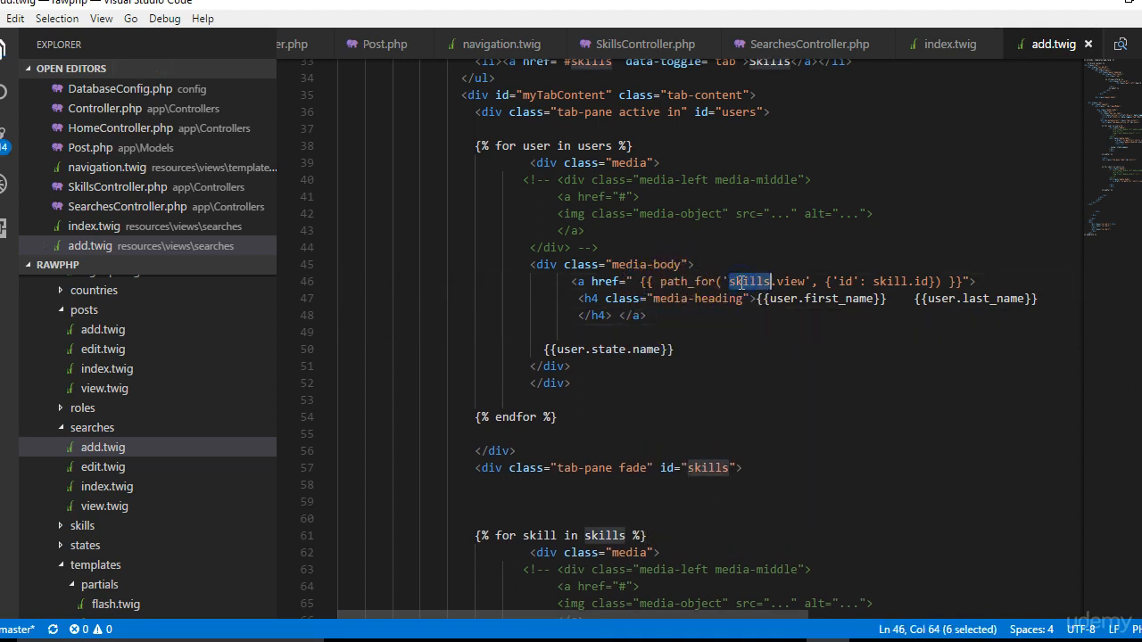
pyautogui.write('user')
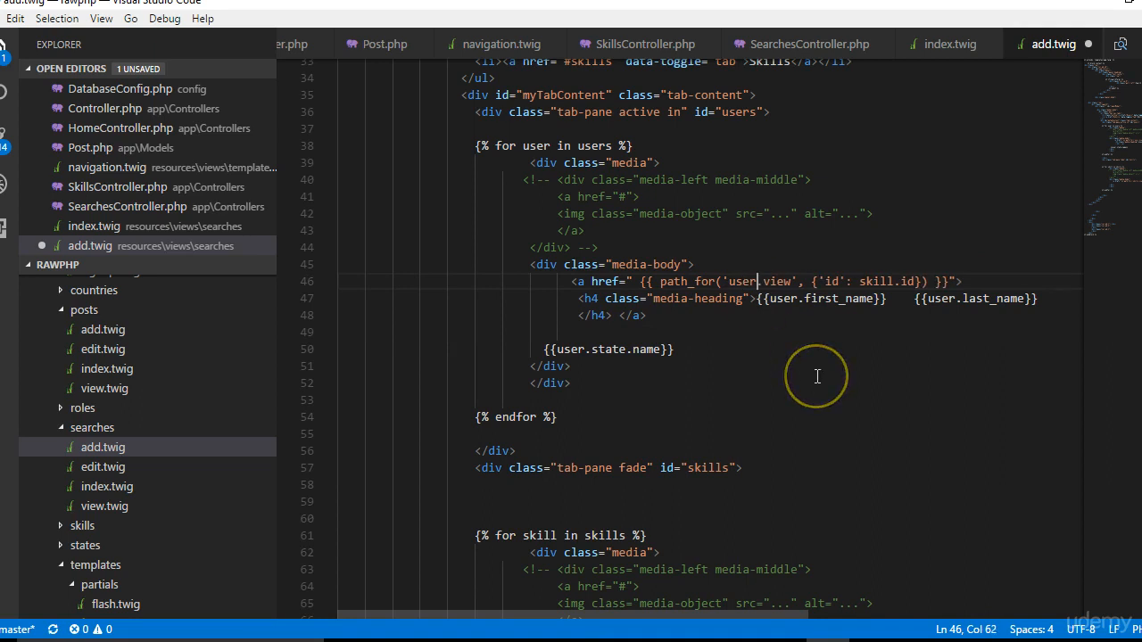
pyautogui.write('s')
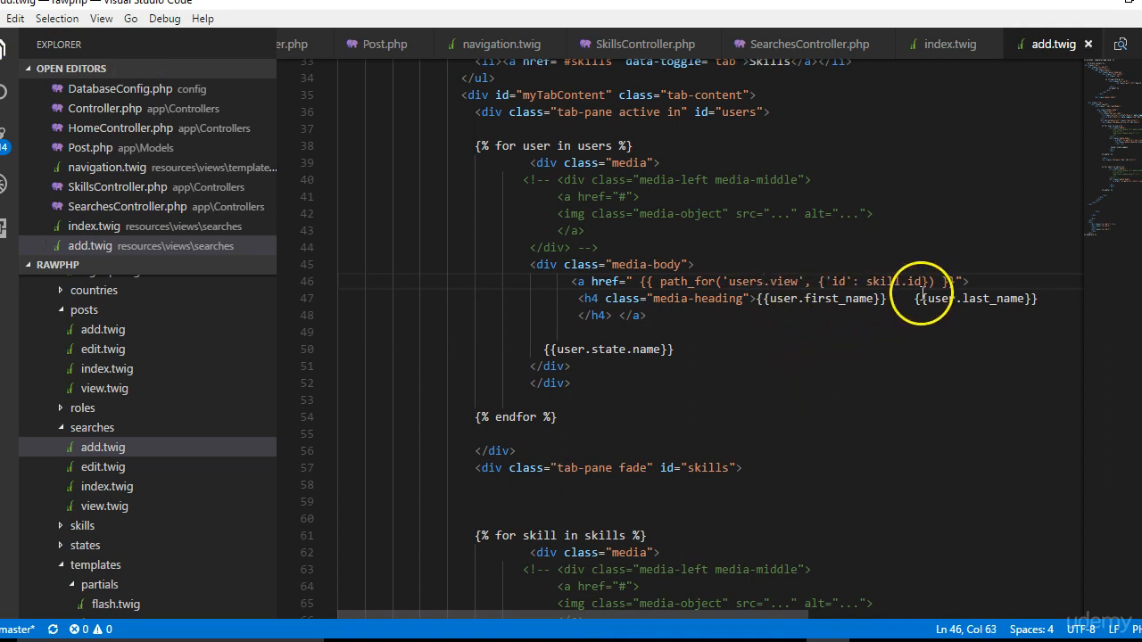
pyautogui.doubleClick(882, 281)
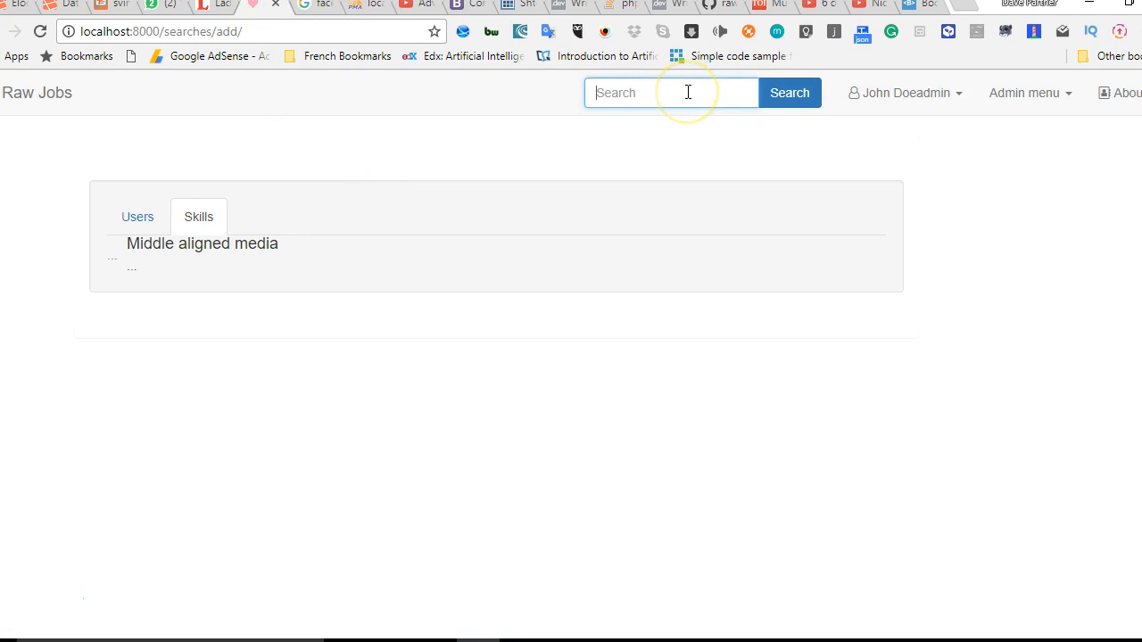
# Step: Search Raw Jobs for John Doeadmin and view the Users results tab
pyautogui.write('John')
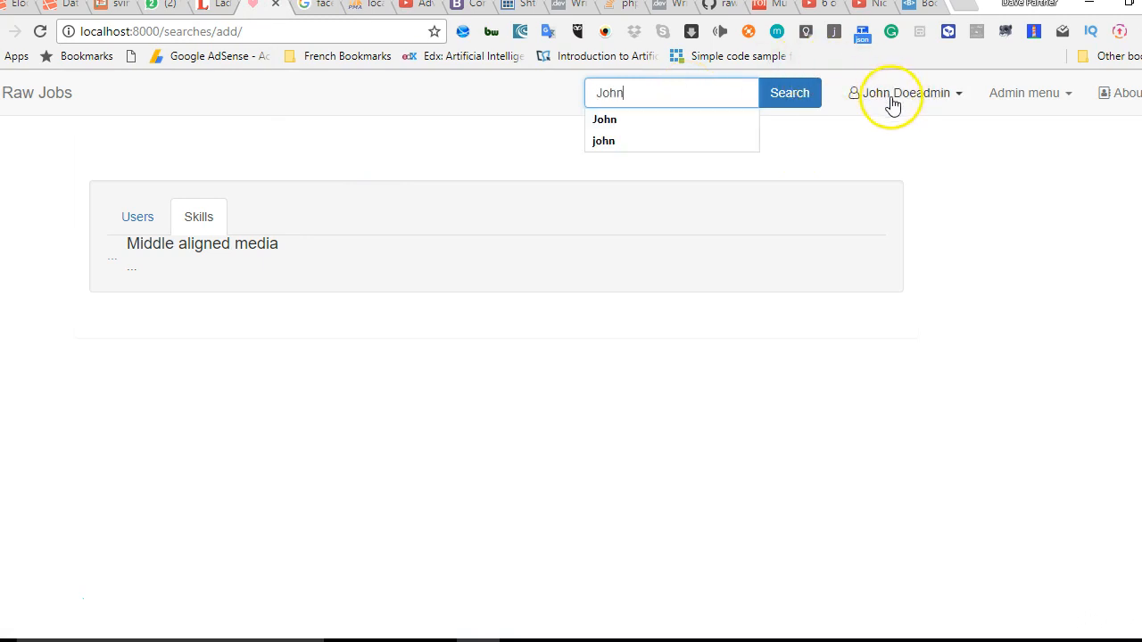
pyautogui.moveTo(669, 93)
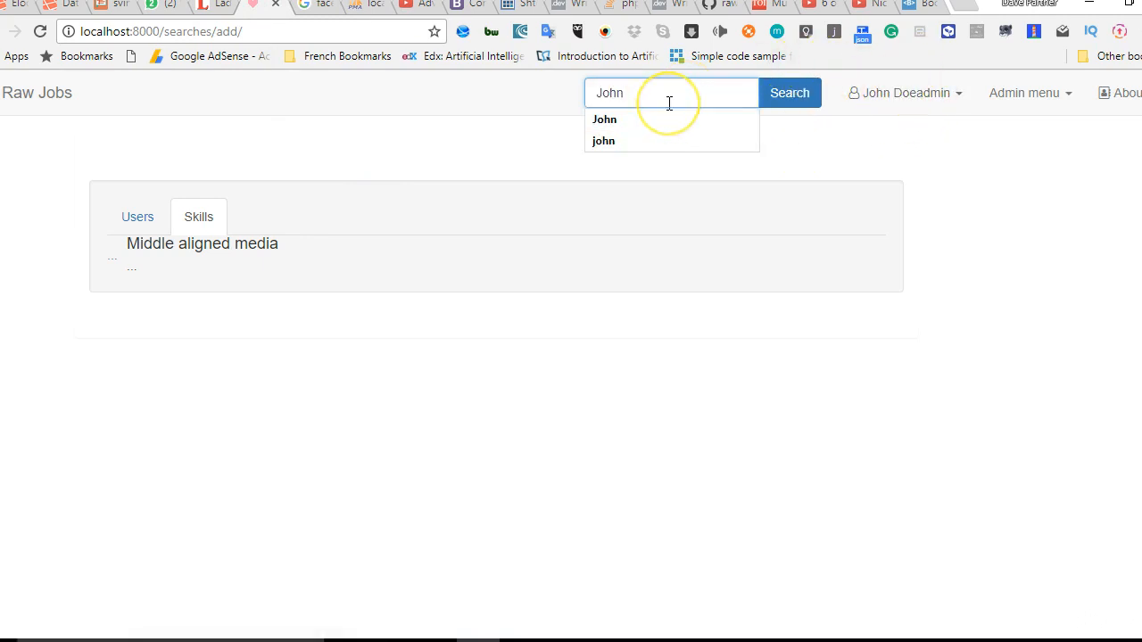
pyautogui.write('Doe')
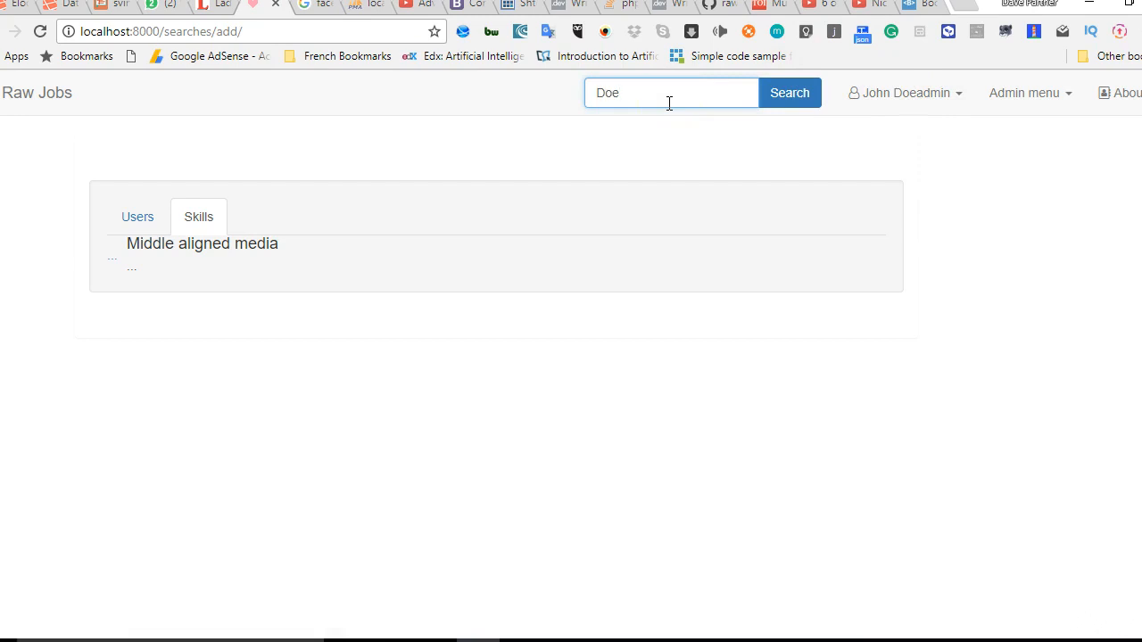
pyautogui.write('admin')
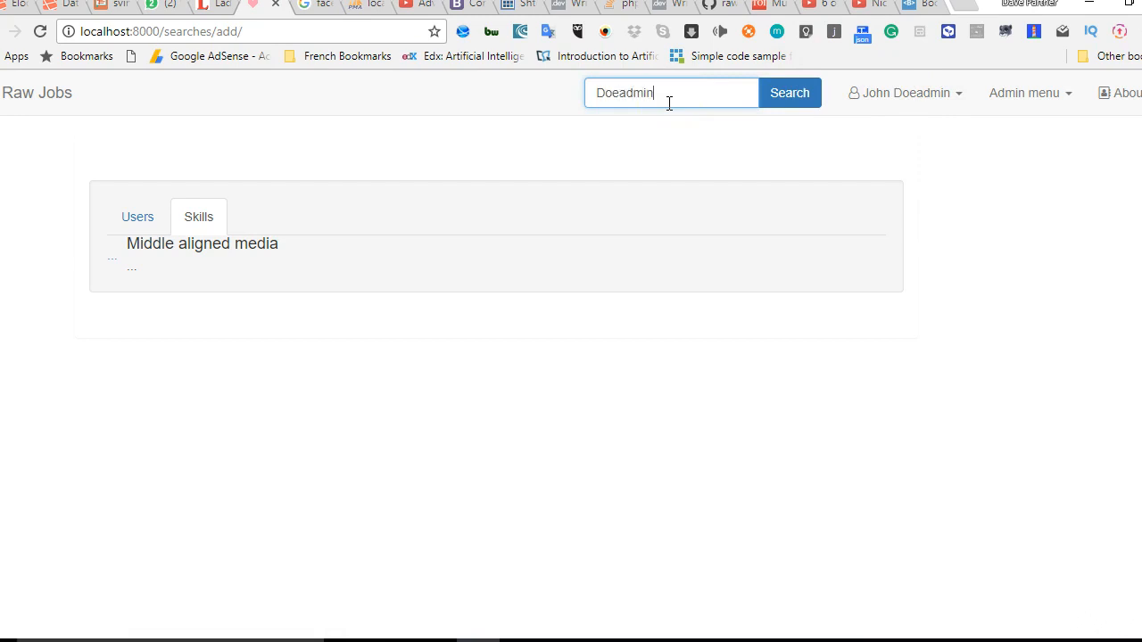
pyautogui.click(789, 93)
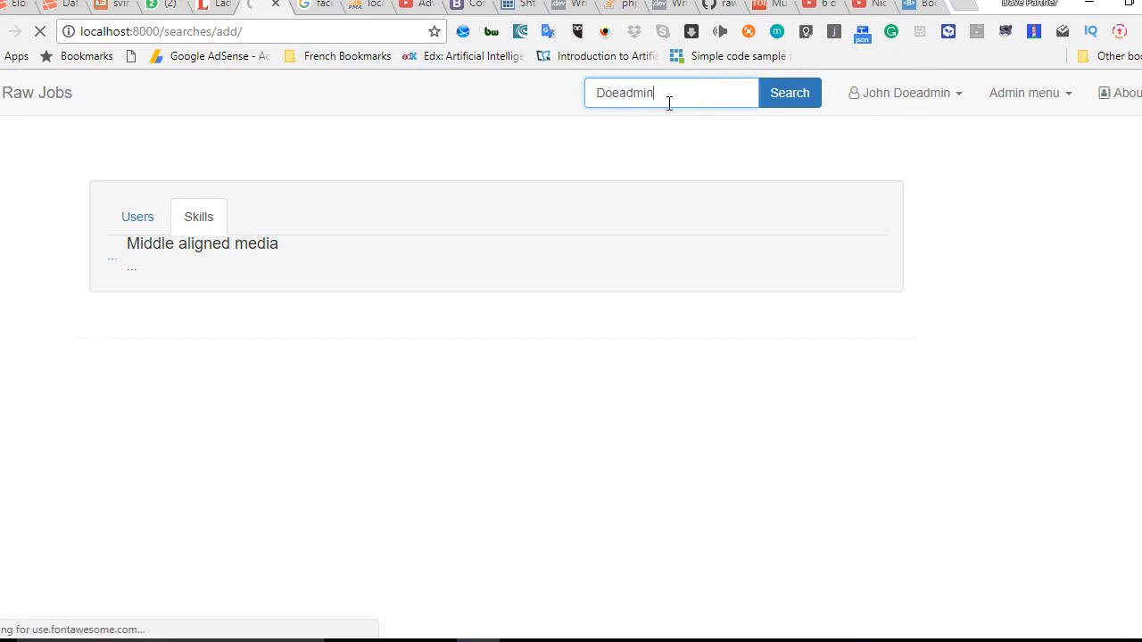
pyautogui.click(789, 93)
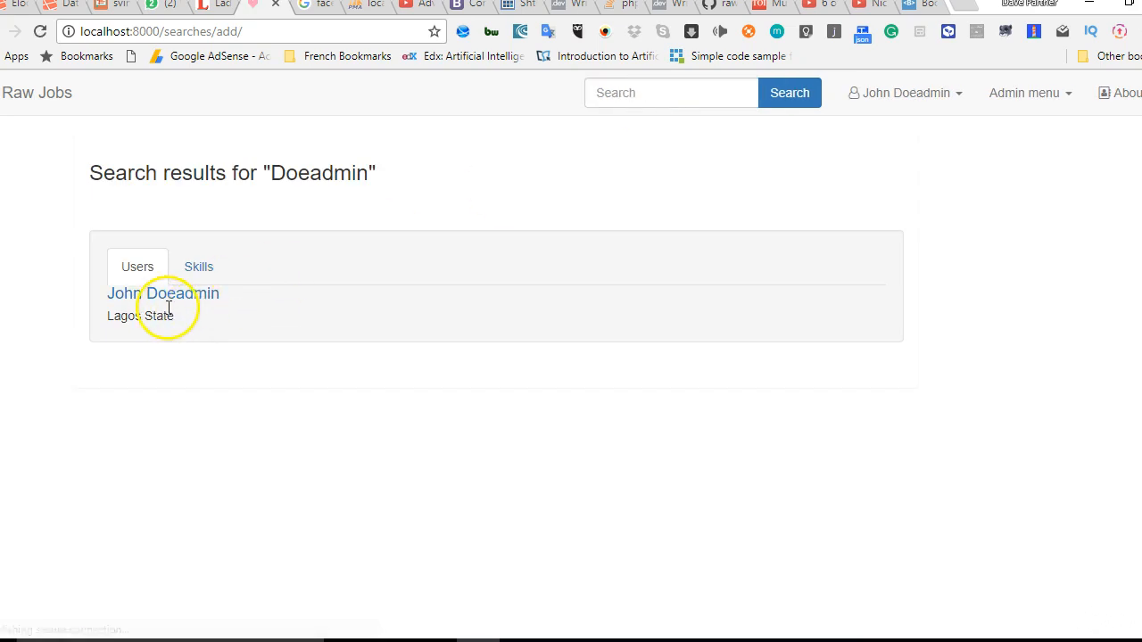
pyautogui.moveTo(135, 330)
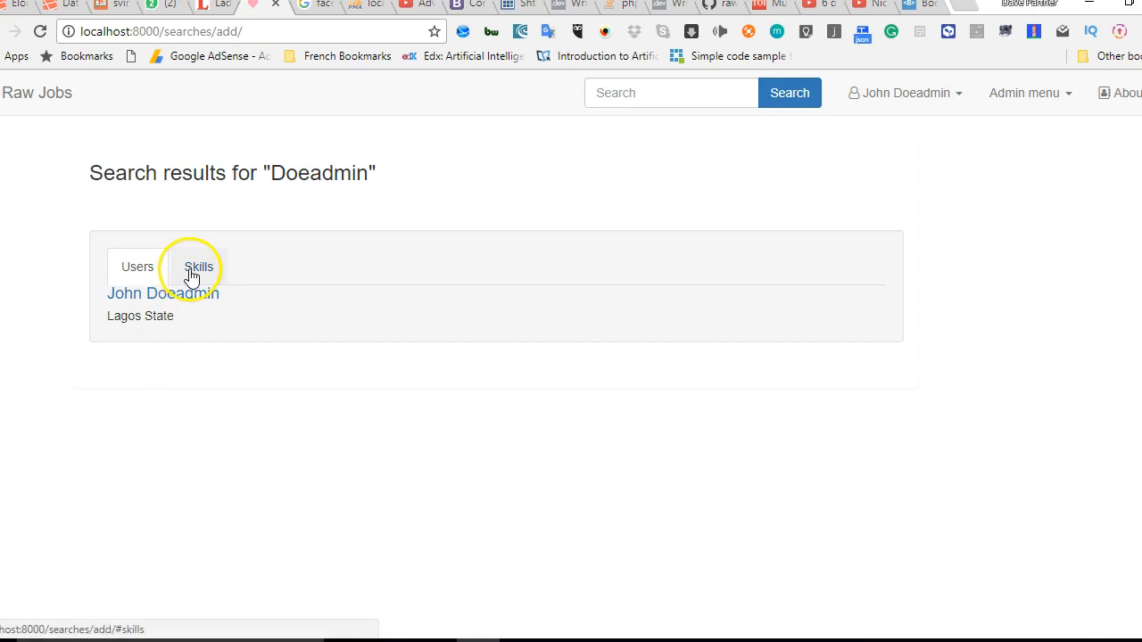
pyautogui.click(199, 266)
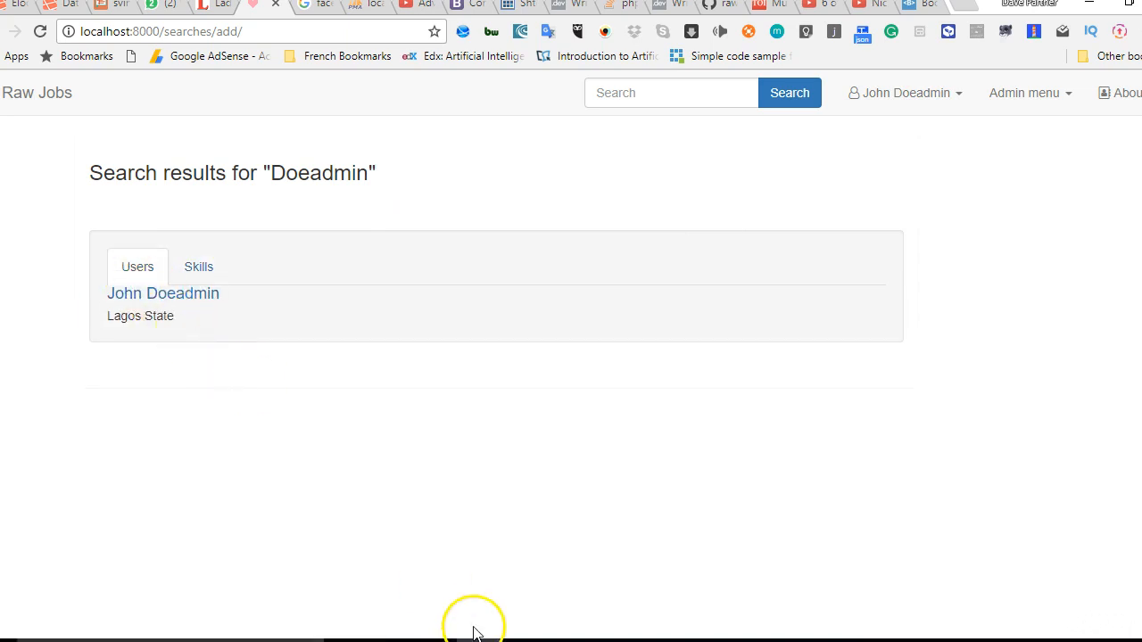
pyautogui.moveTo(271, 325)
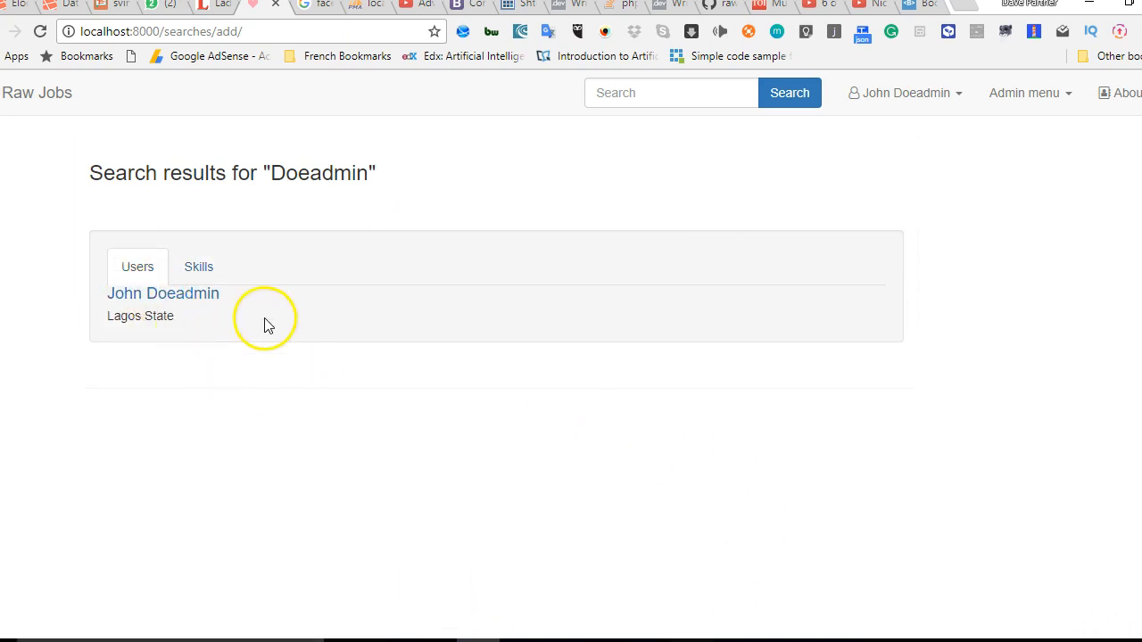
pyautogui.click(163, 292)
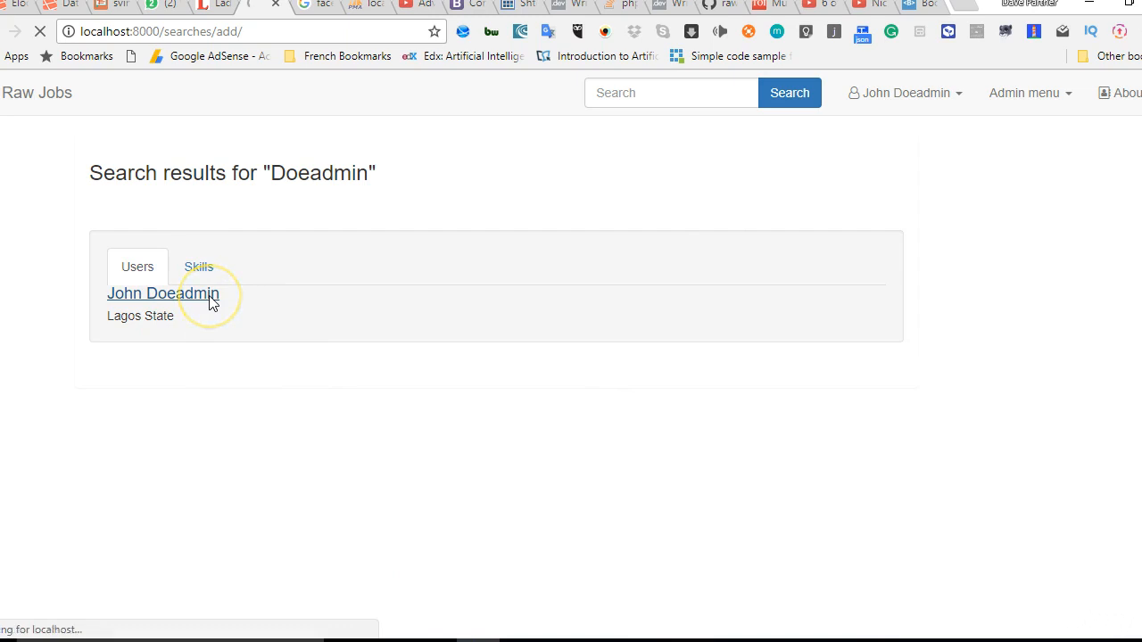
pyautogui.click(162, 293)
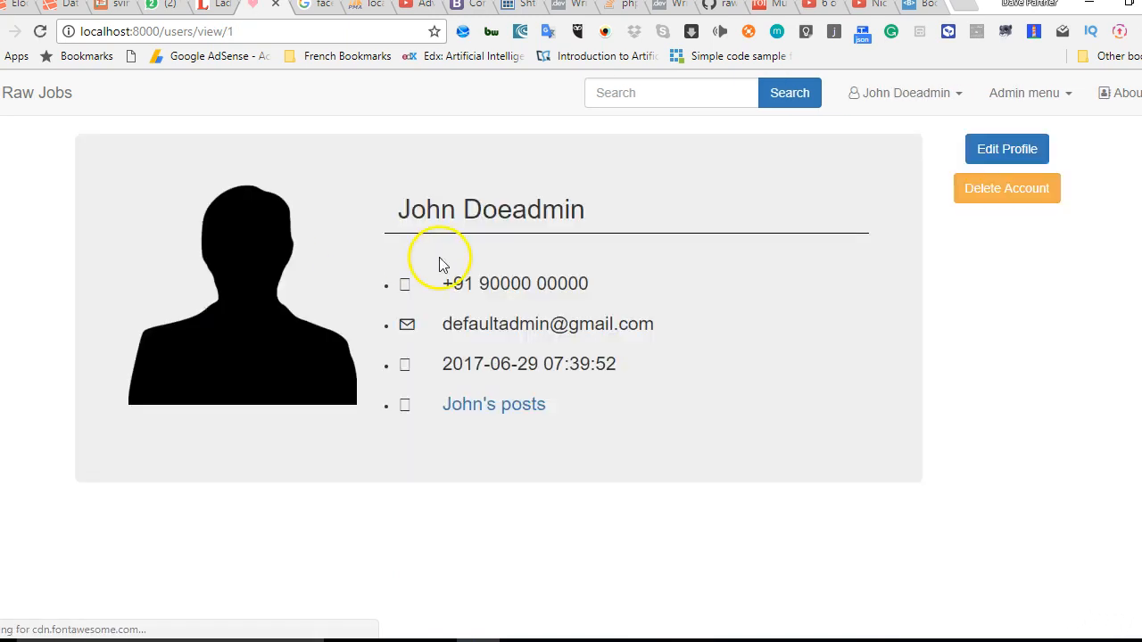
pyautogui.moveTo(424, 274)
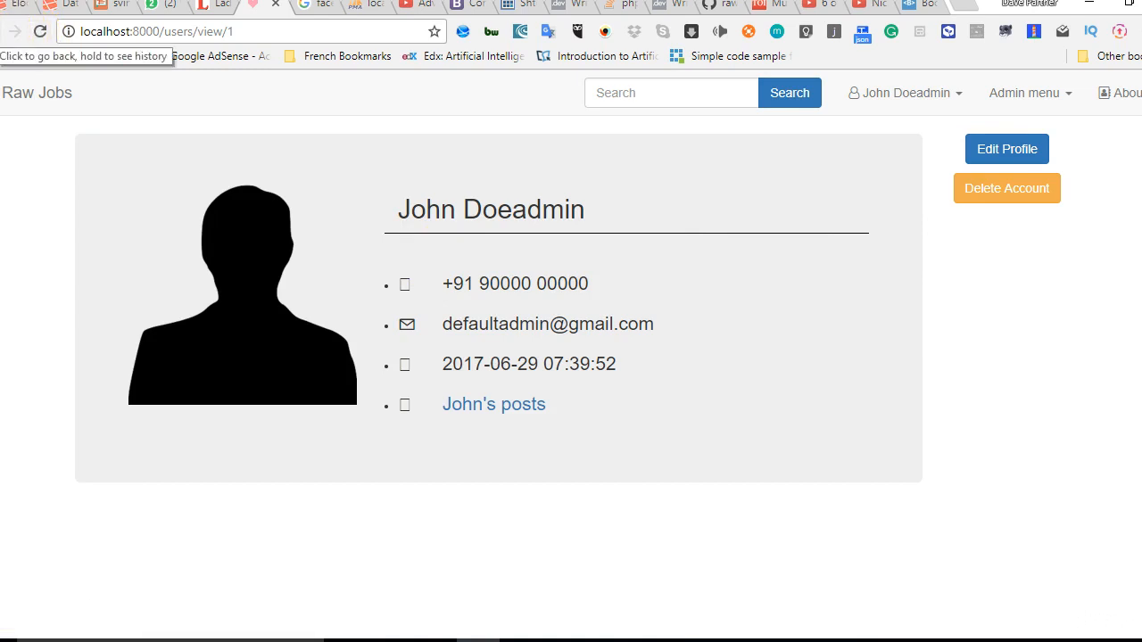
pyautogui.click(15, 31)
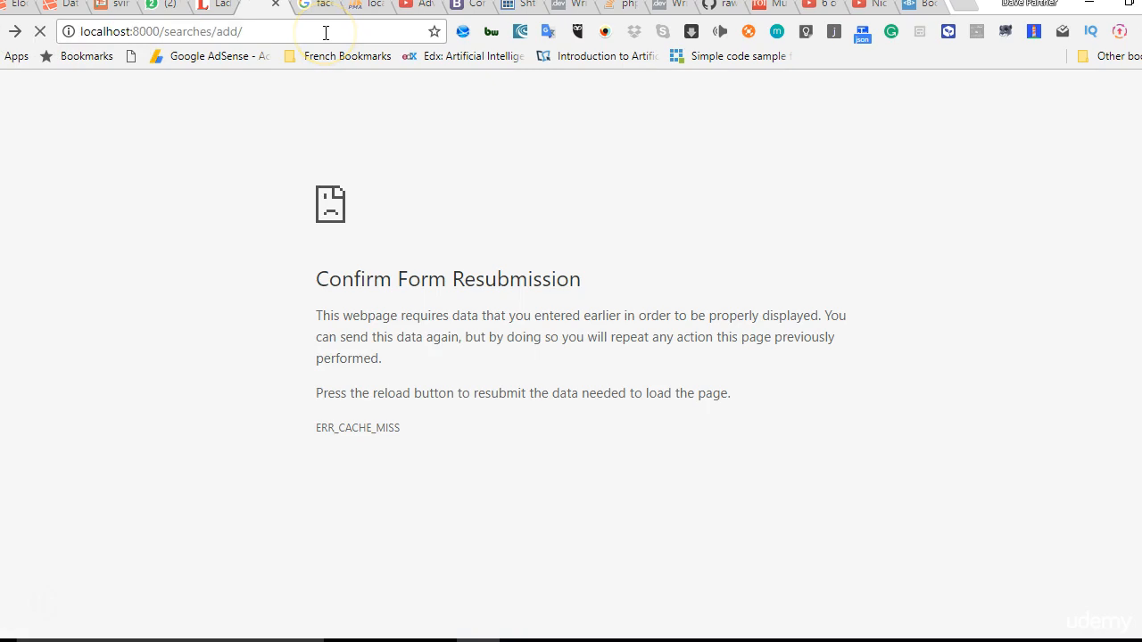
pyautogui.click(41, 31)
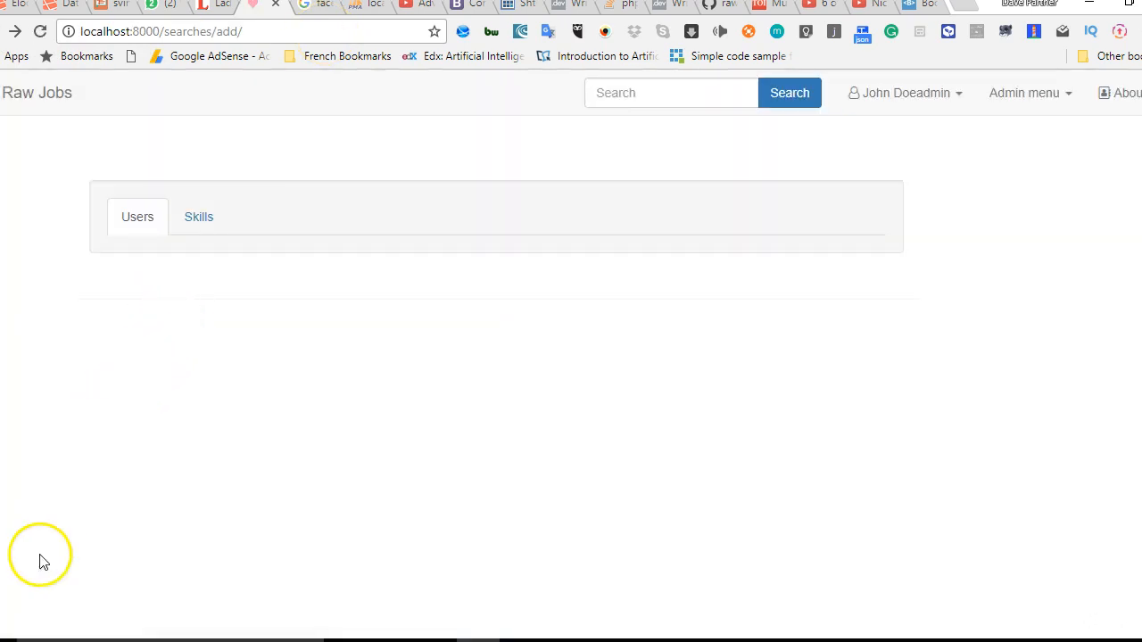